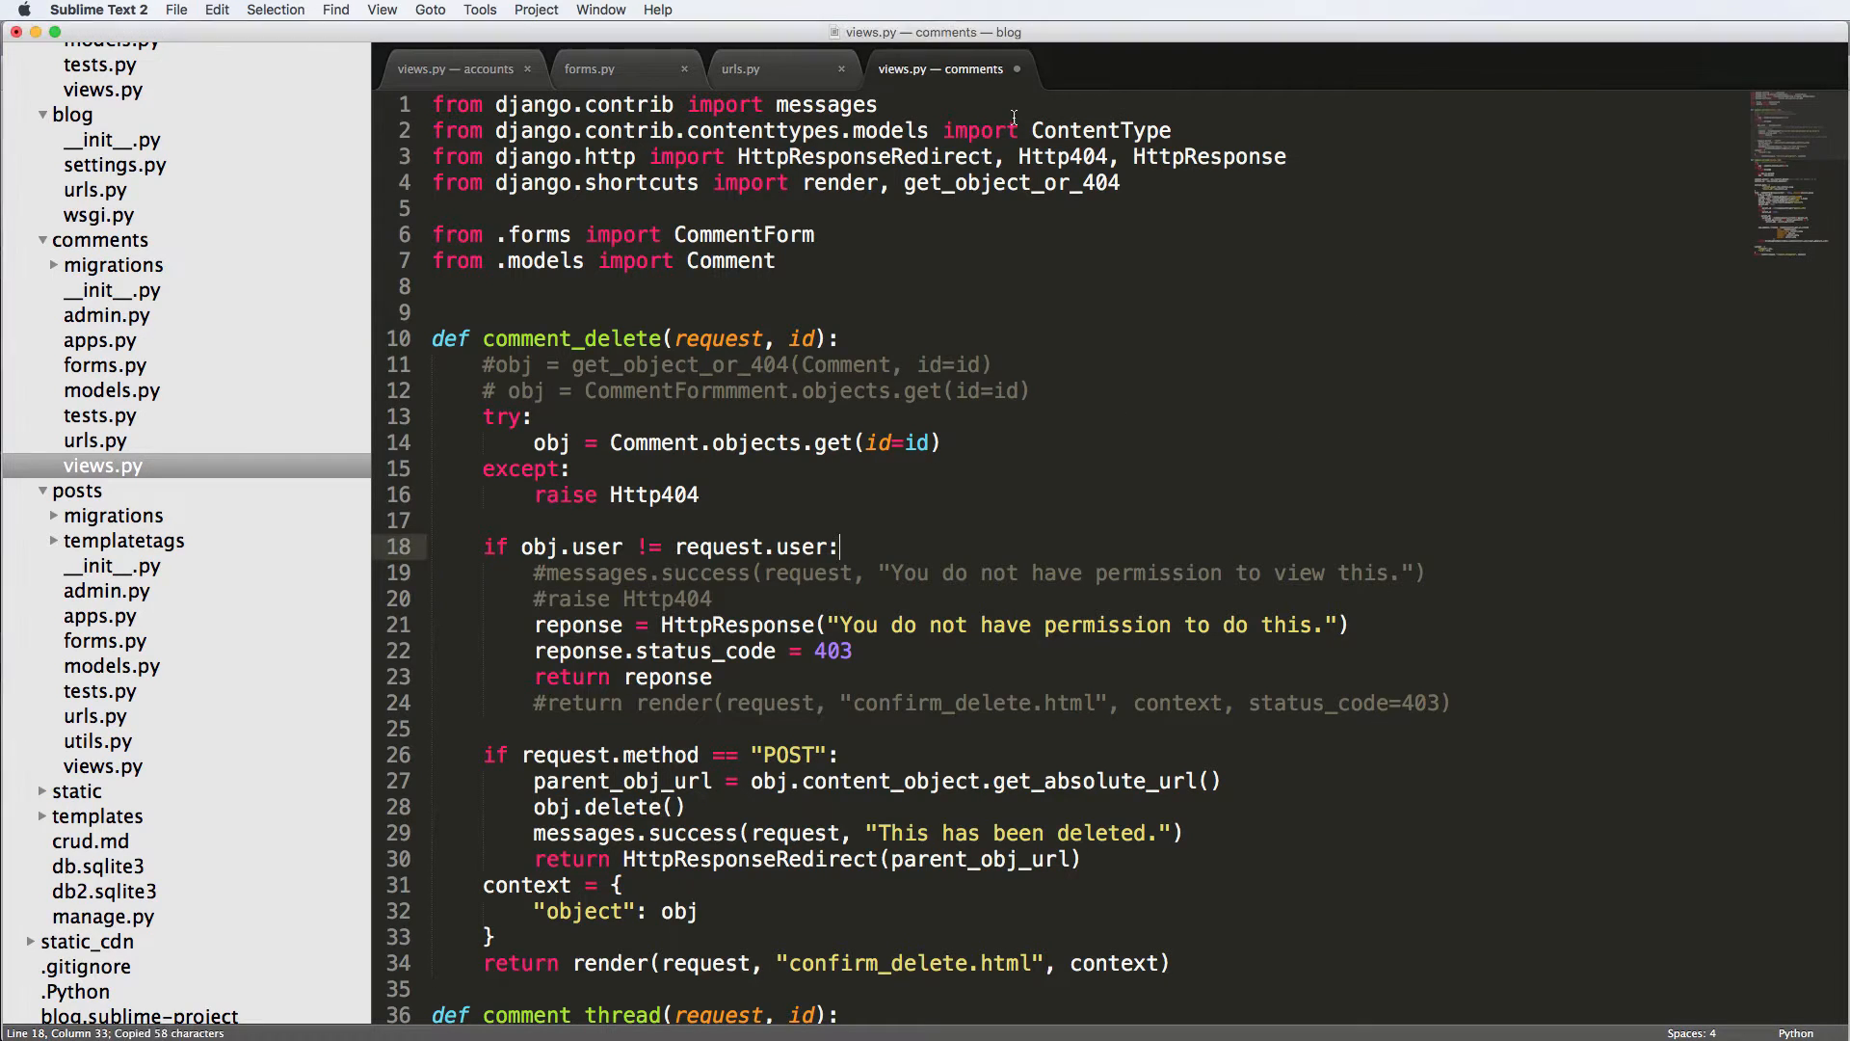
type("from django.contrib.auth.decorators import login_required")
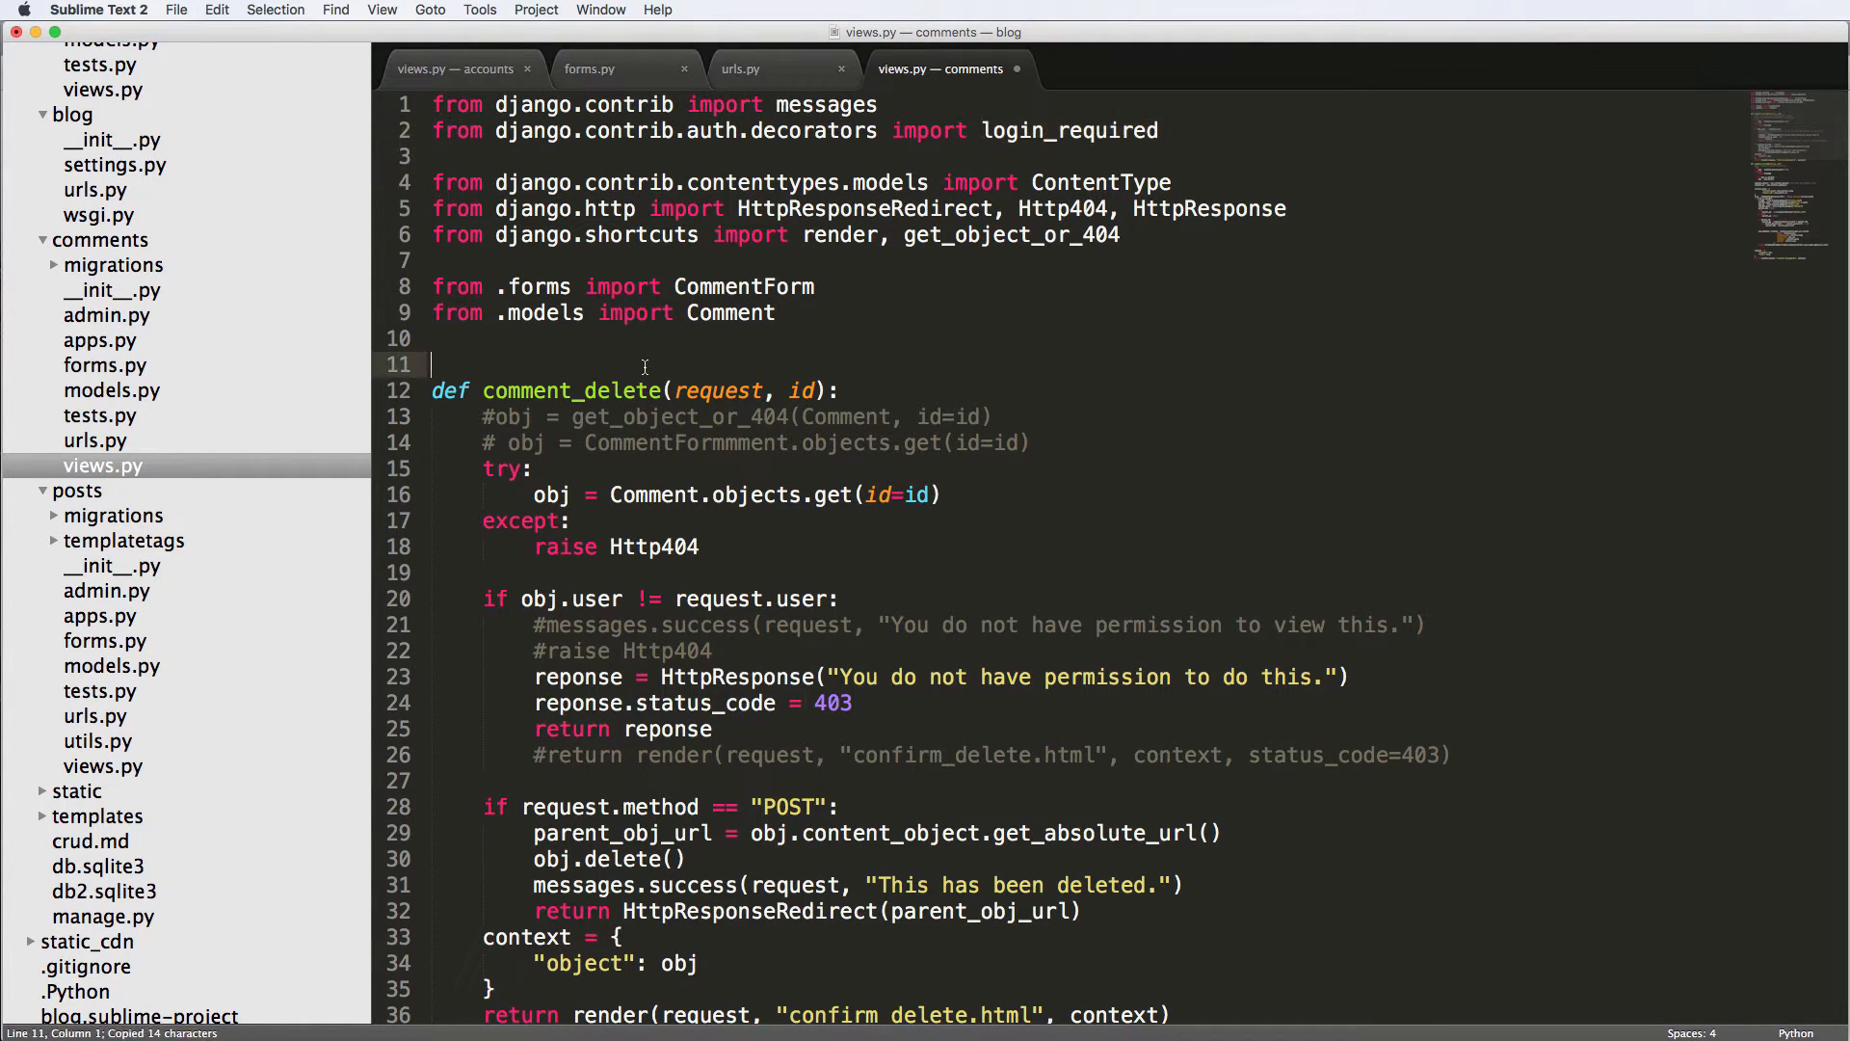
type("@login_required()")
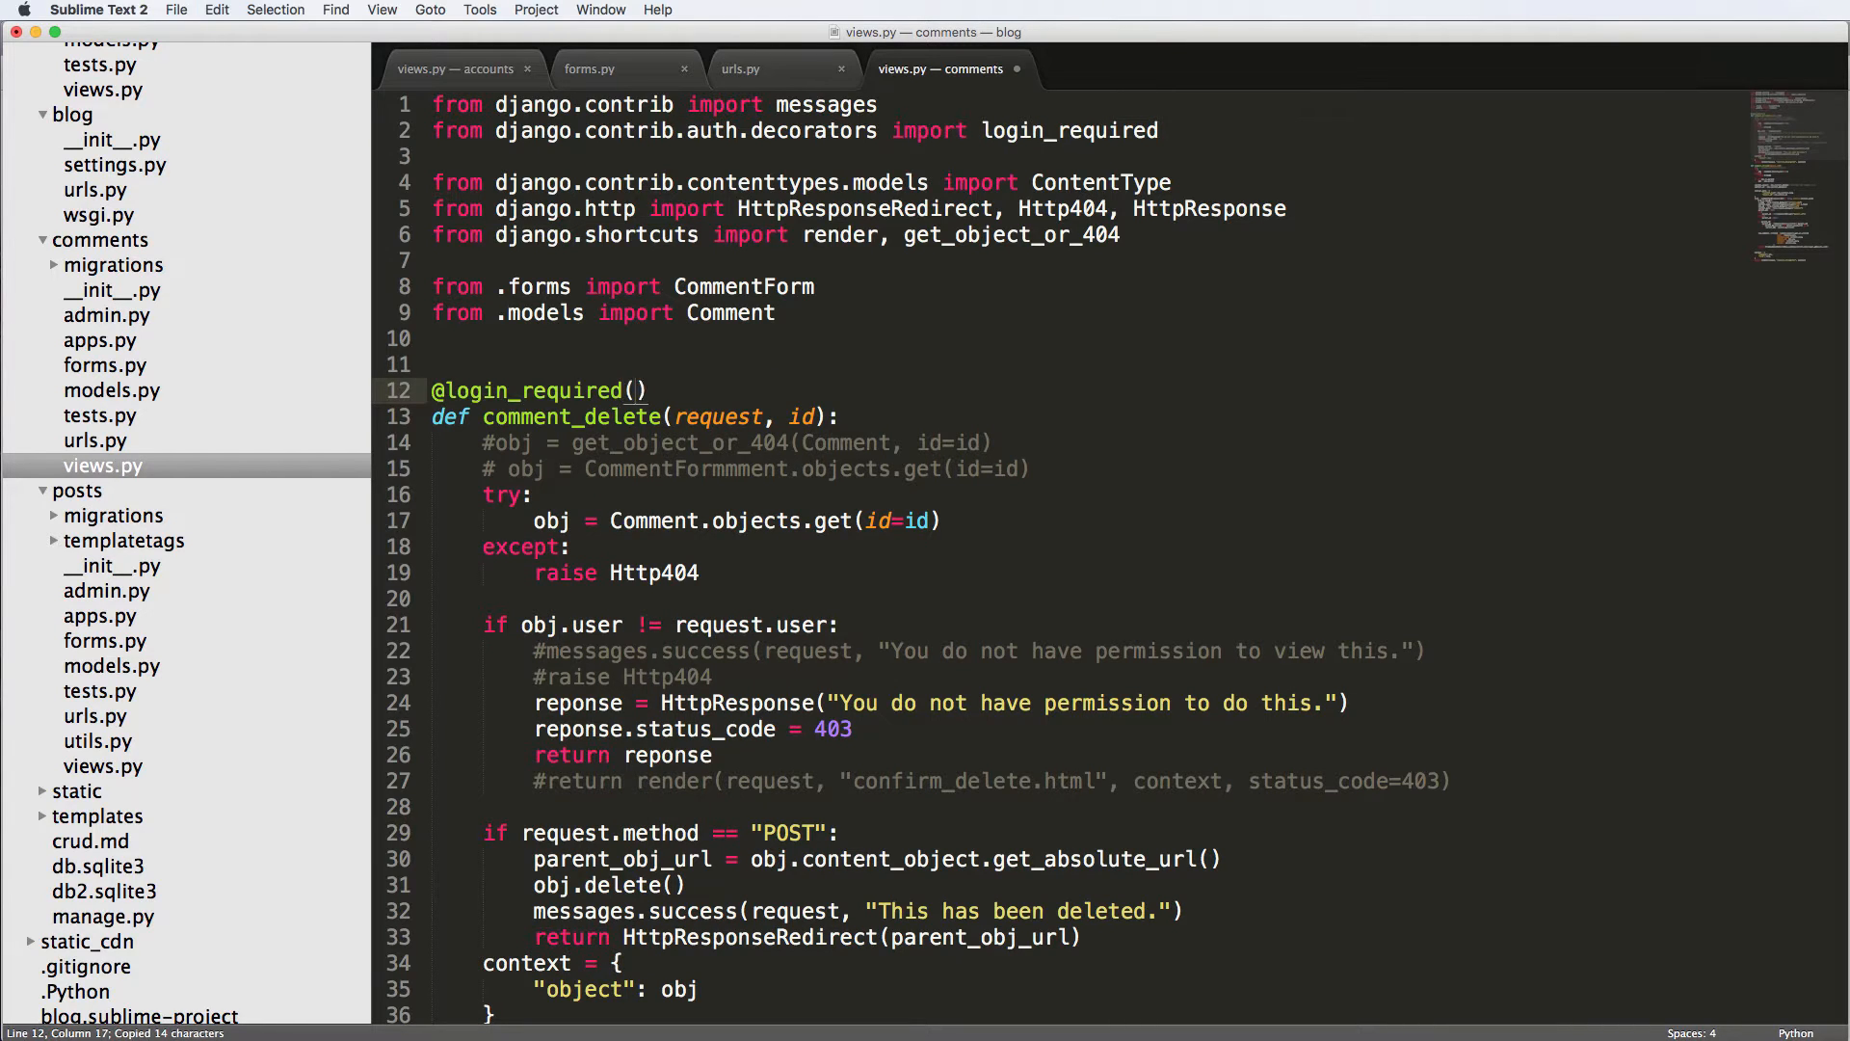
left_click(636, 390)
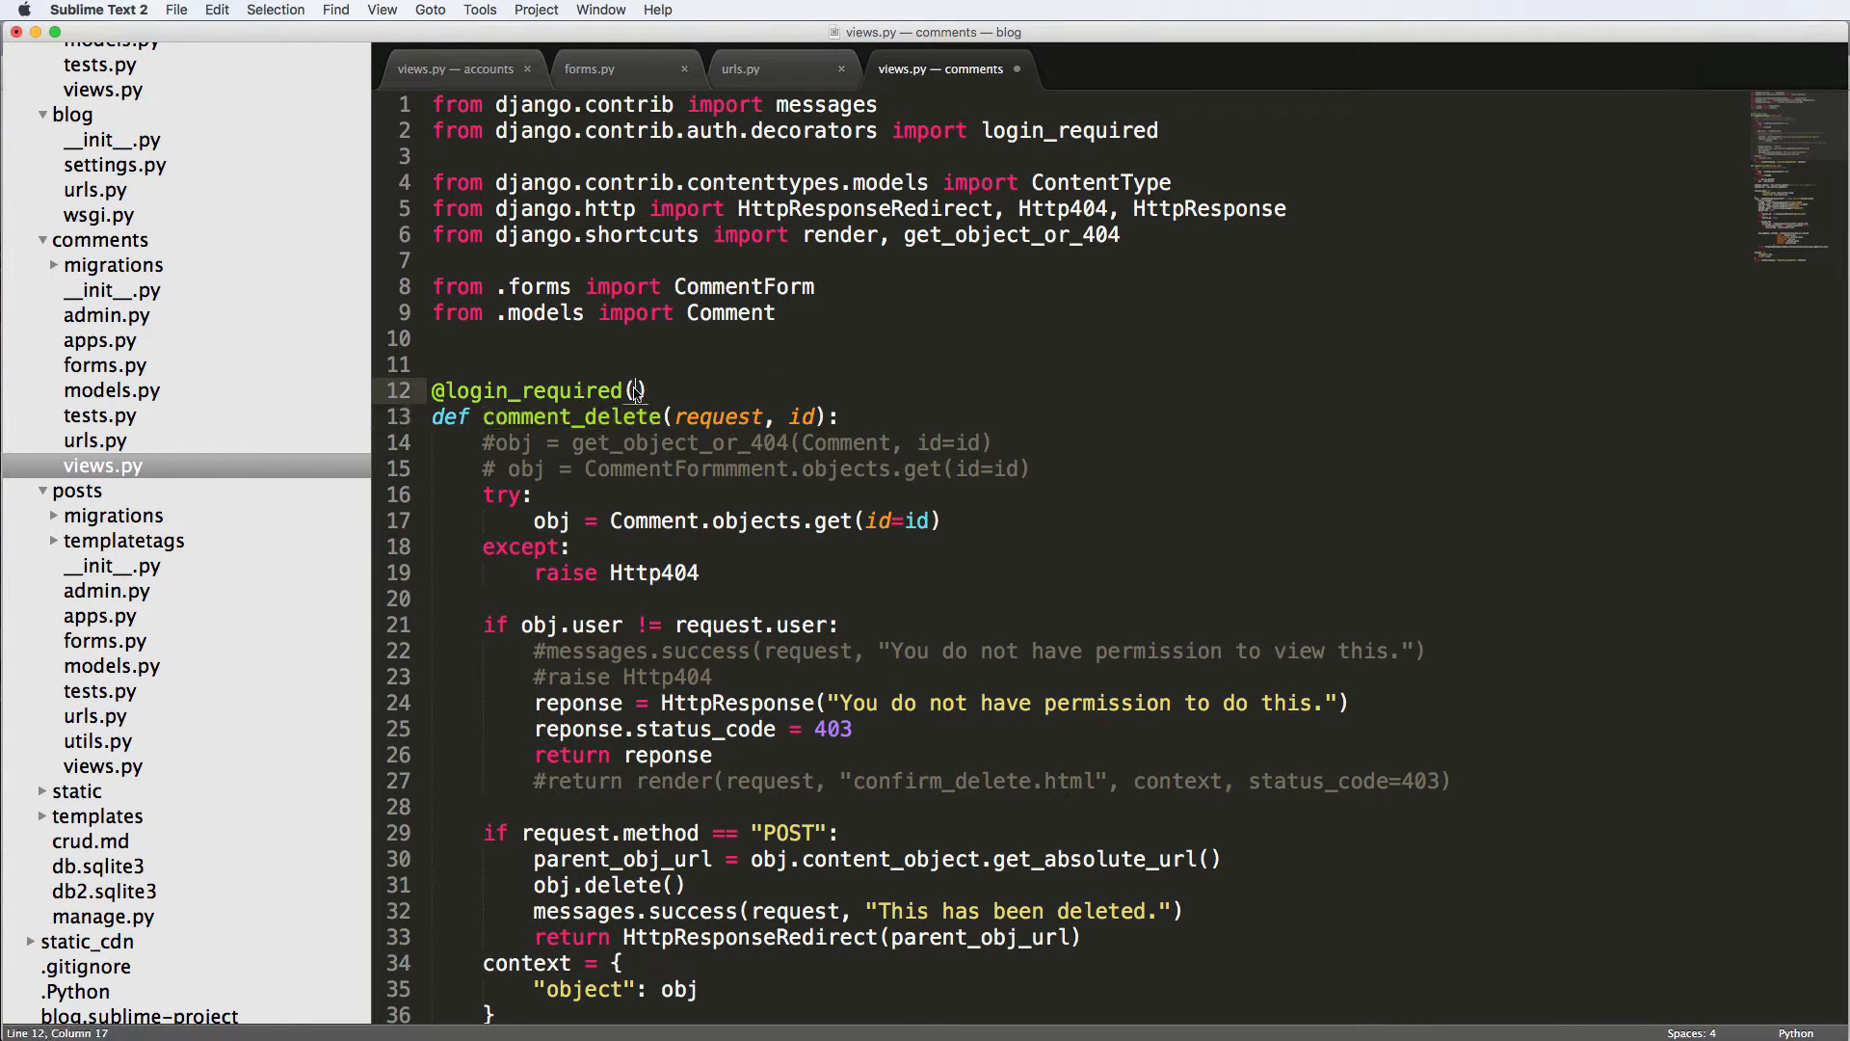
type("login_url")
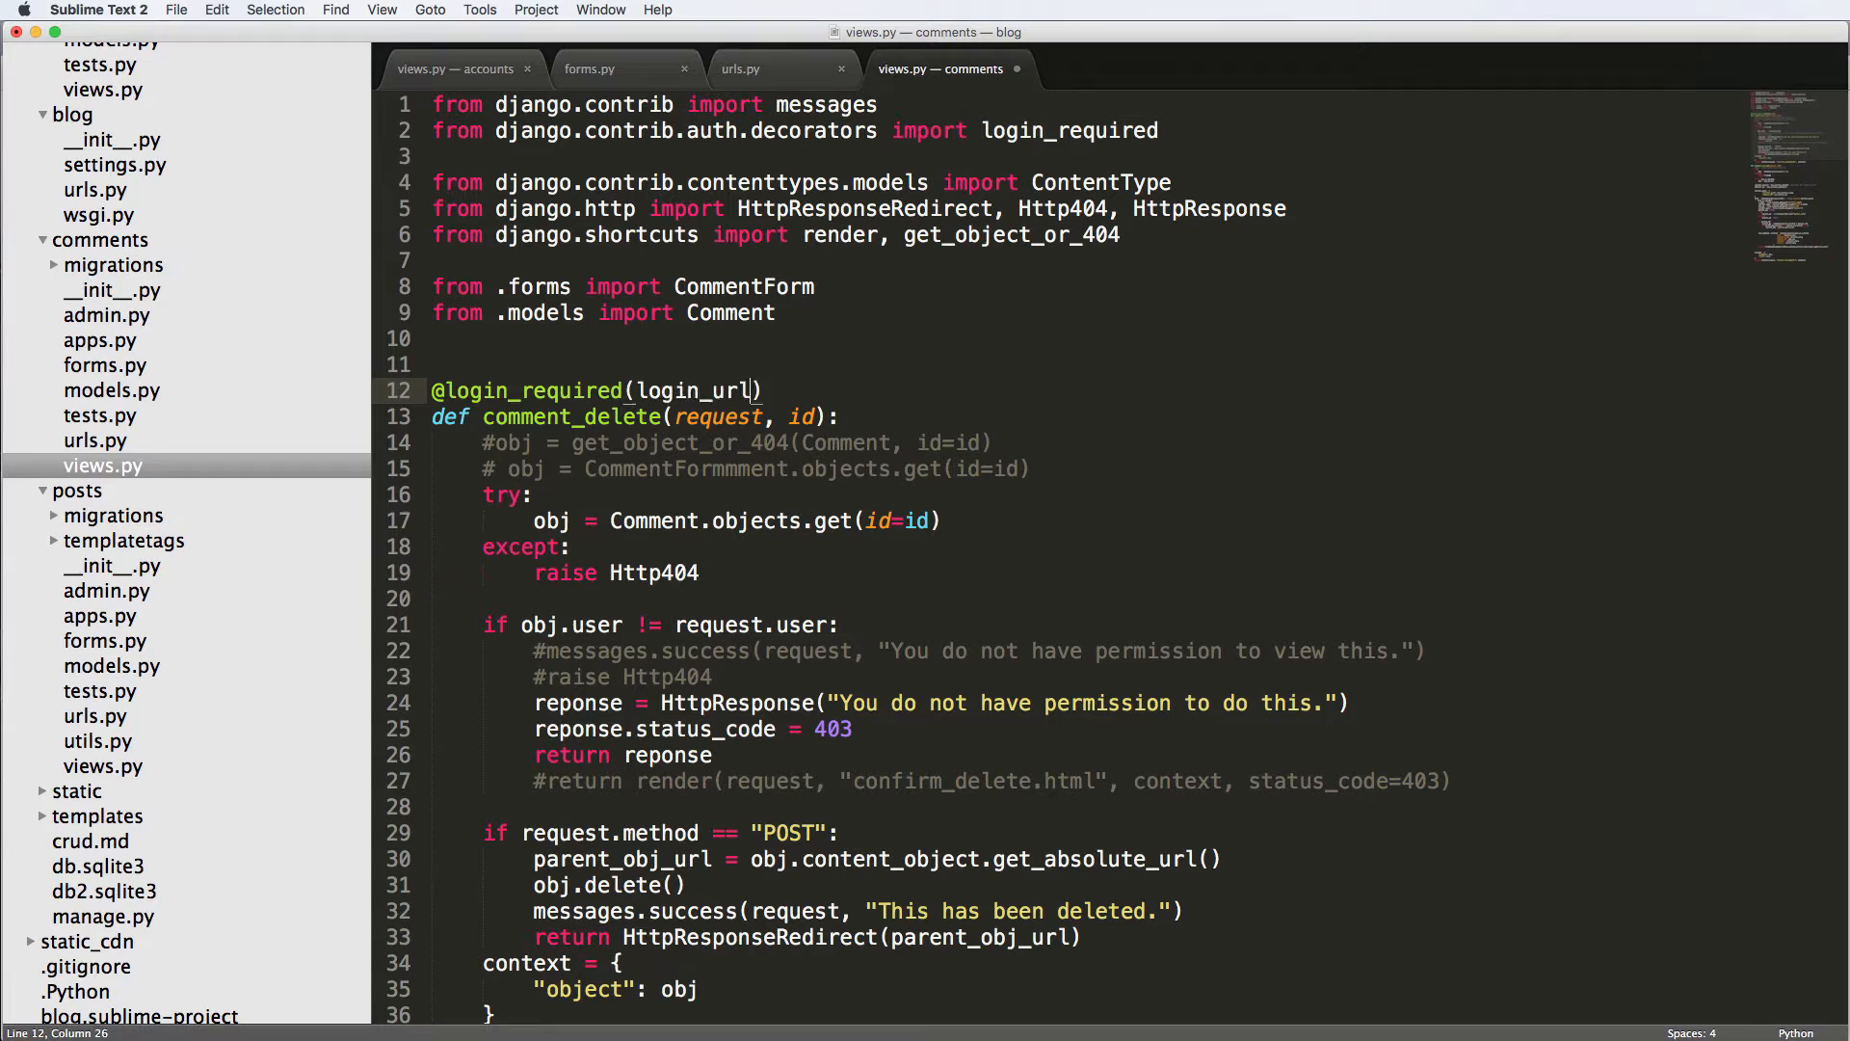
type("='/l'")
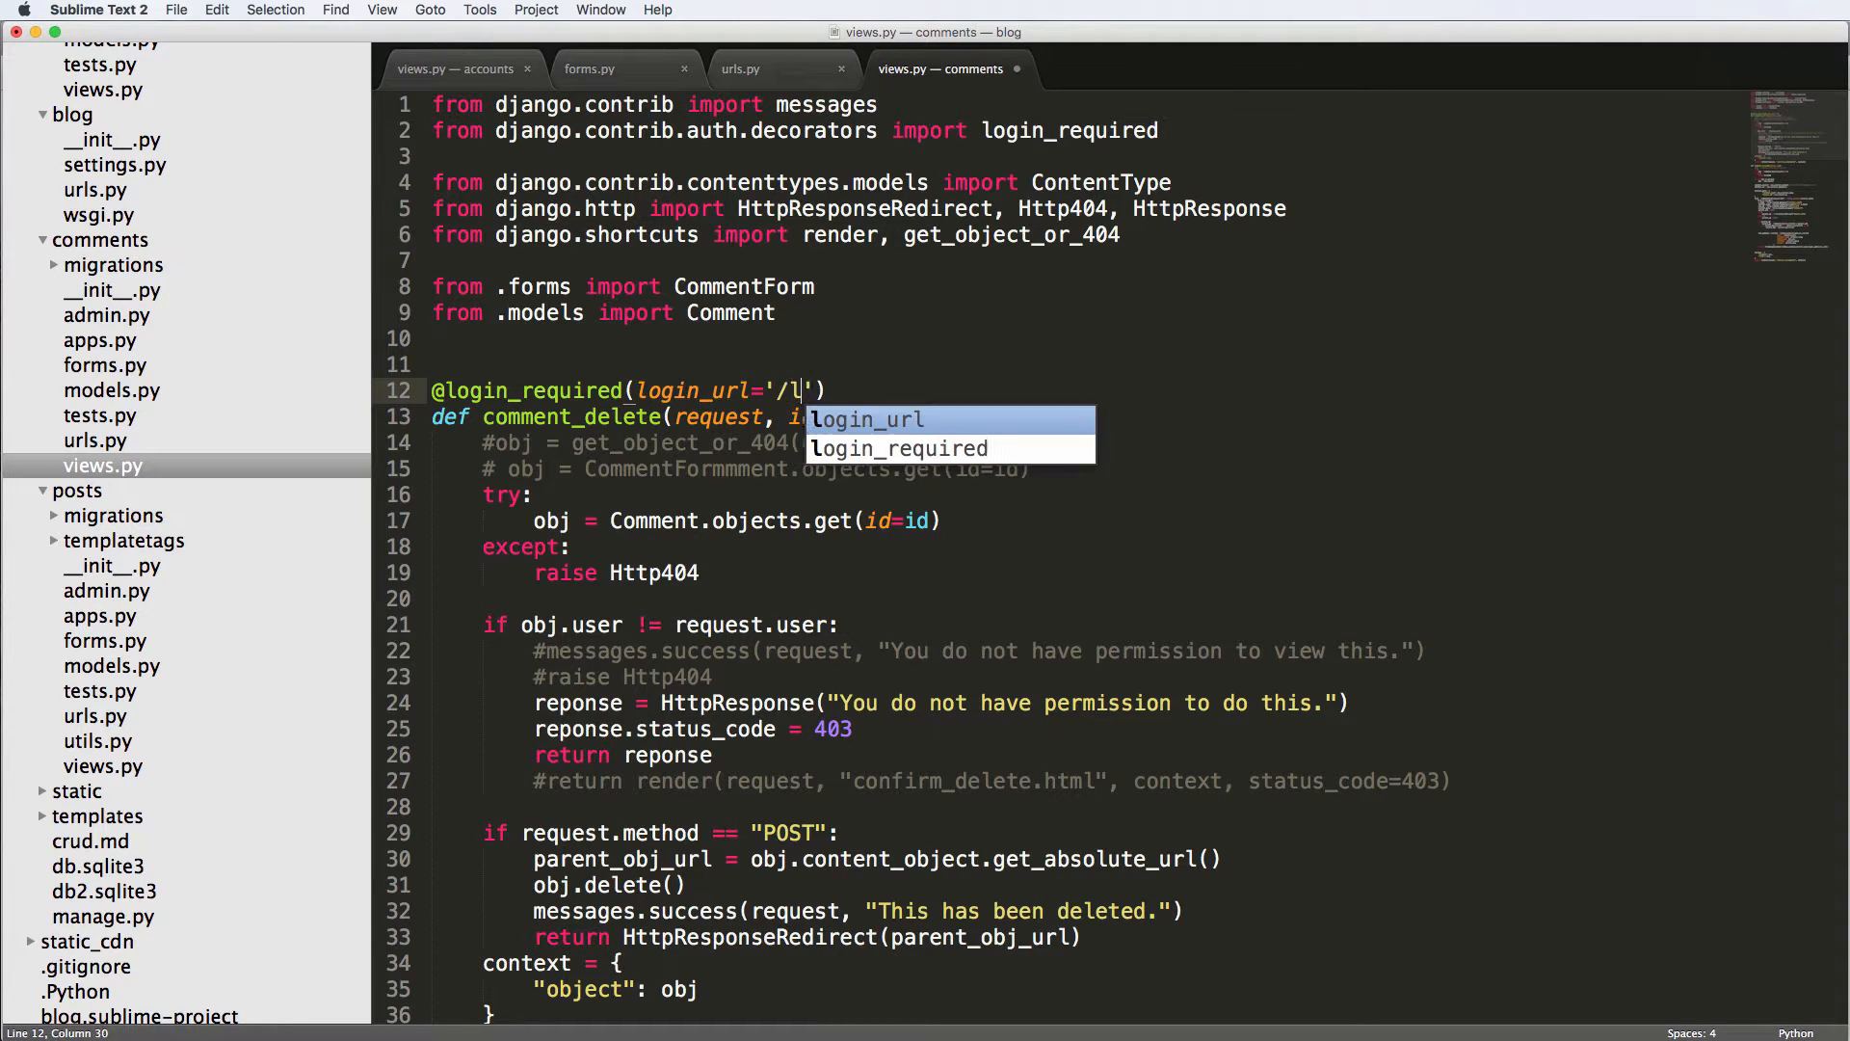
type("ogin/') #")
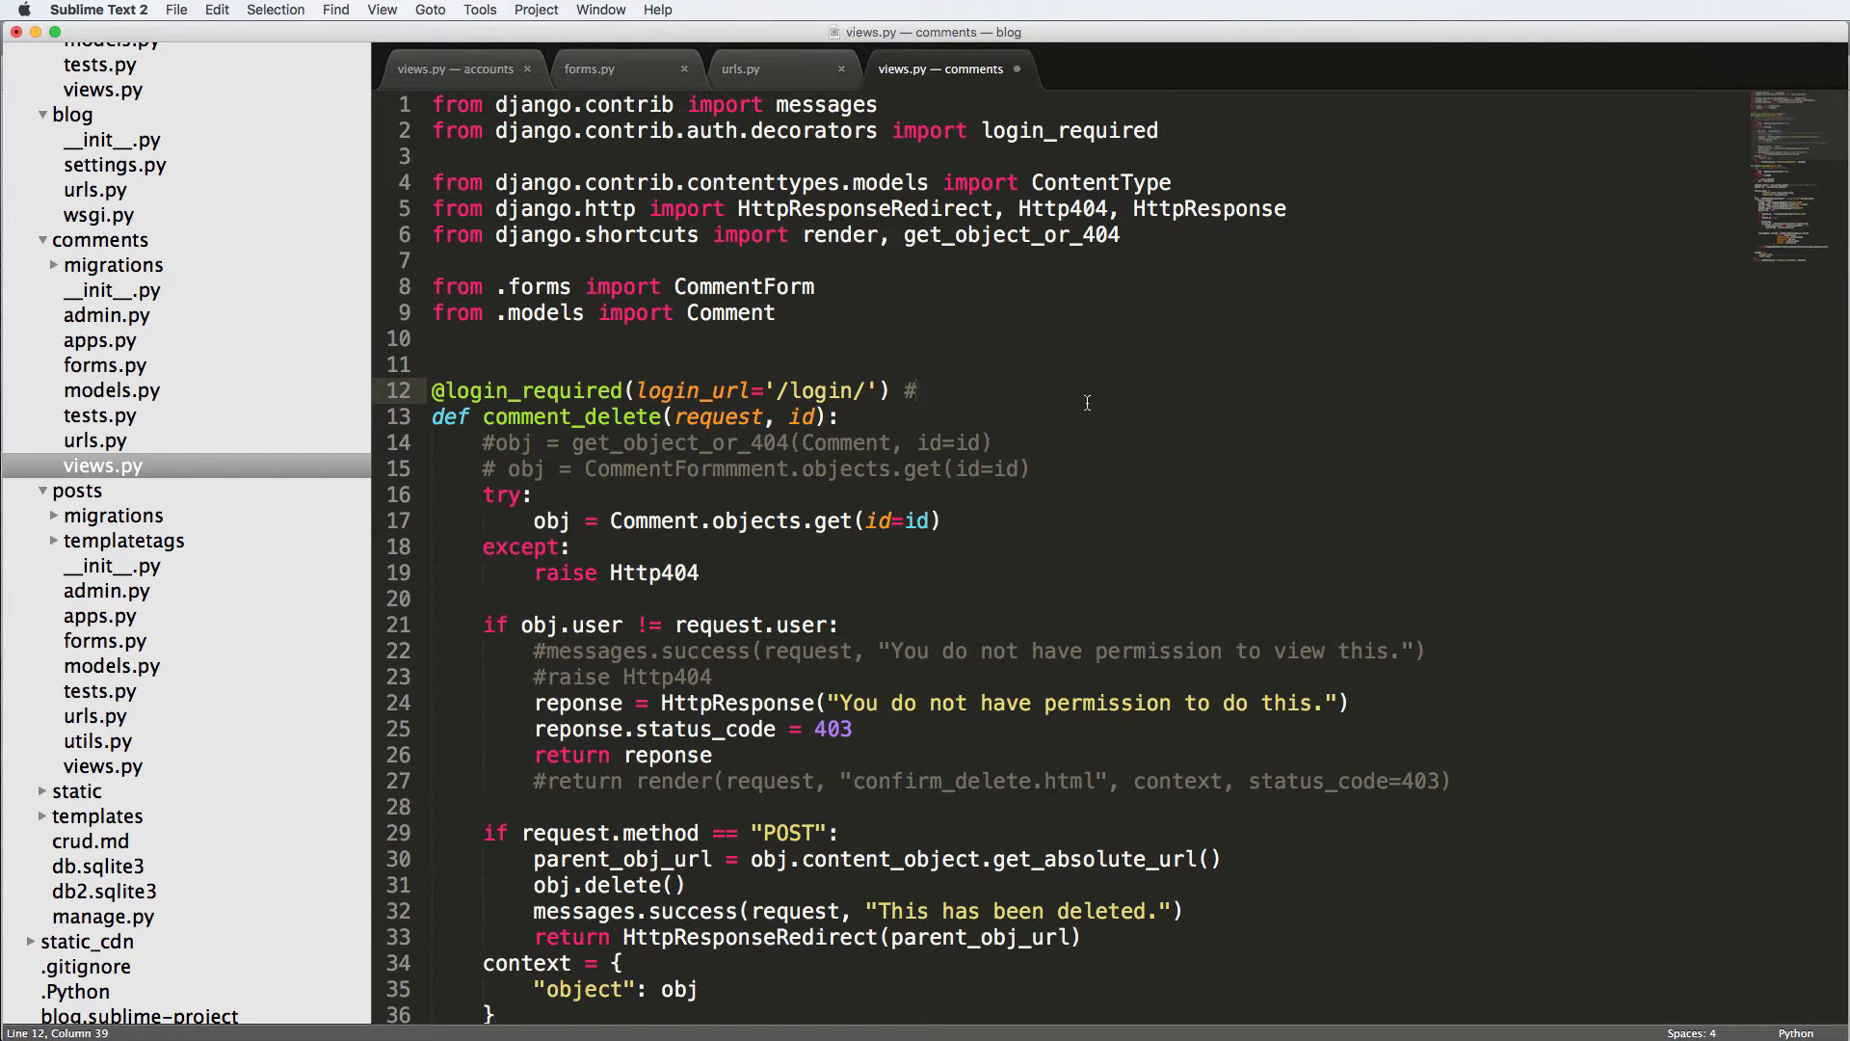
- Add the trailing comment #LOGIN_URL = '/login/' beside the decorator
type("LOGIN_URL")
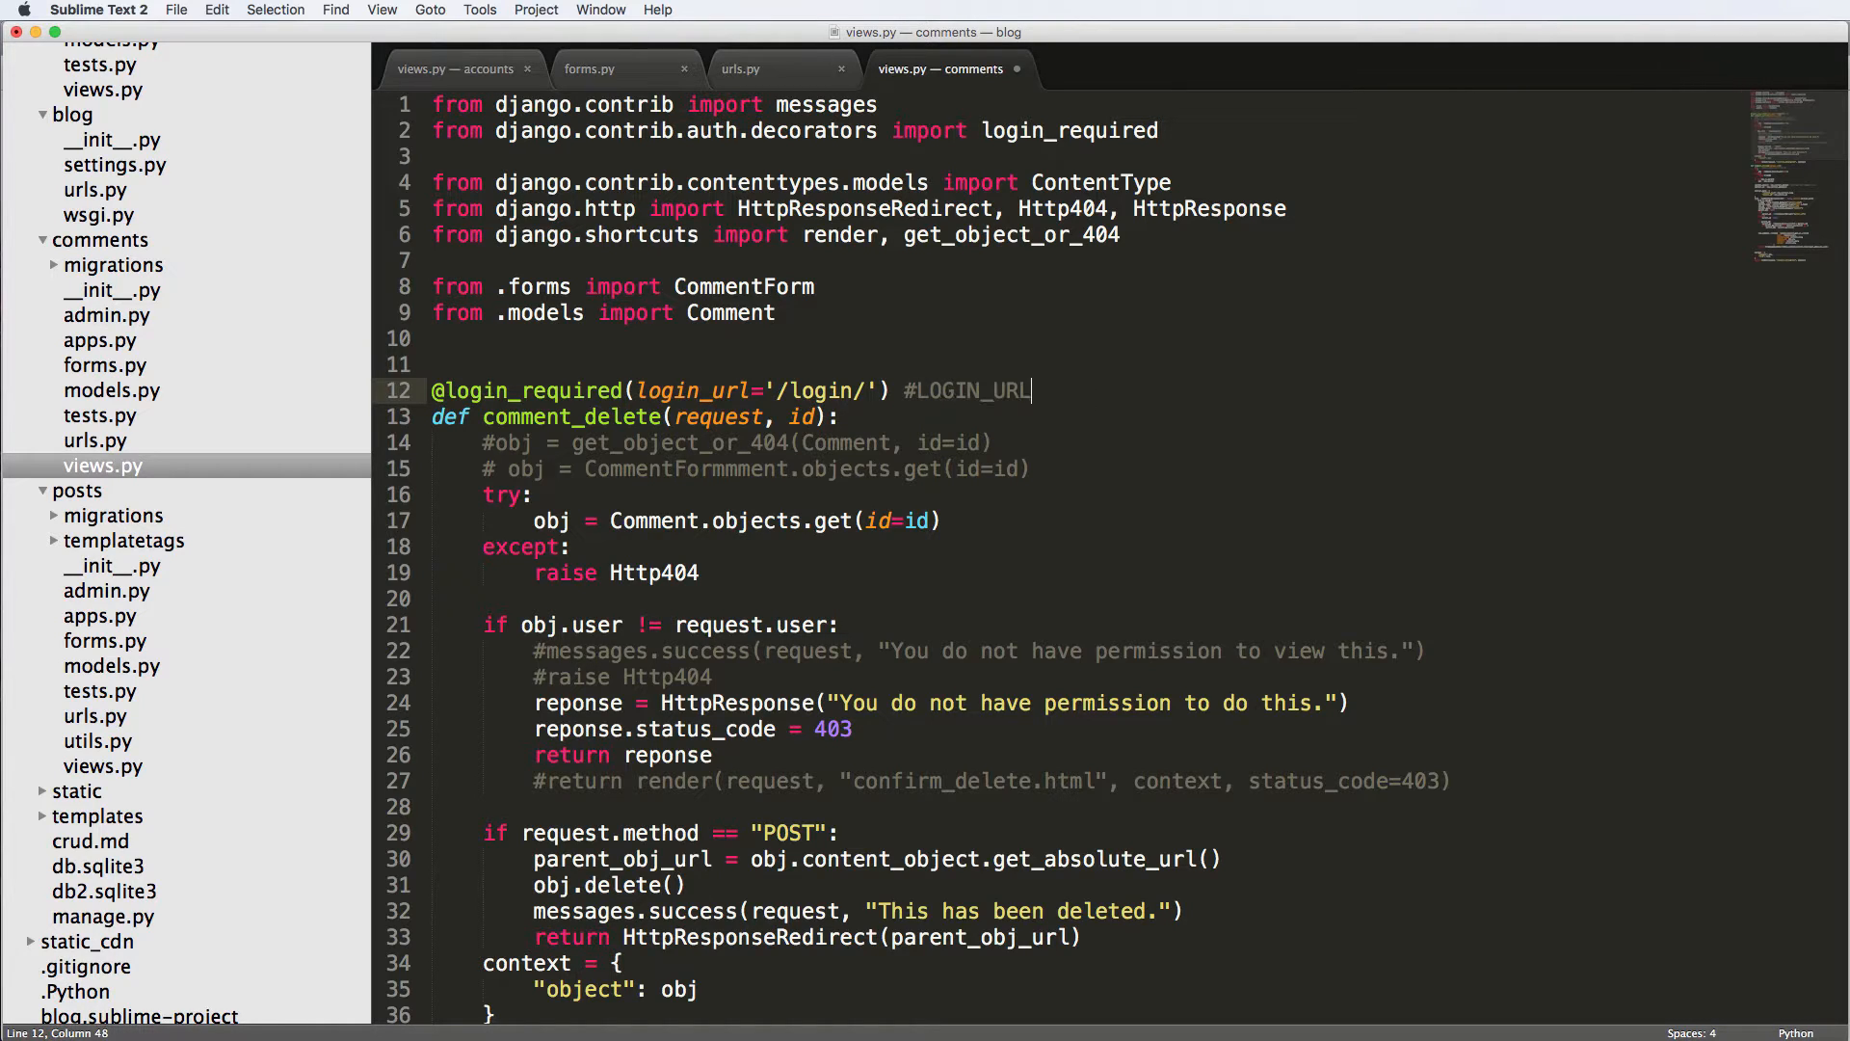
type("= '?'")
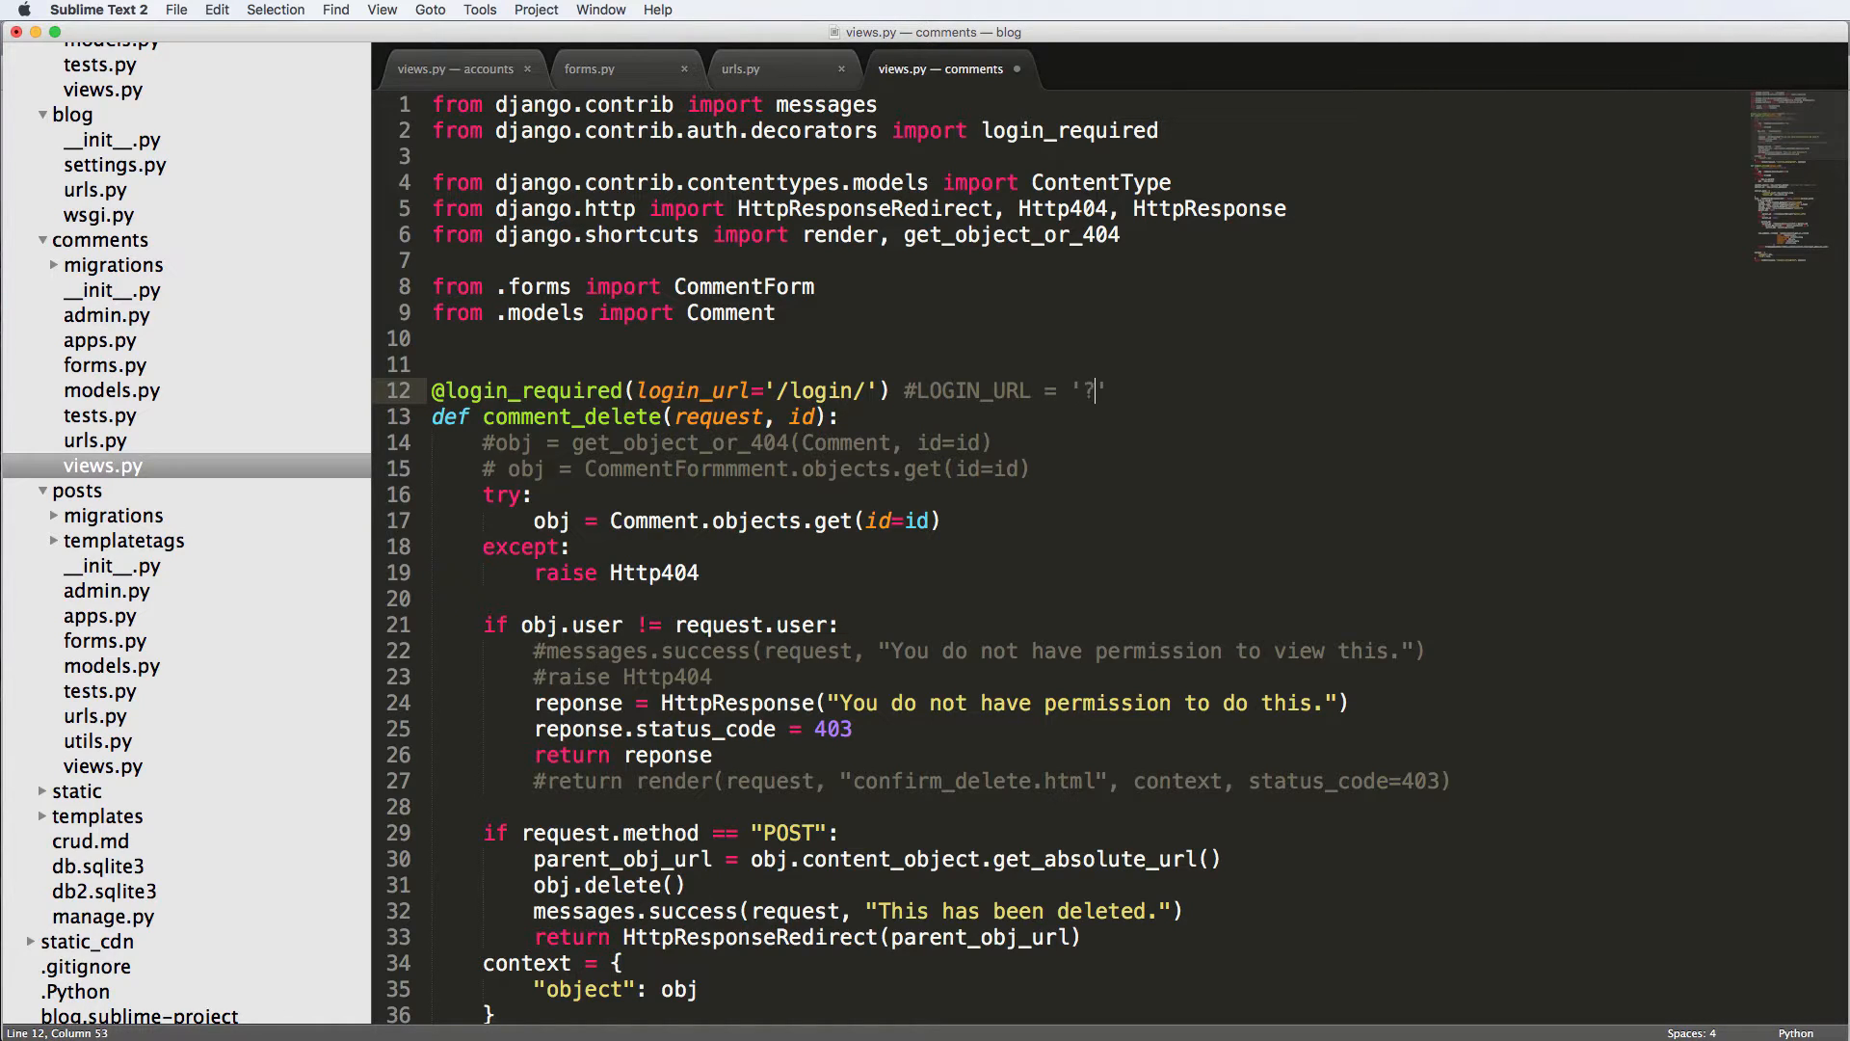
type("/login/")
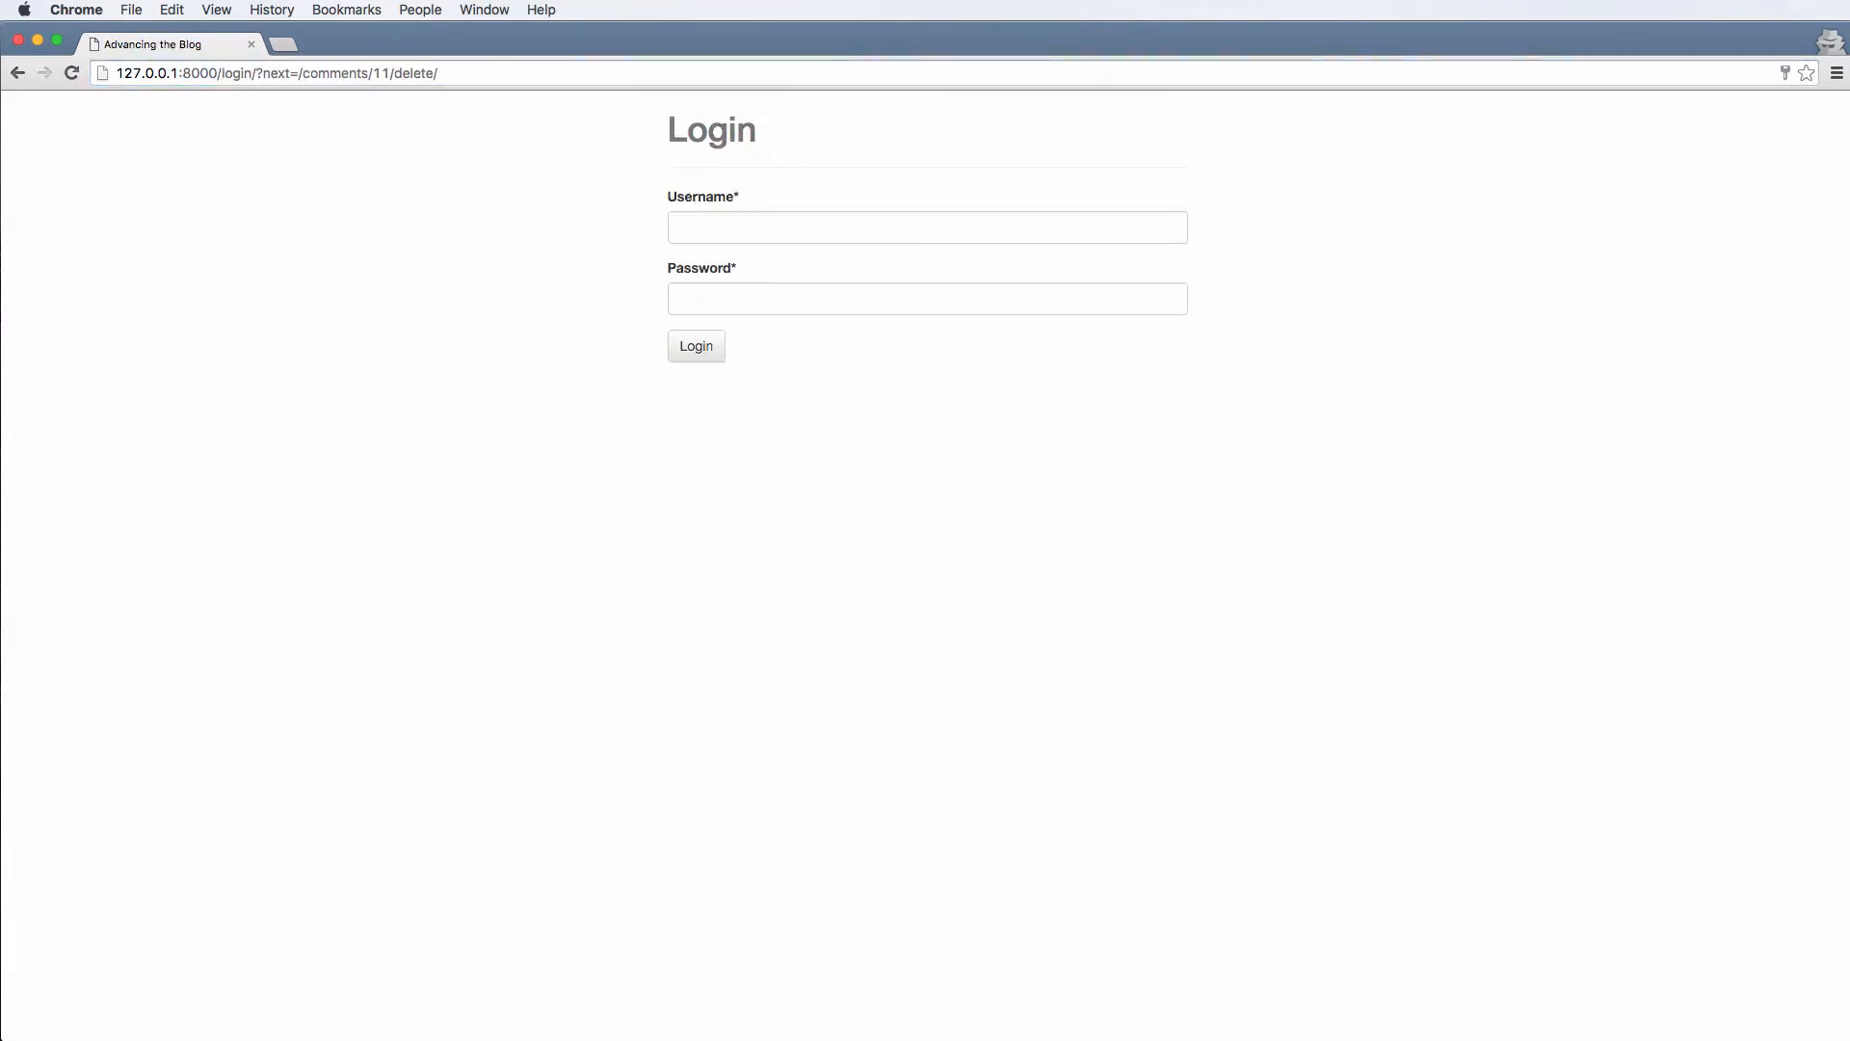
mouse_move(505, 163)
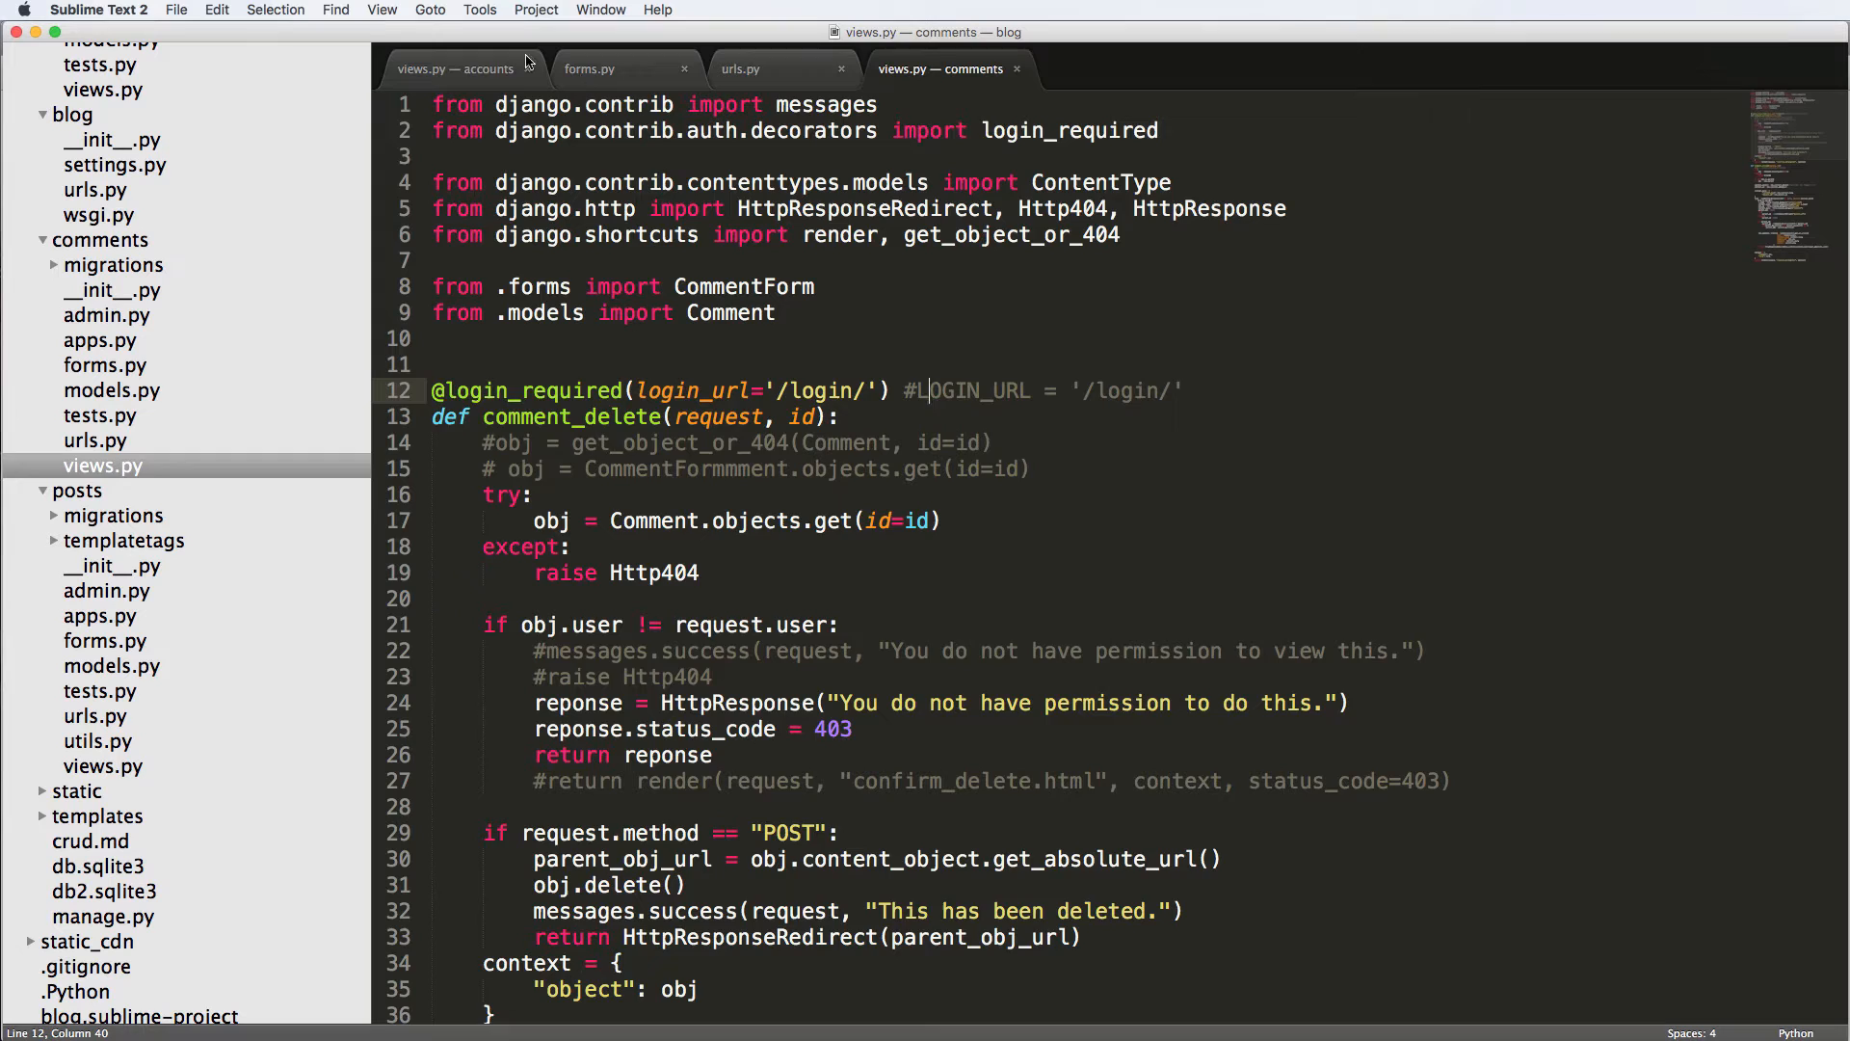
- In accounts views.py, read next from request.GET and redirect to it after login
left_click(454, 69)
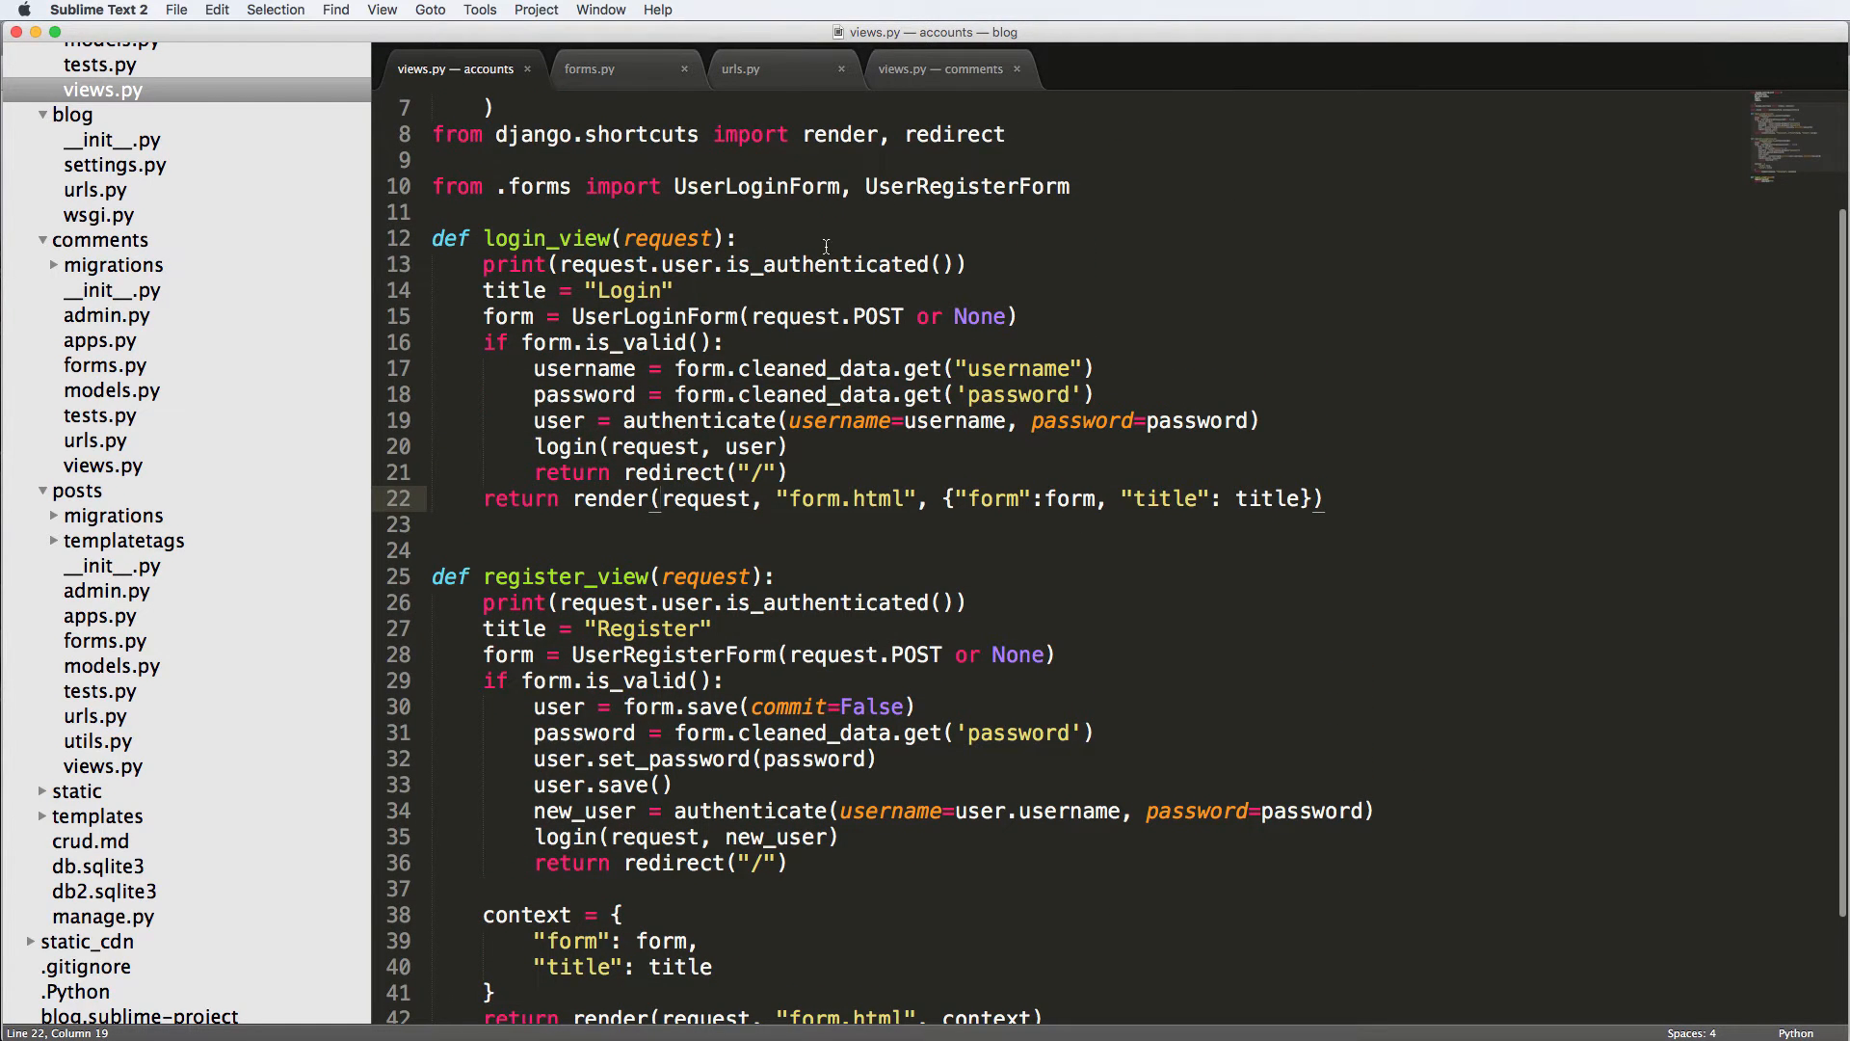
type("n")
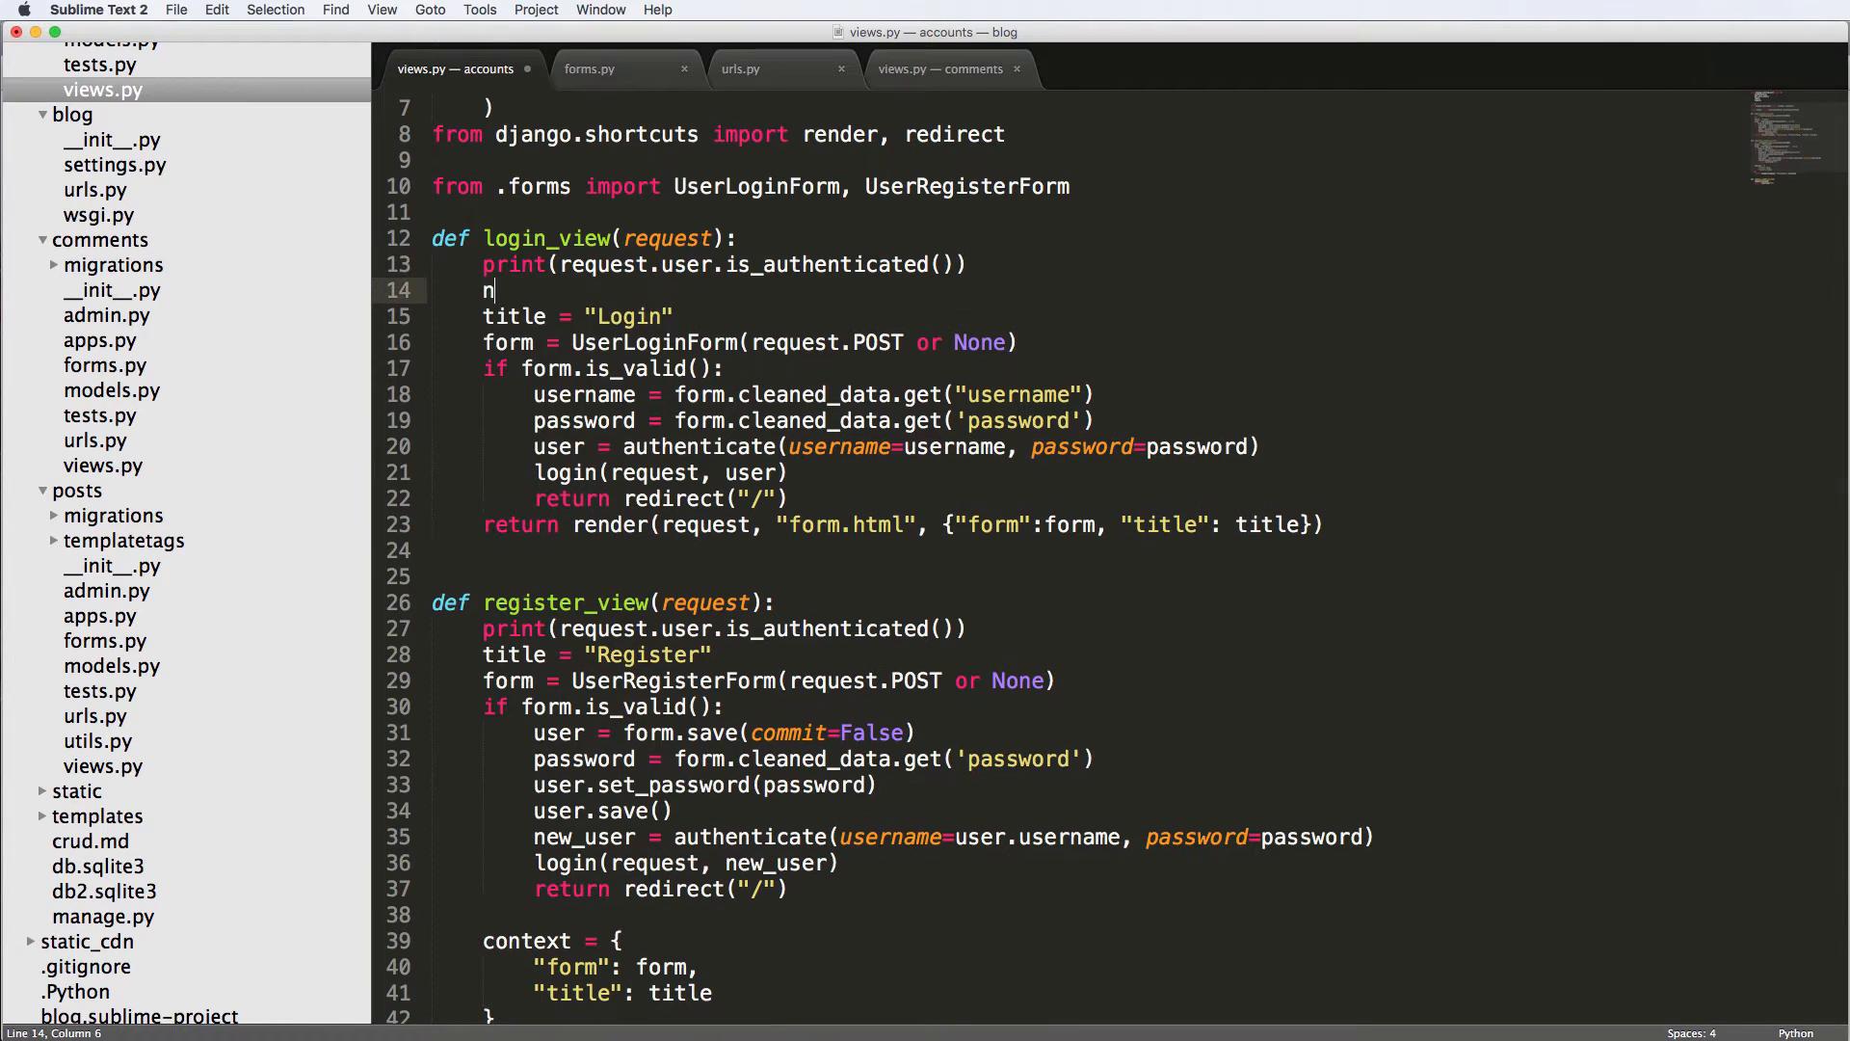
type("ext = request.GET.get('")
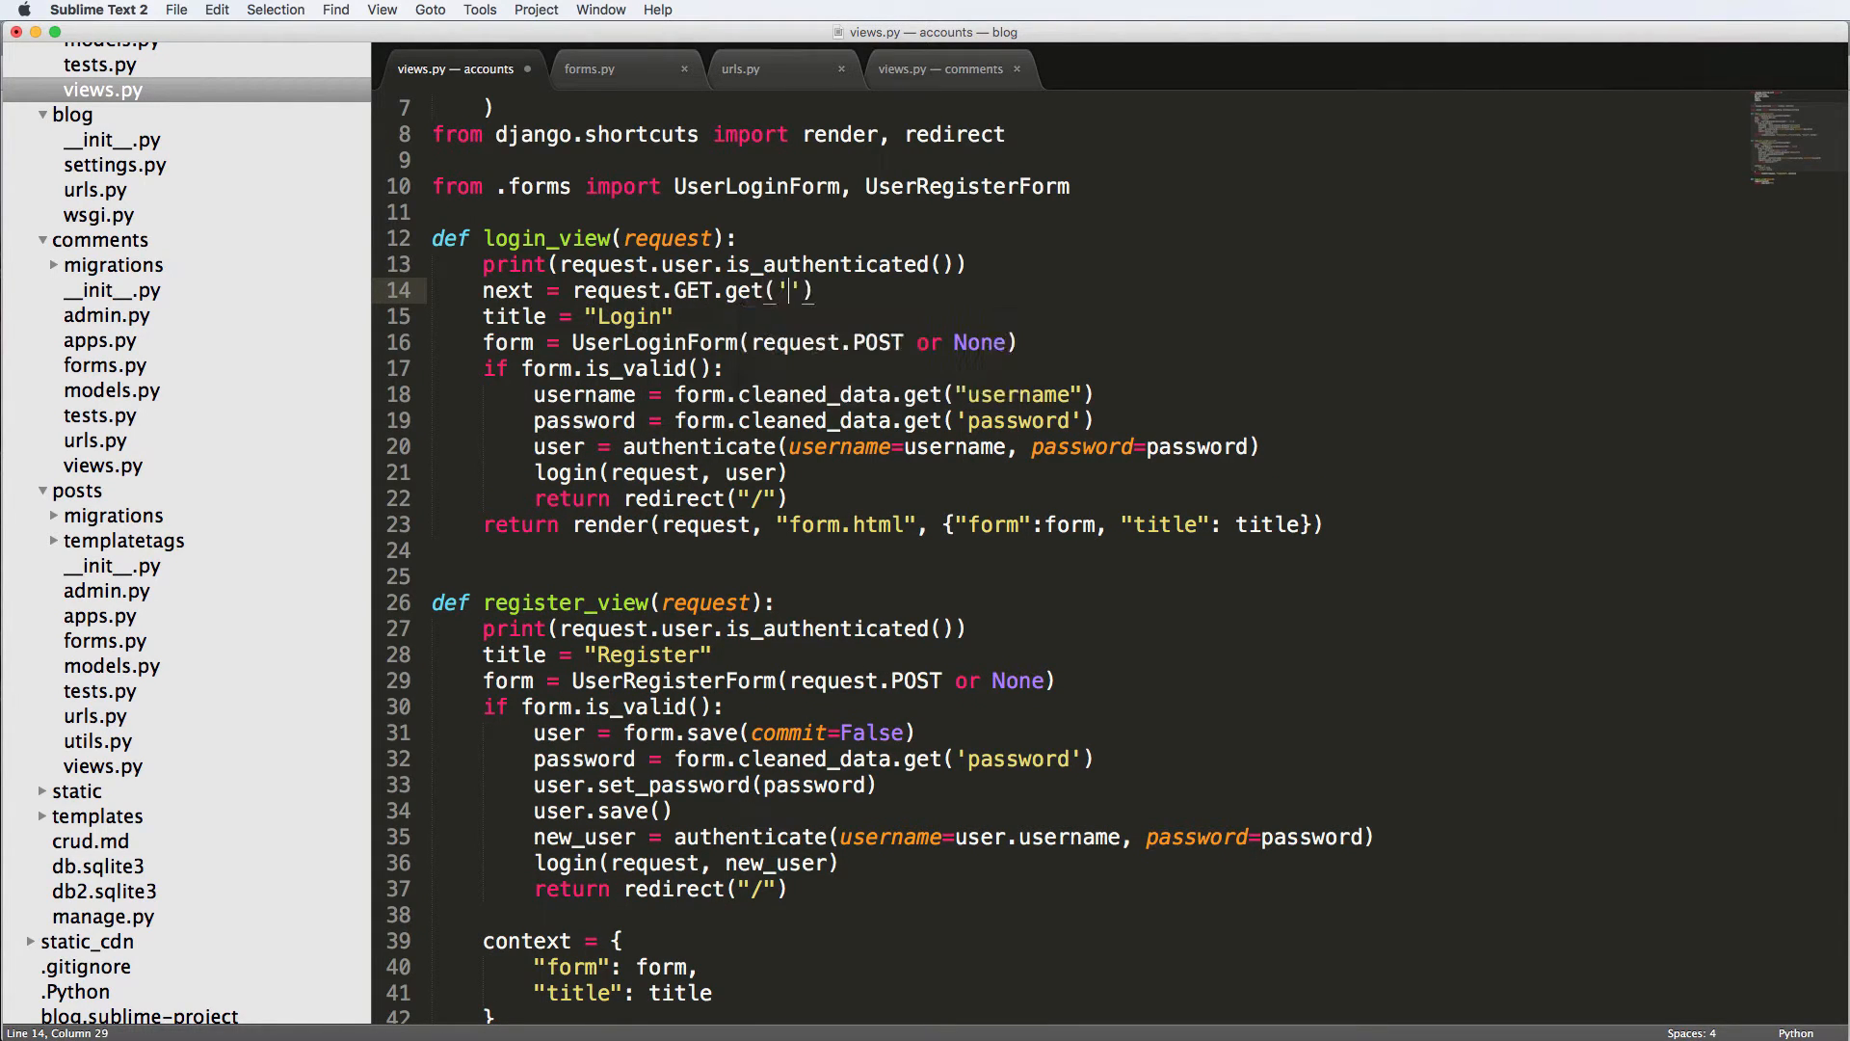
type("next")
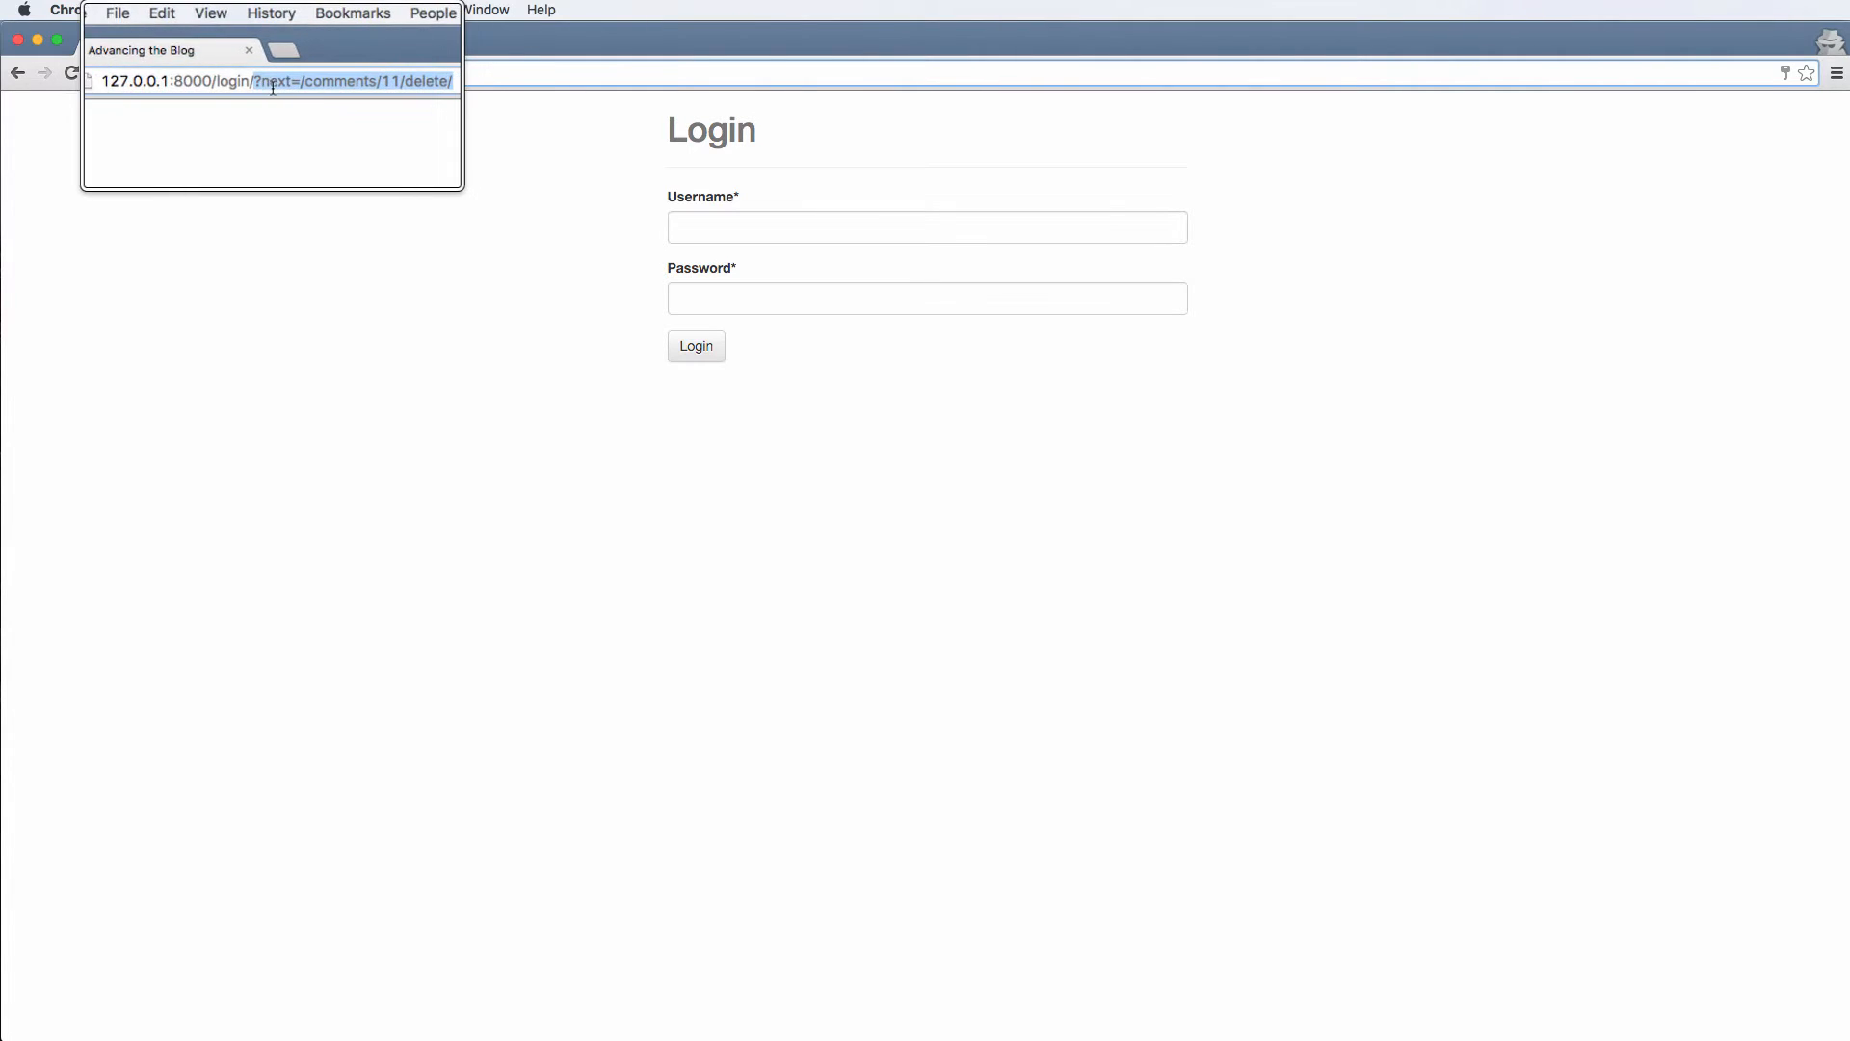
key("cmd+tab")
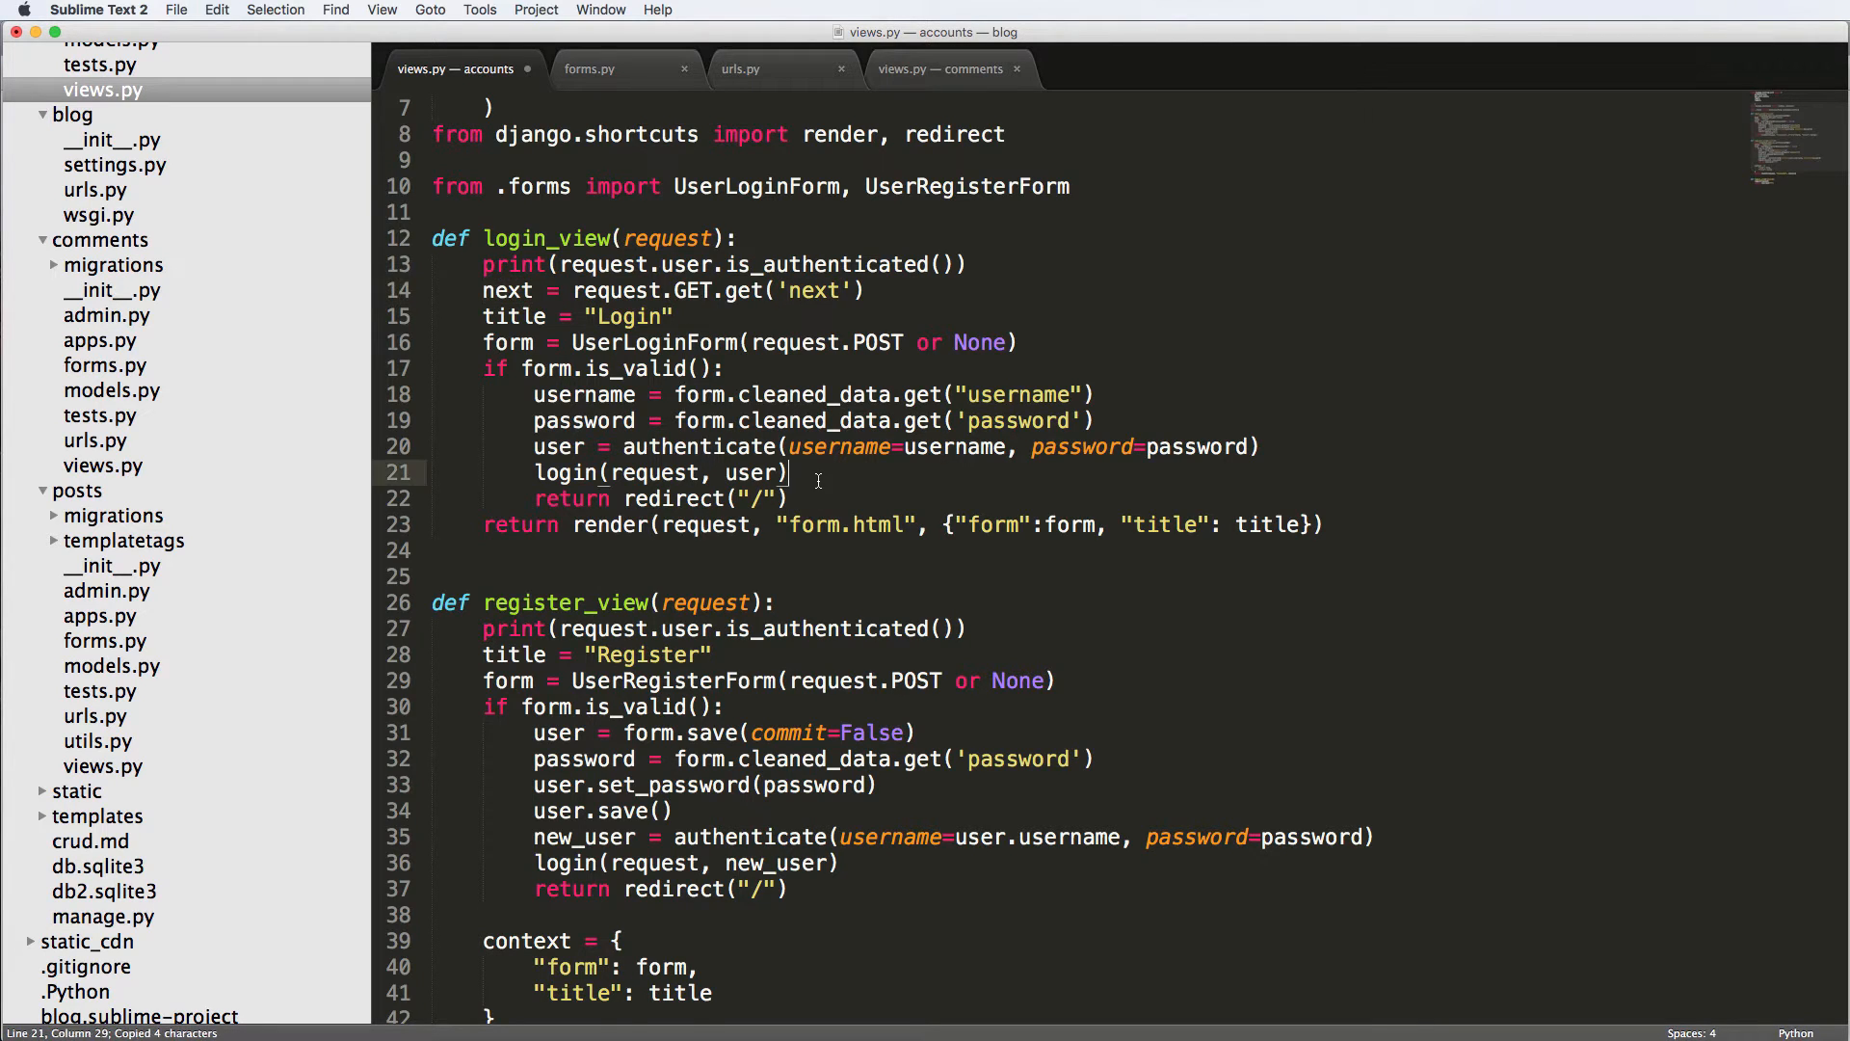
type("if next:")
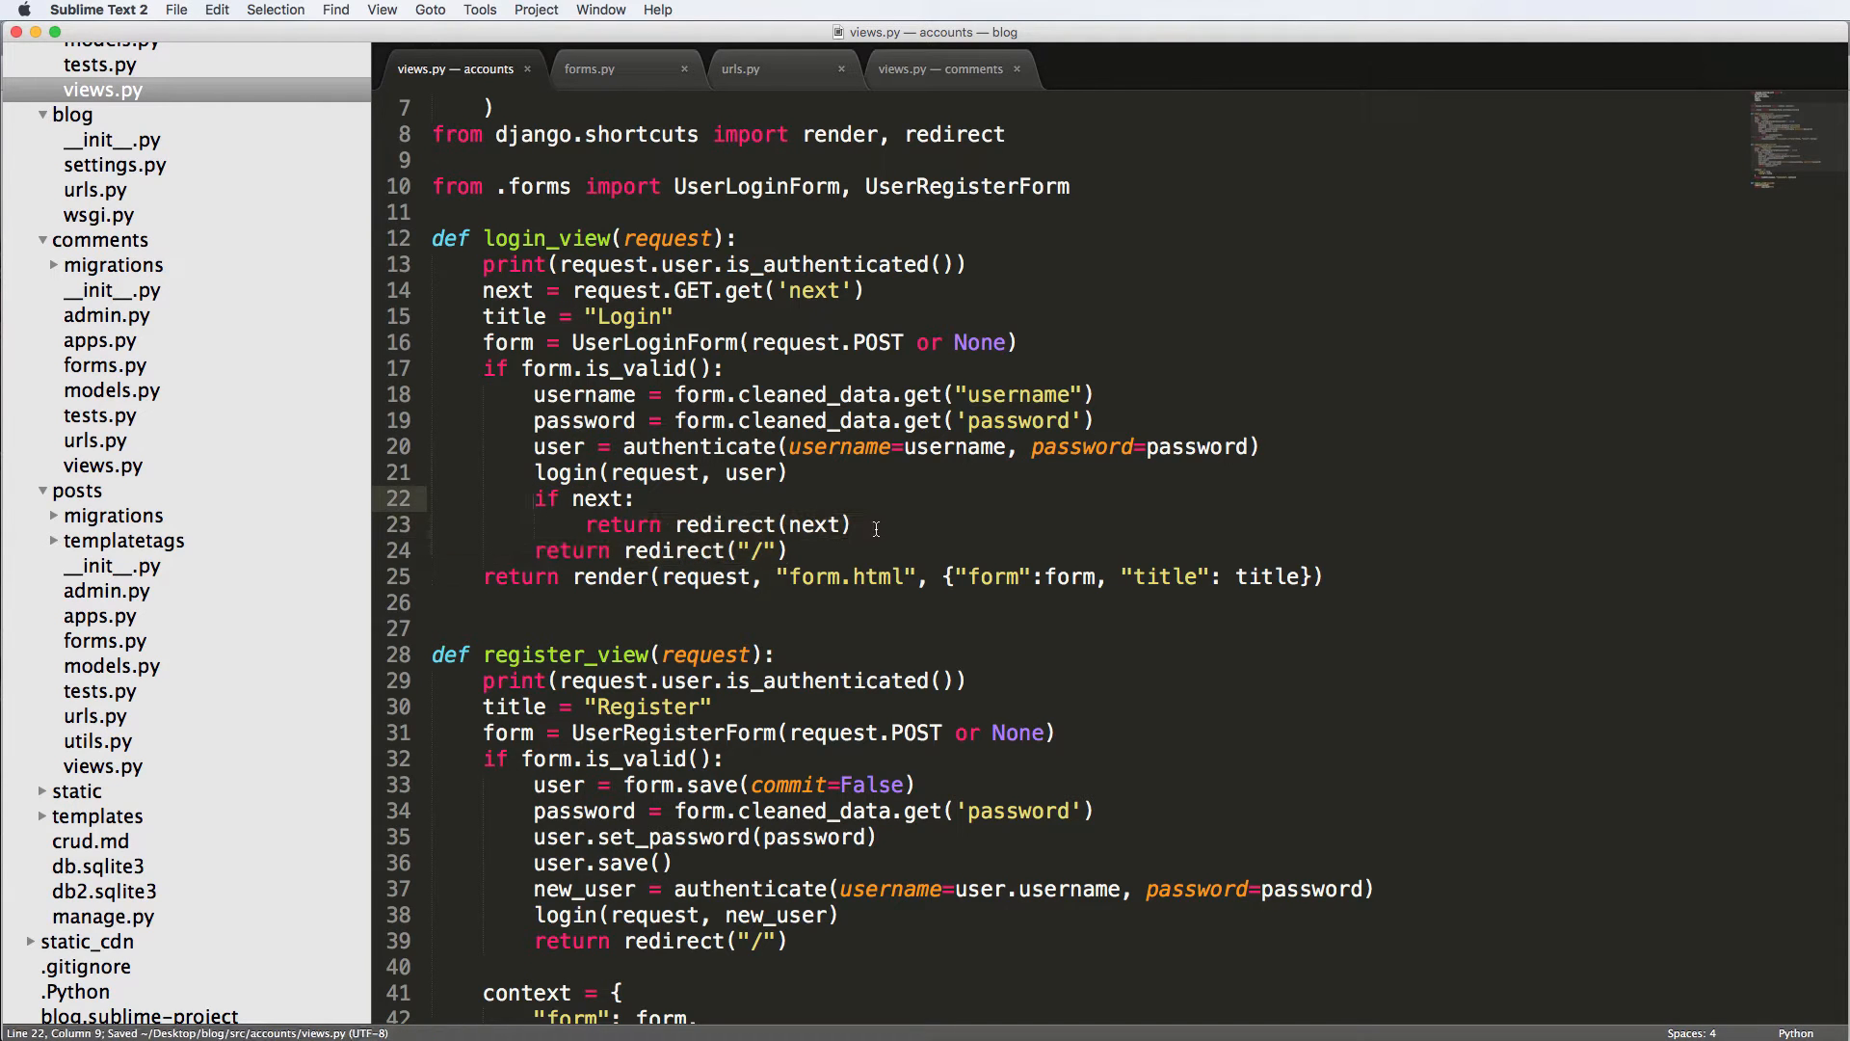
scroll("down", 3)
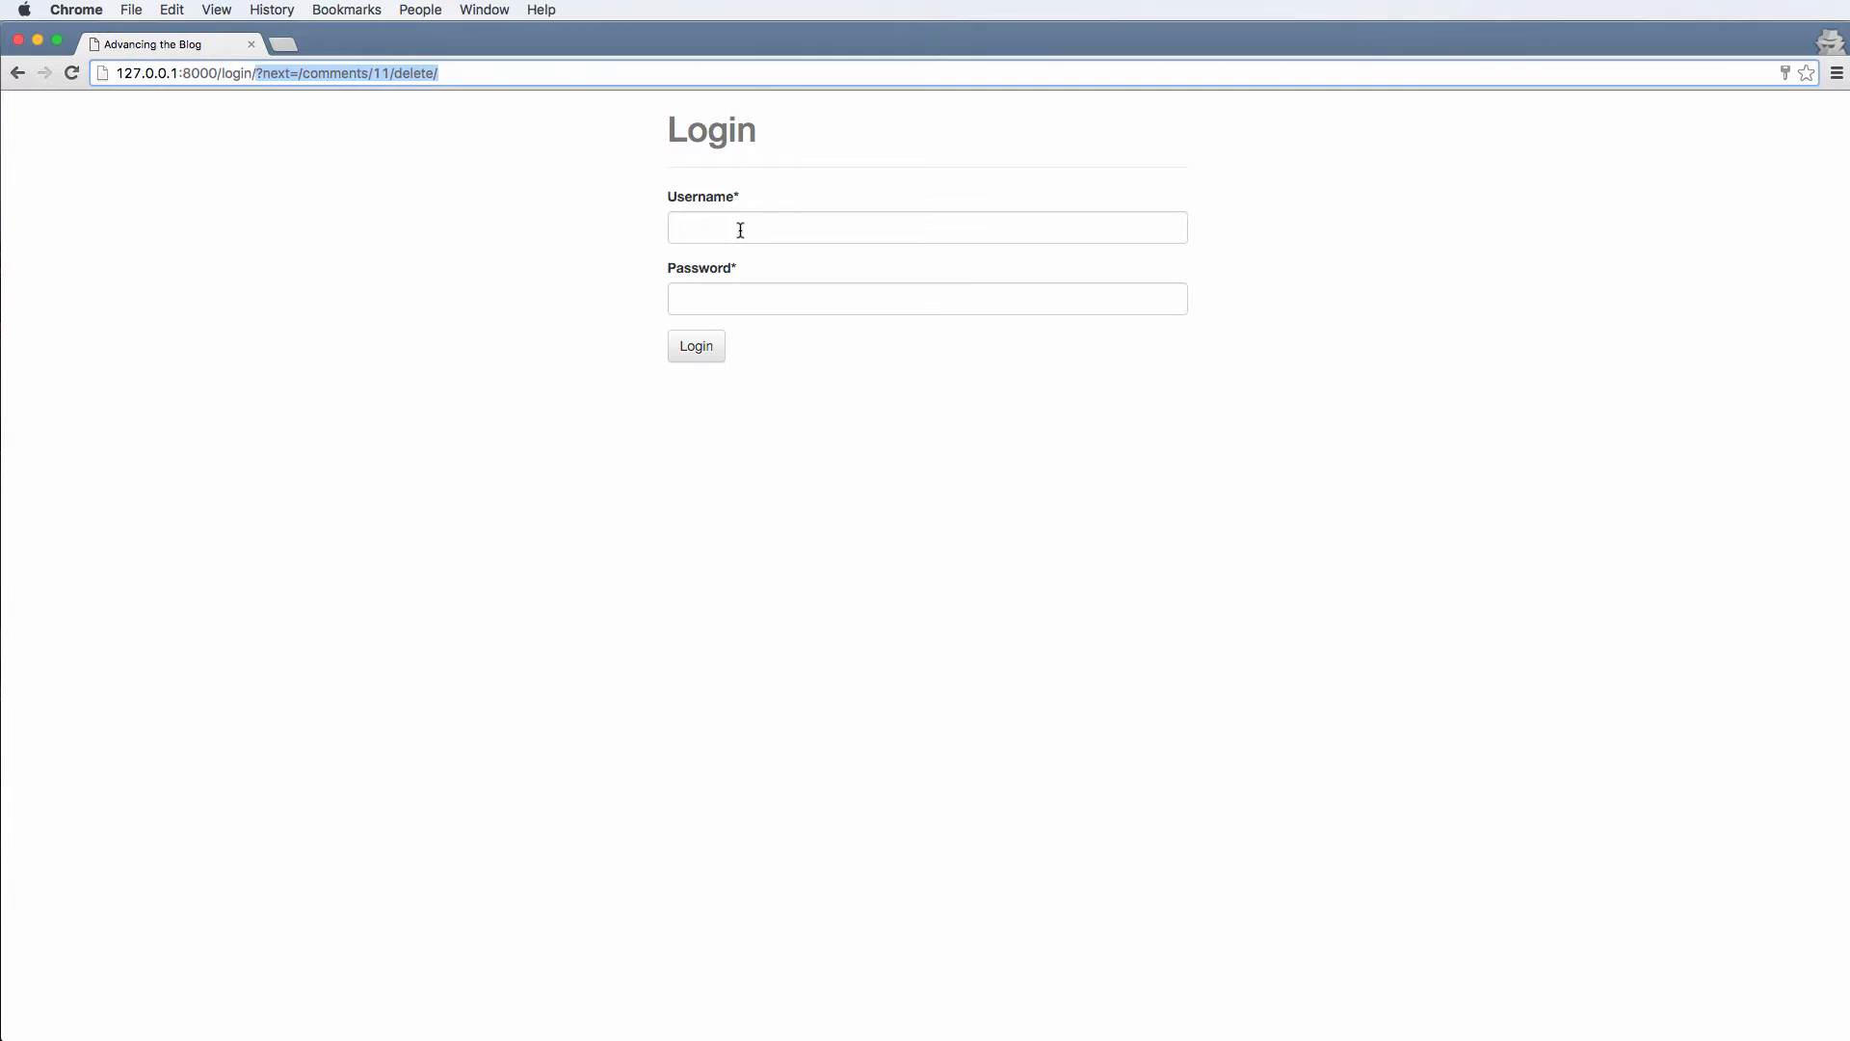
- Enter the username and password on the login page and submit the form
left_click(926, 226)
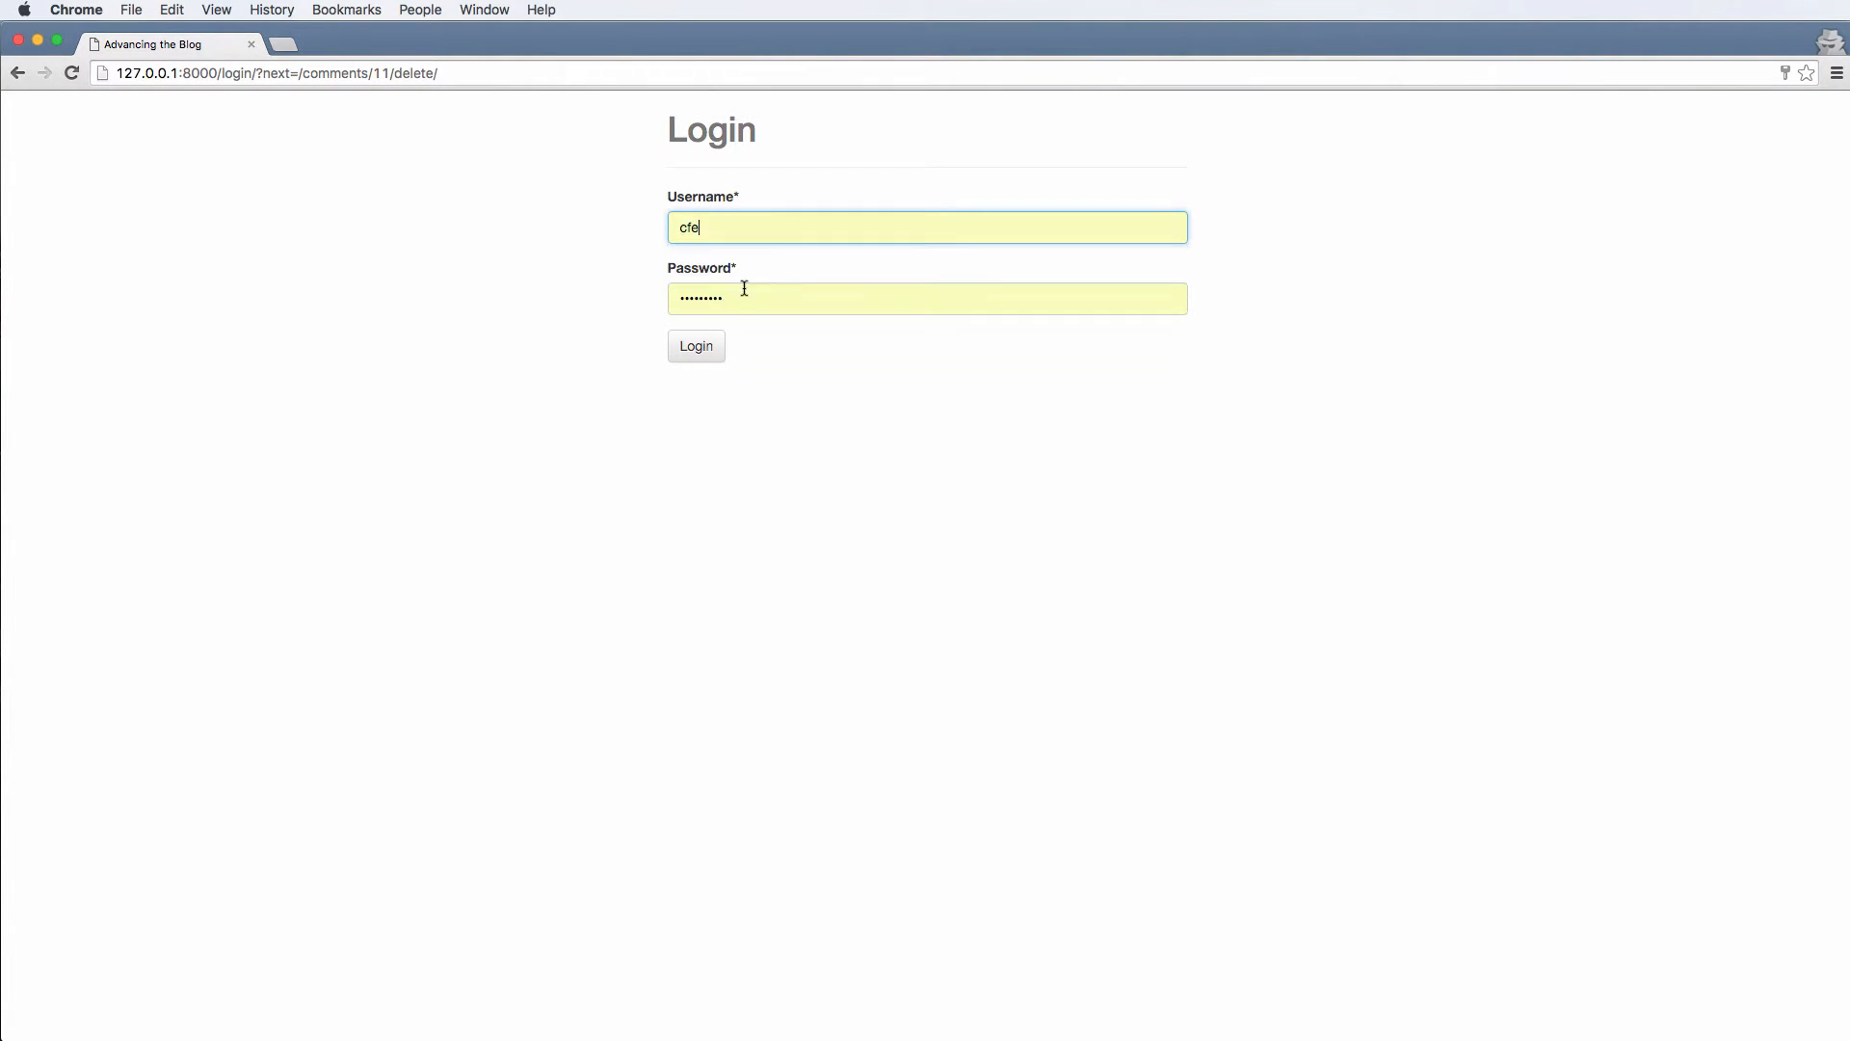
left_click(696, 346)
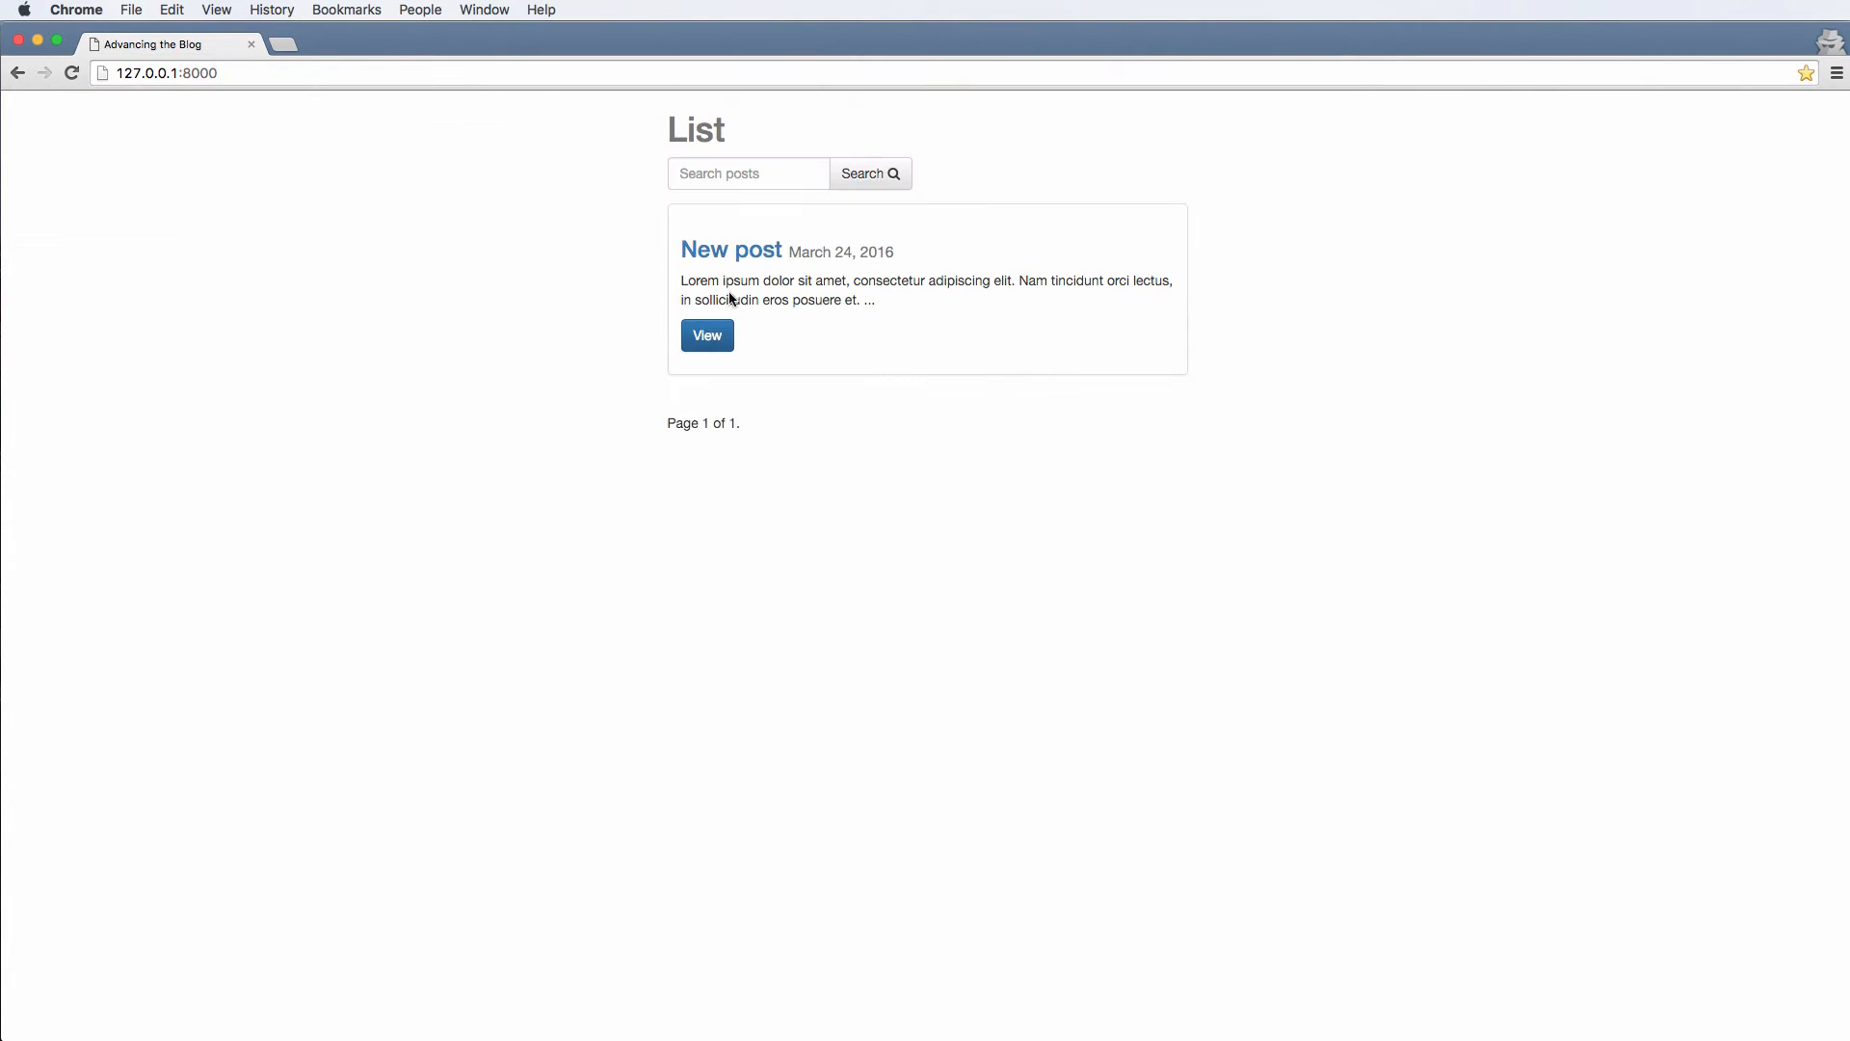
- Delete the 'New comment' comment, then open the 'Hi there new user' thread and type text
left_click(705, 335)
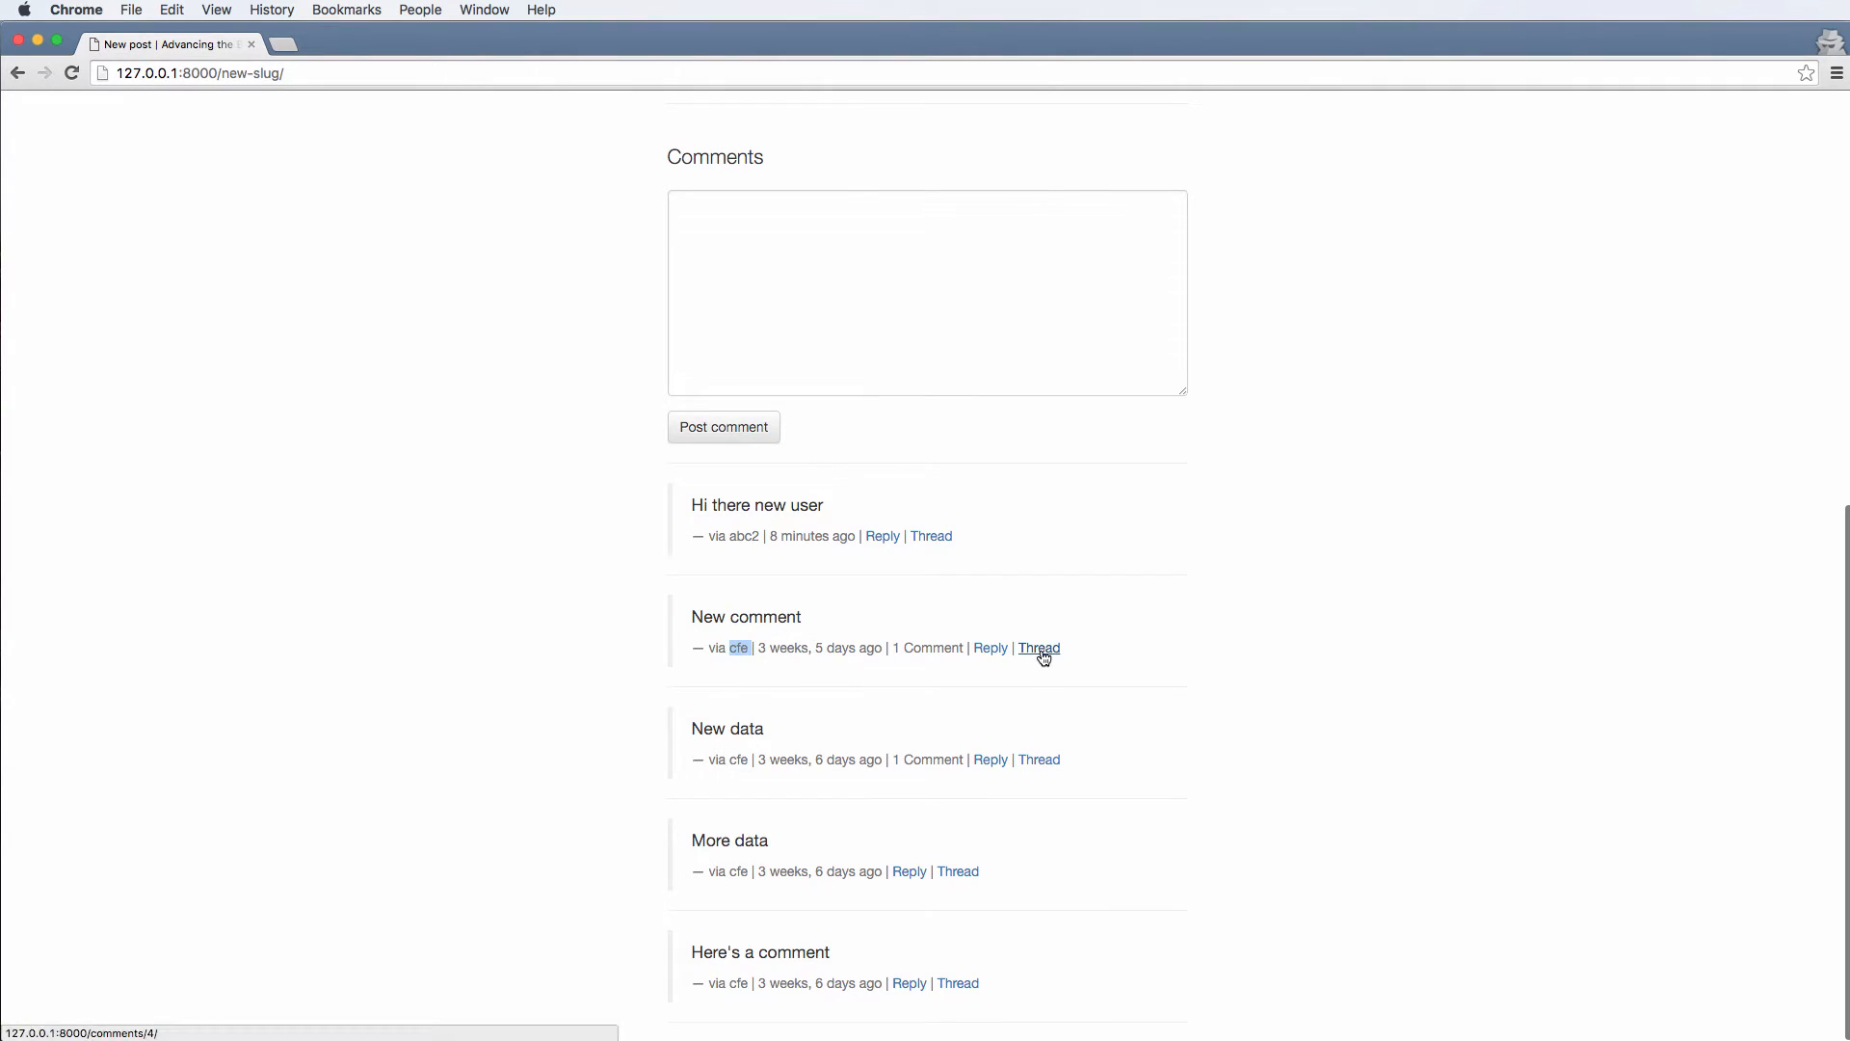
left_click(1039, 647)
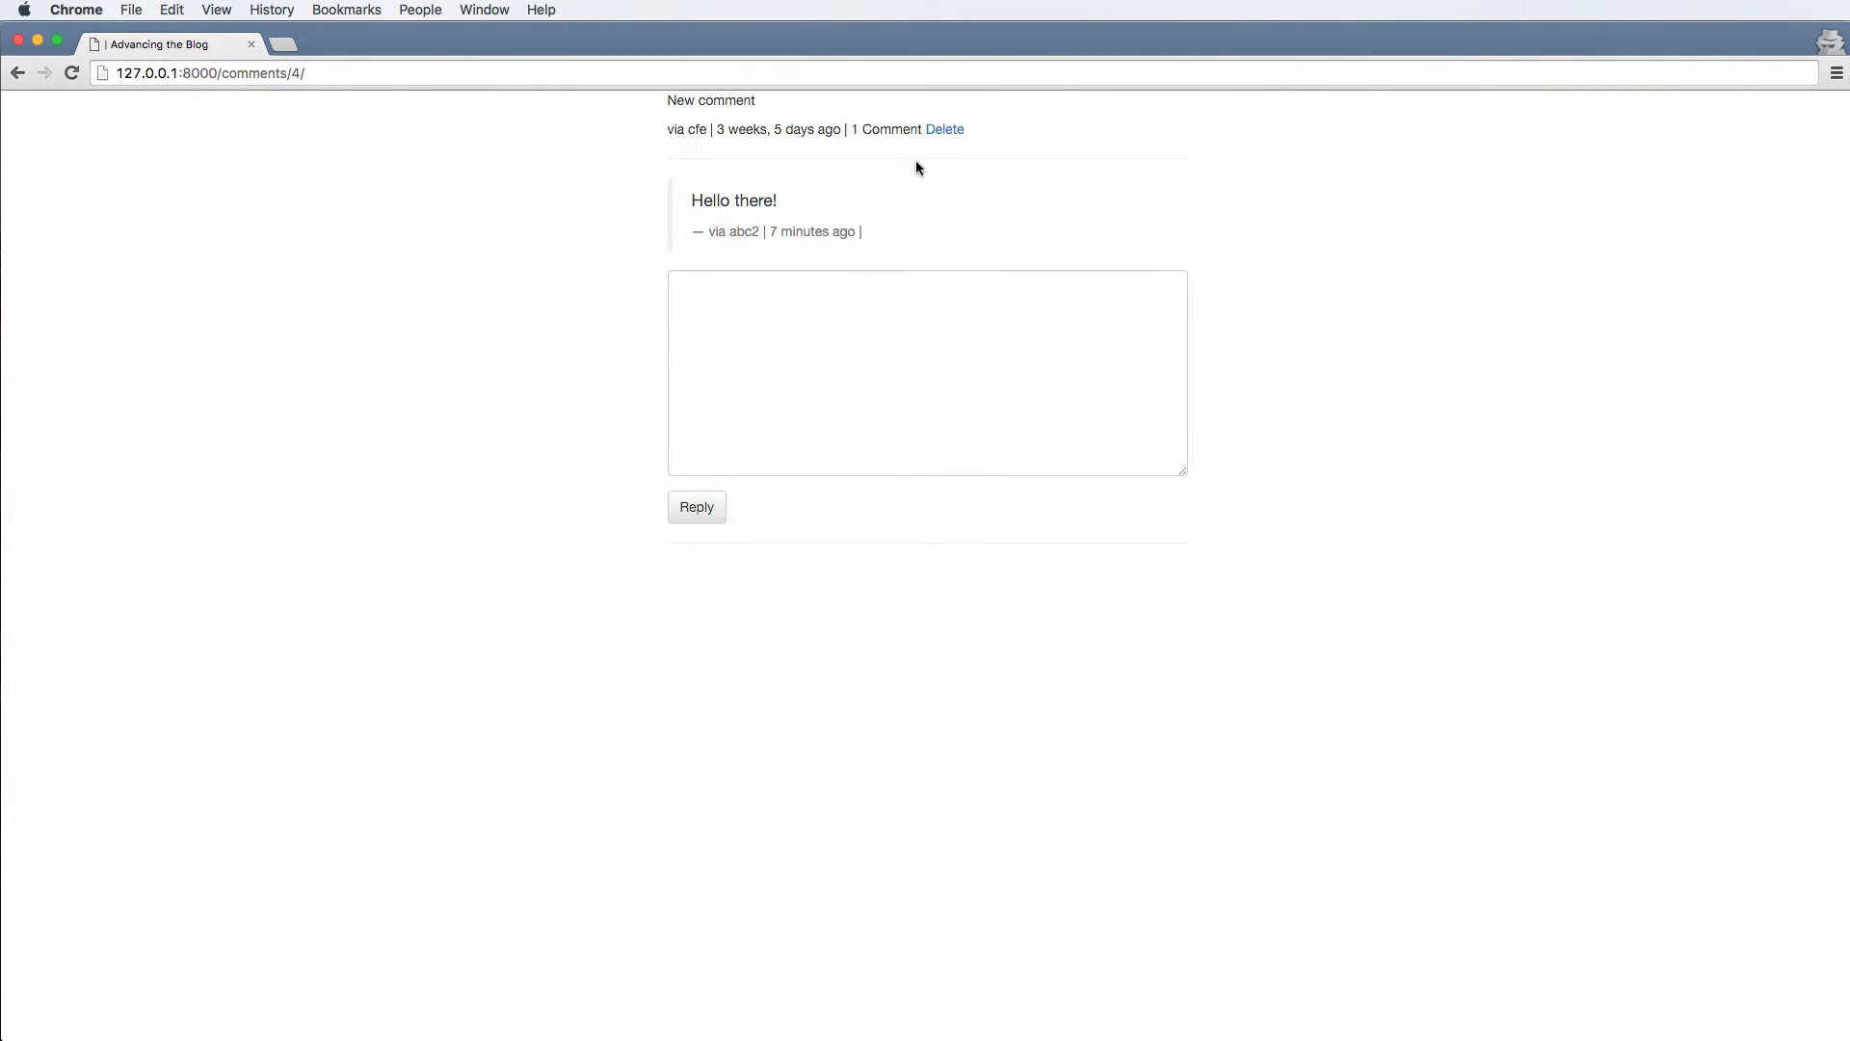
left_click(945, 128)
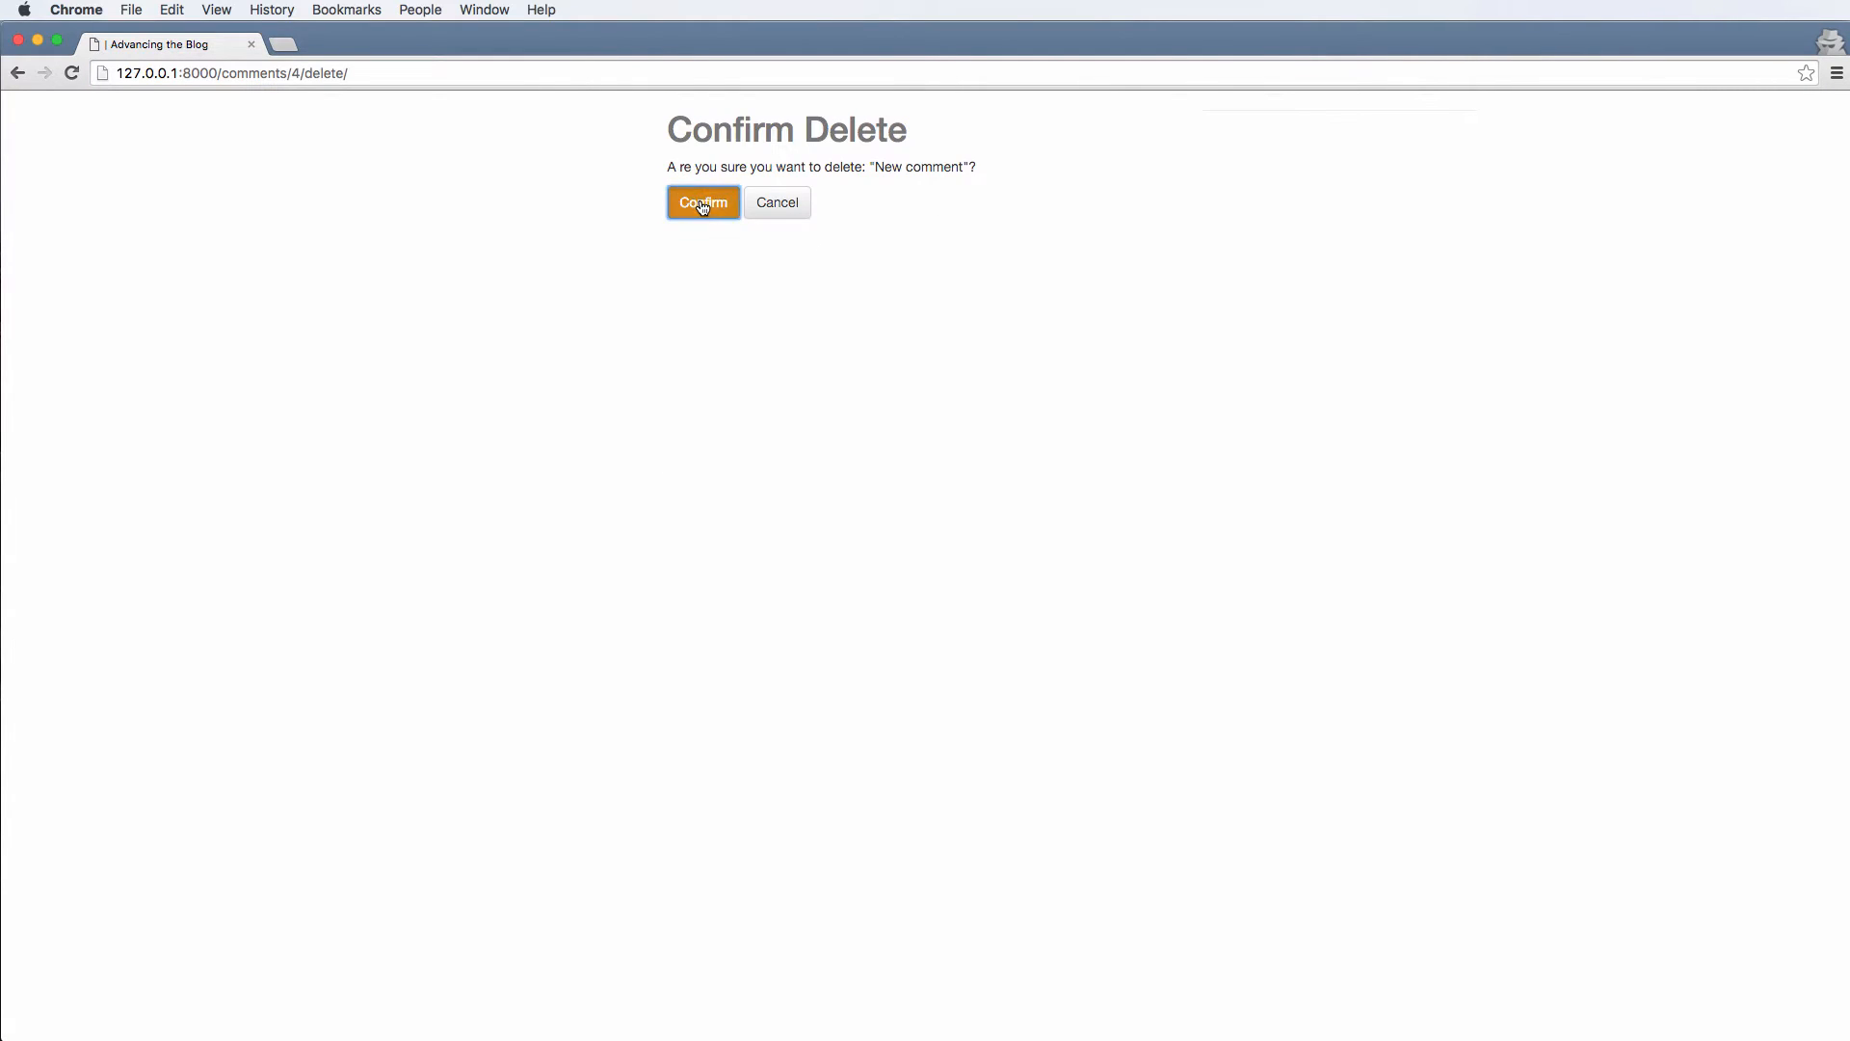
left_click(704, 201)
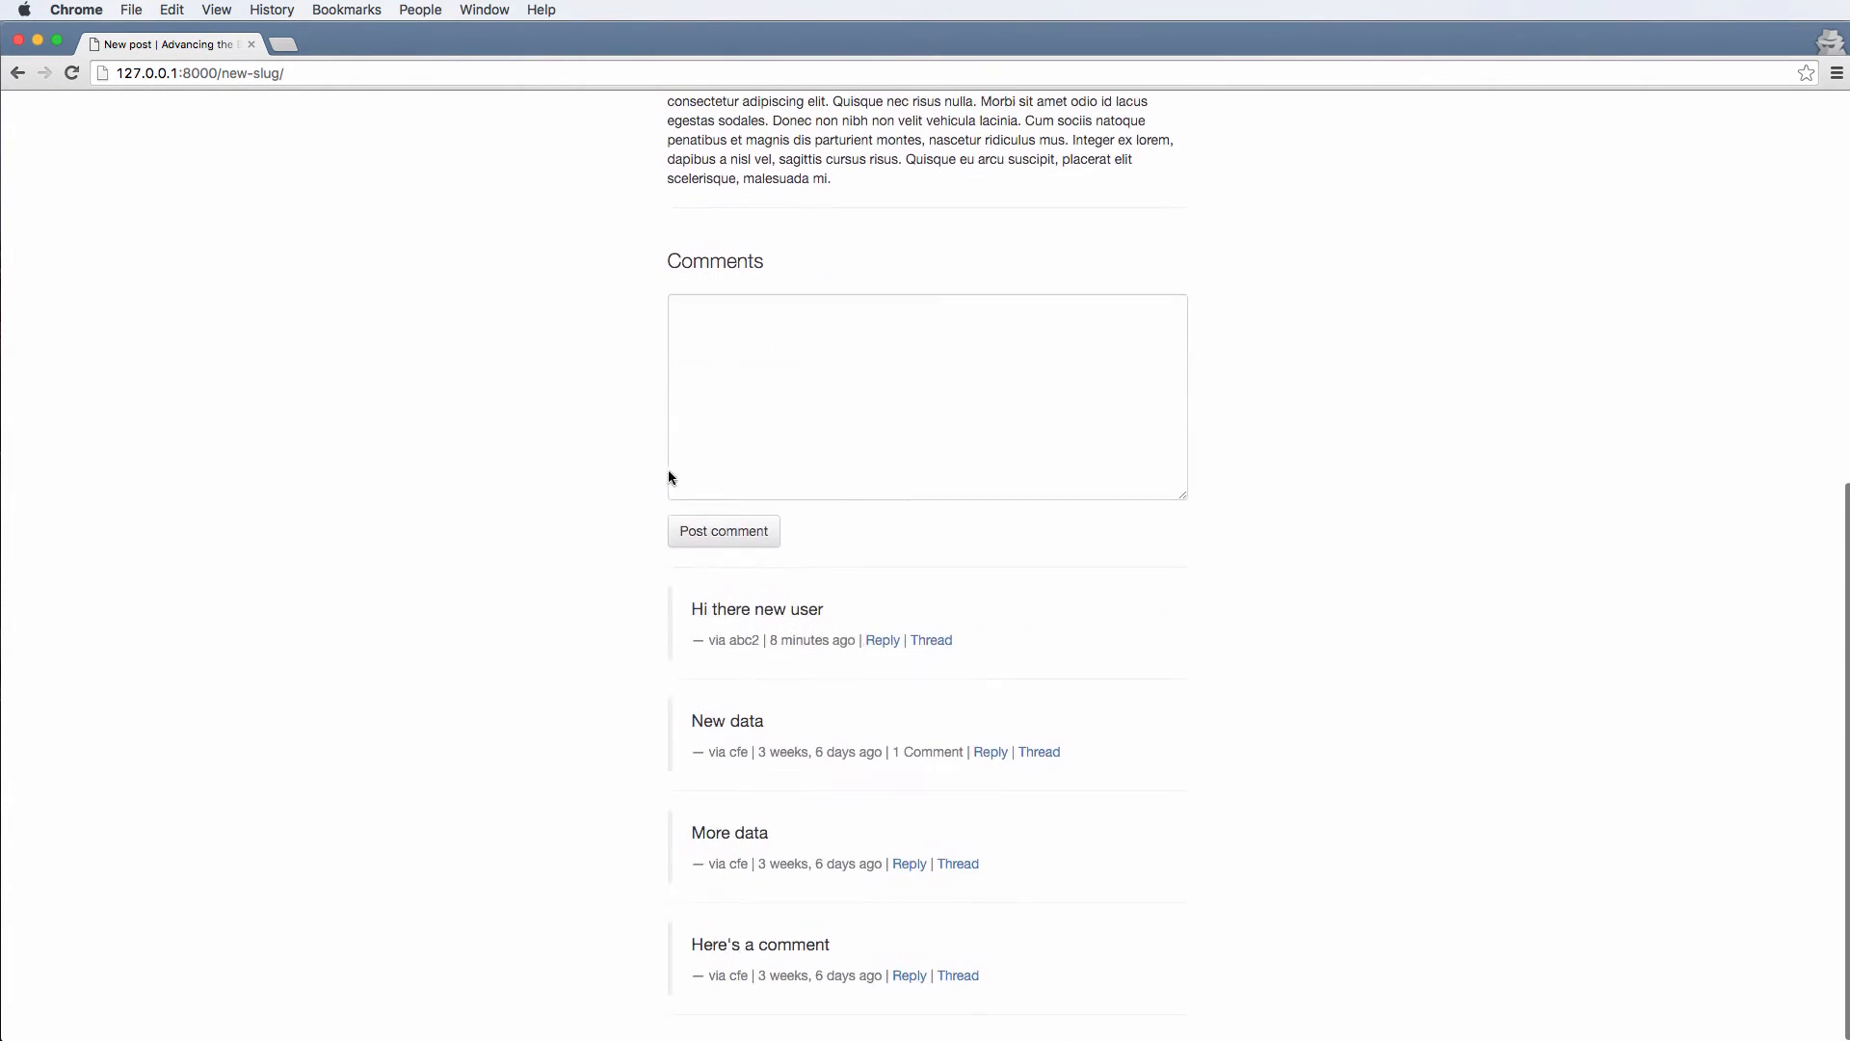
left_click(931, 640)
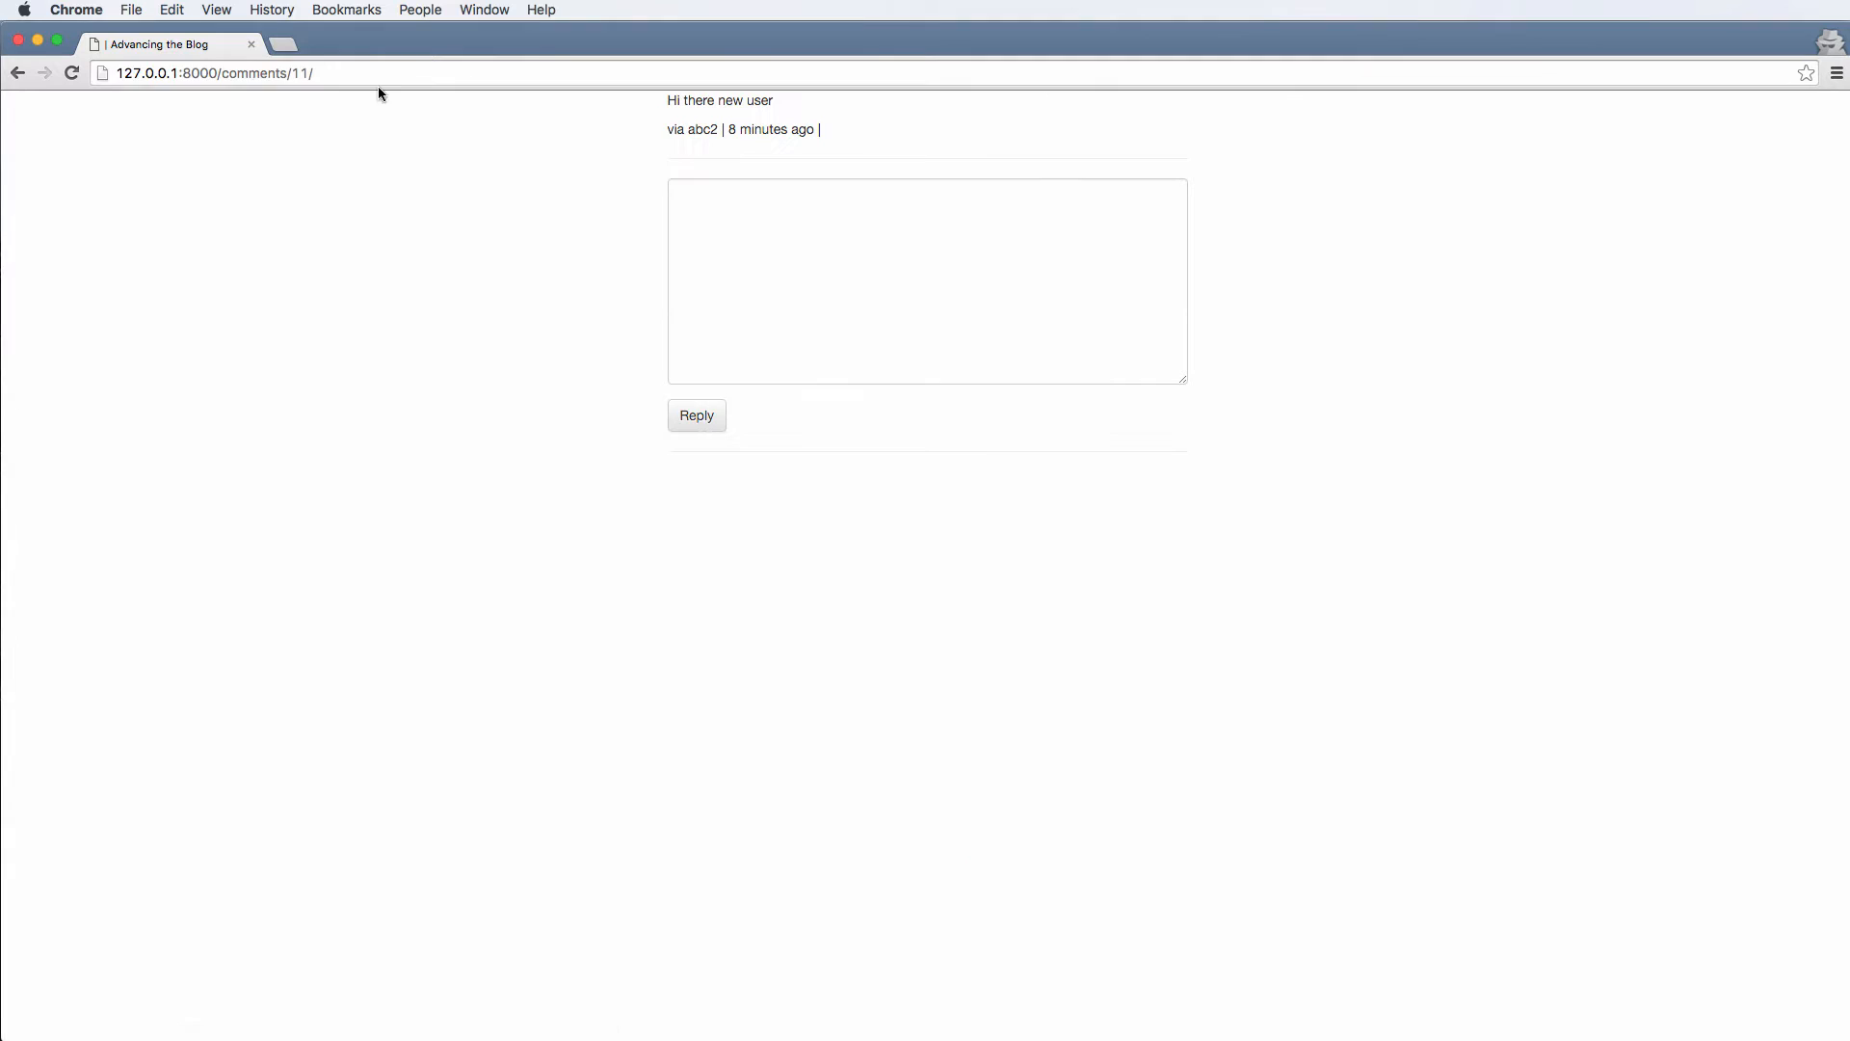
type("dele")
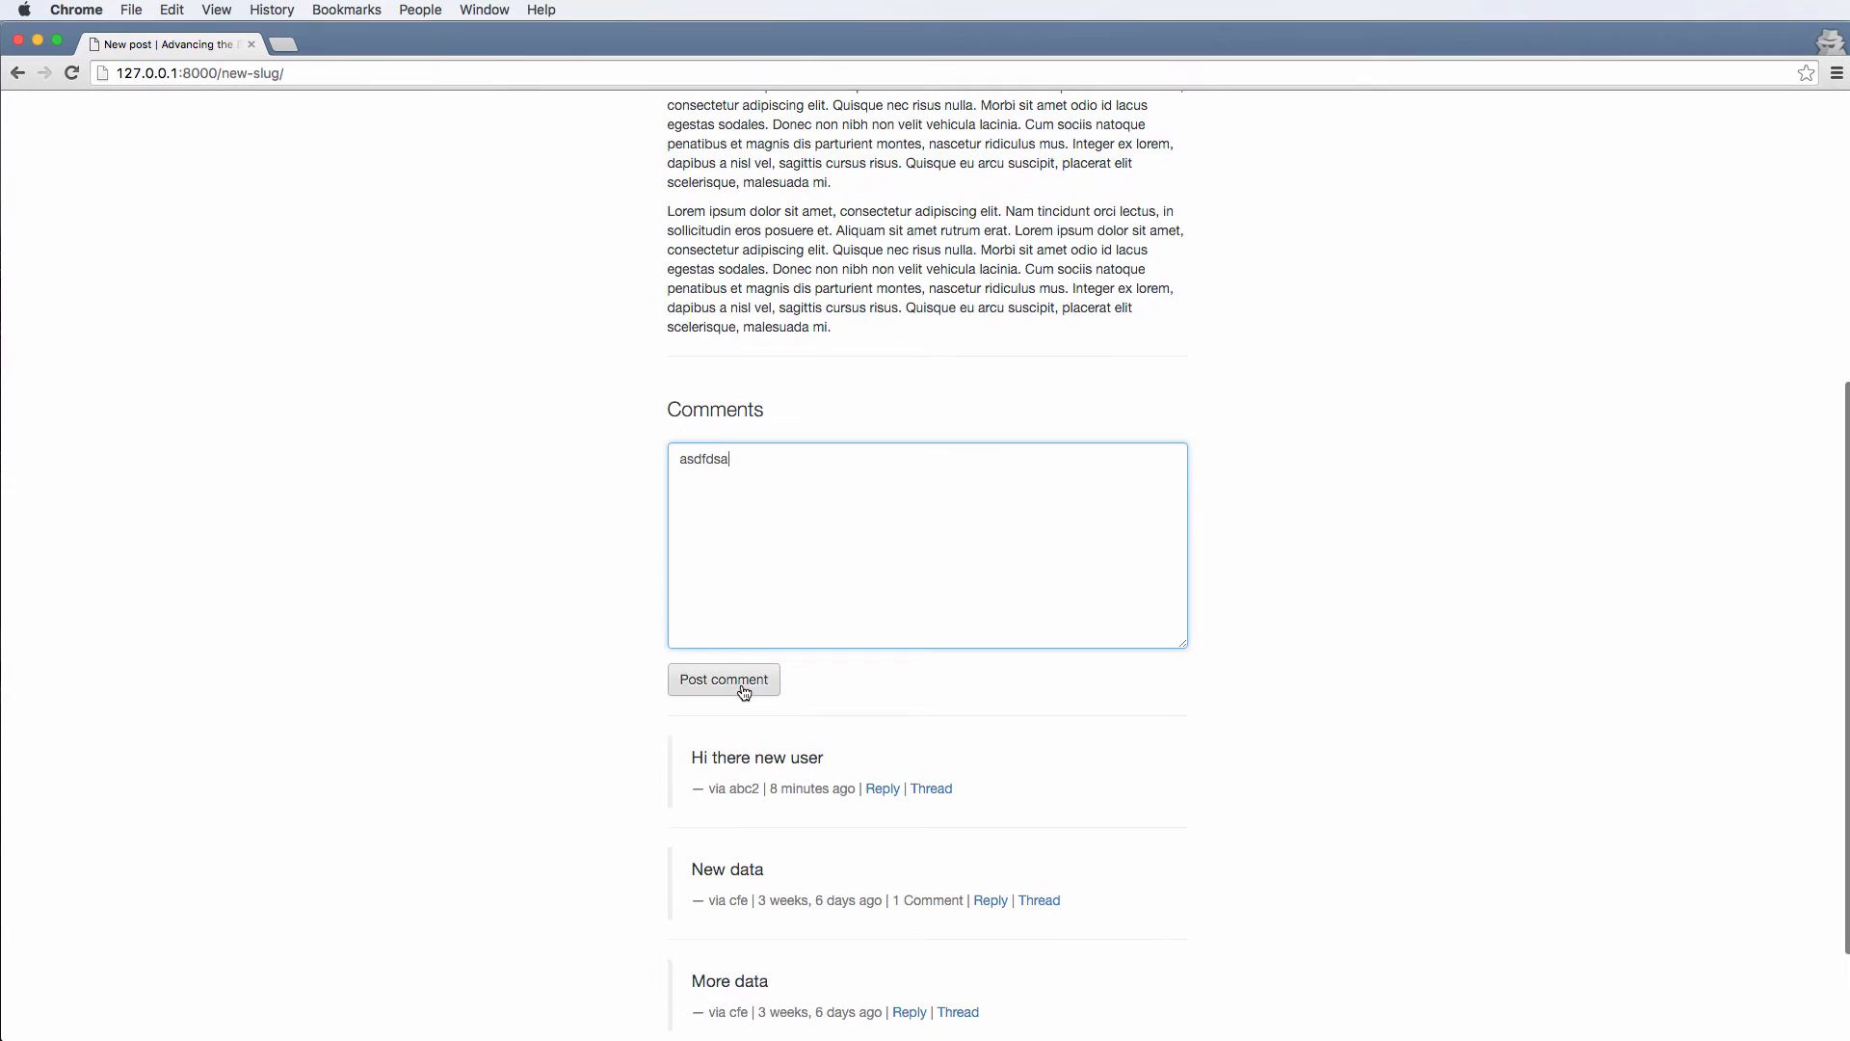
- Post the typed test comment with the Post comment button
left_click(724, 678)
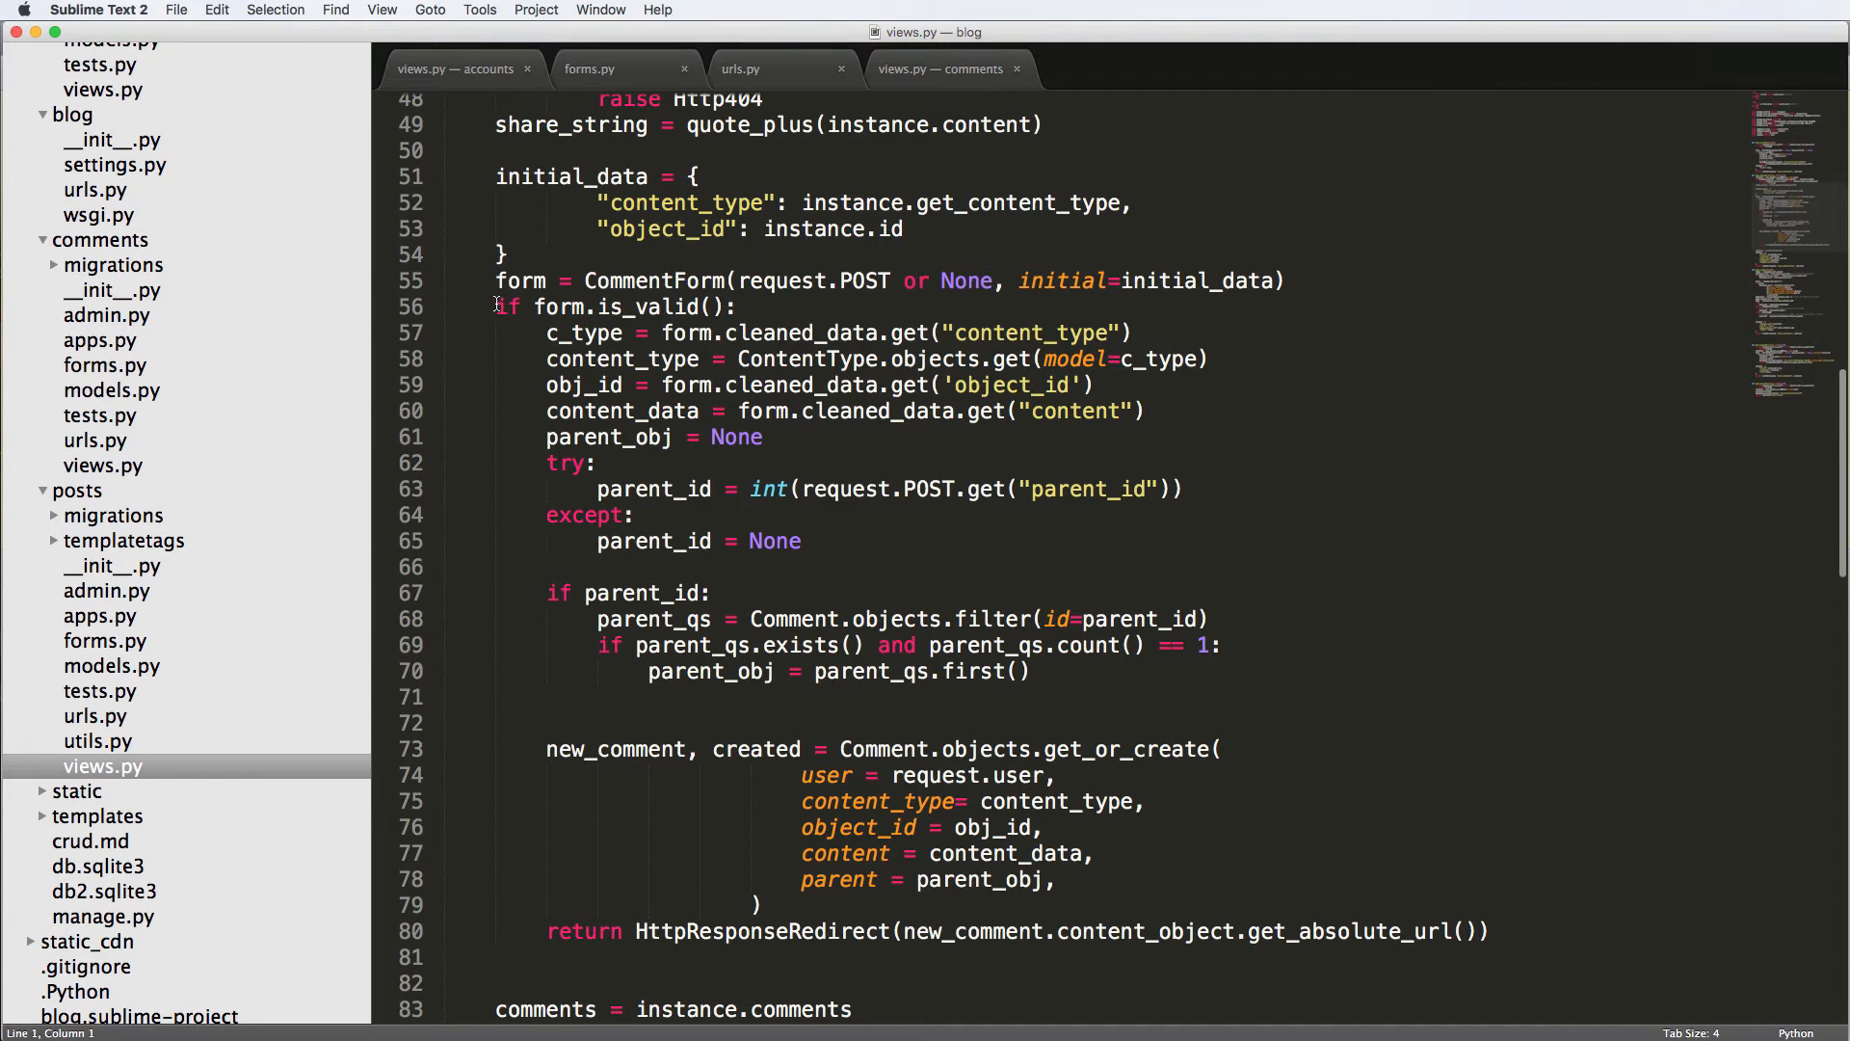
- Change posts/views.py line 56 to 'if form.is_valid() and request.user.is_authenticated():'
left_click(1457, 931)
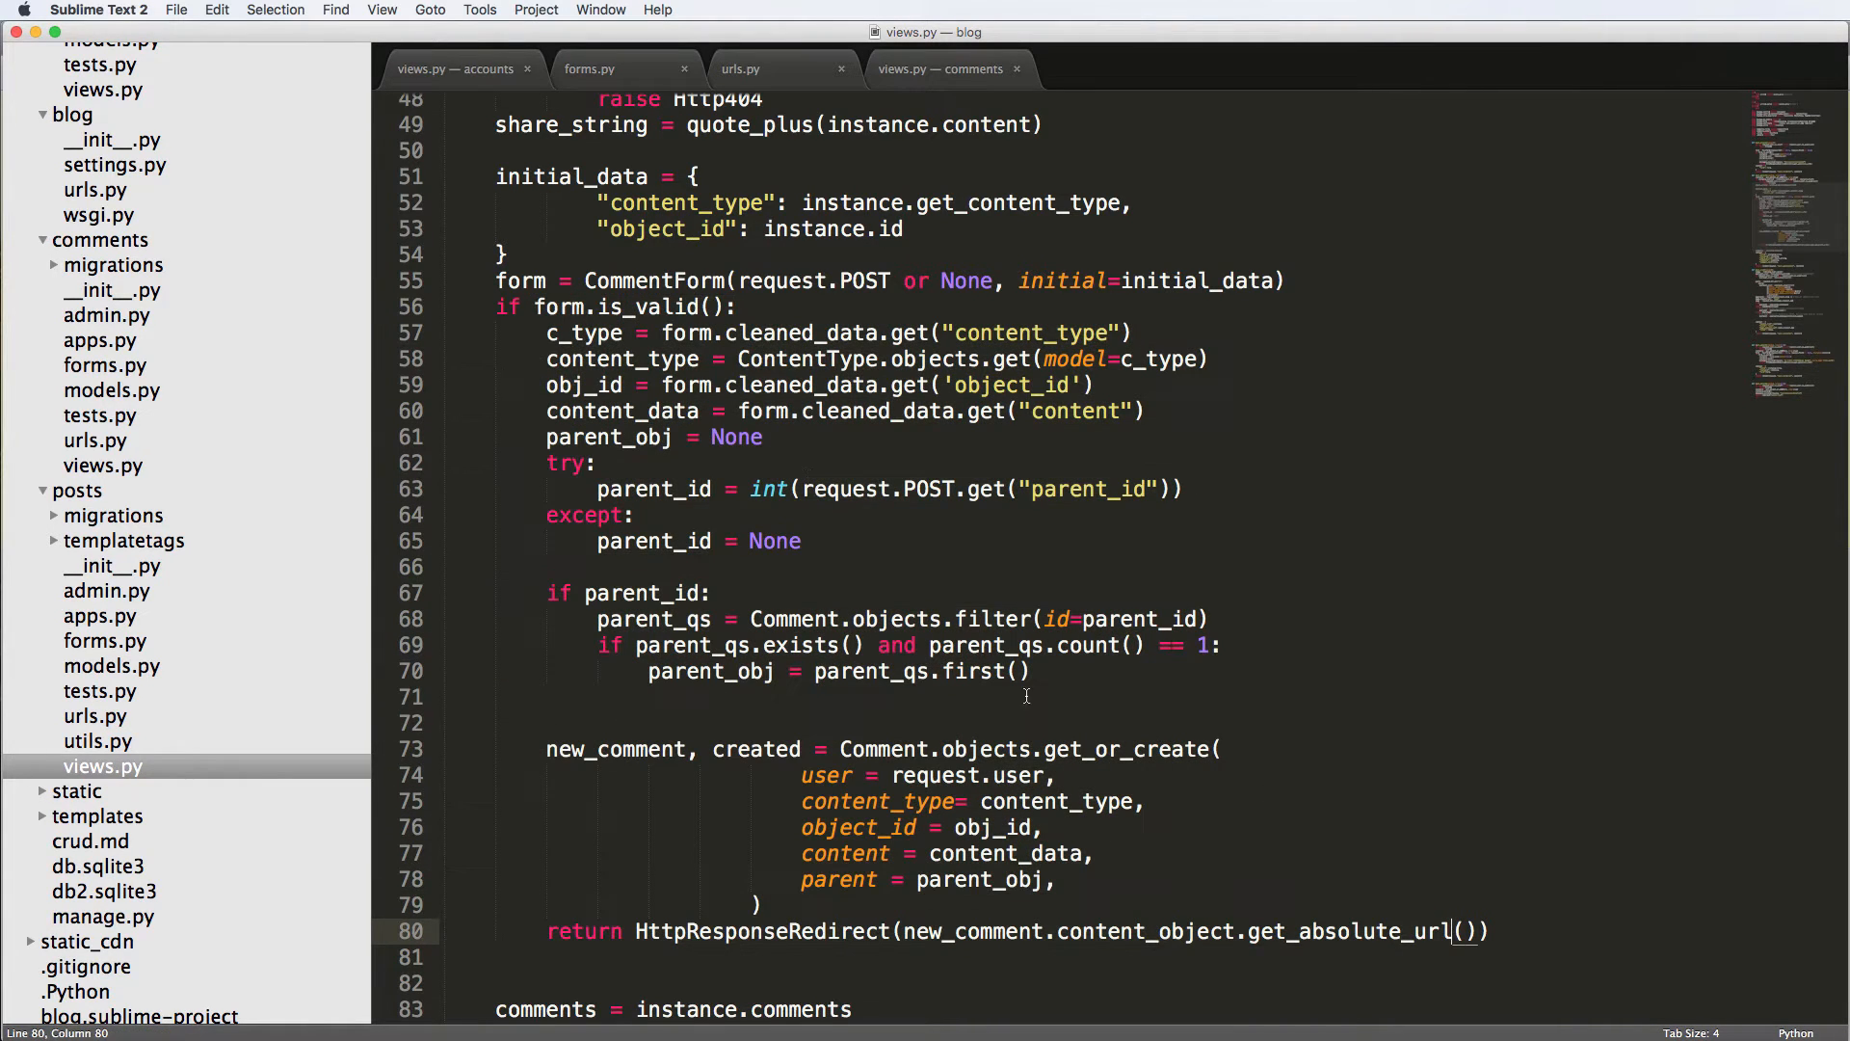
left_click(720, 307)
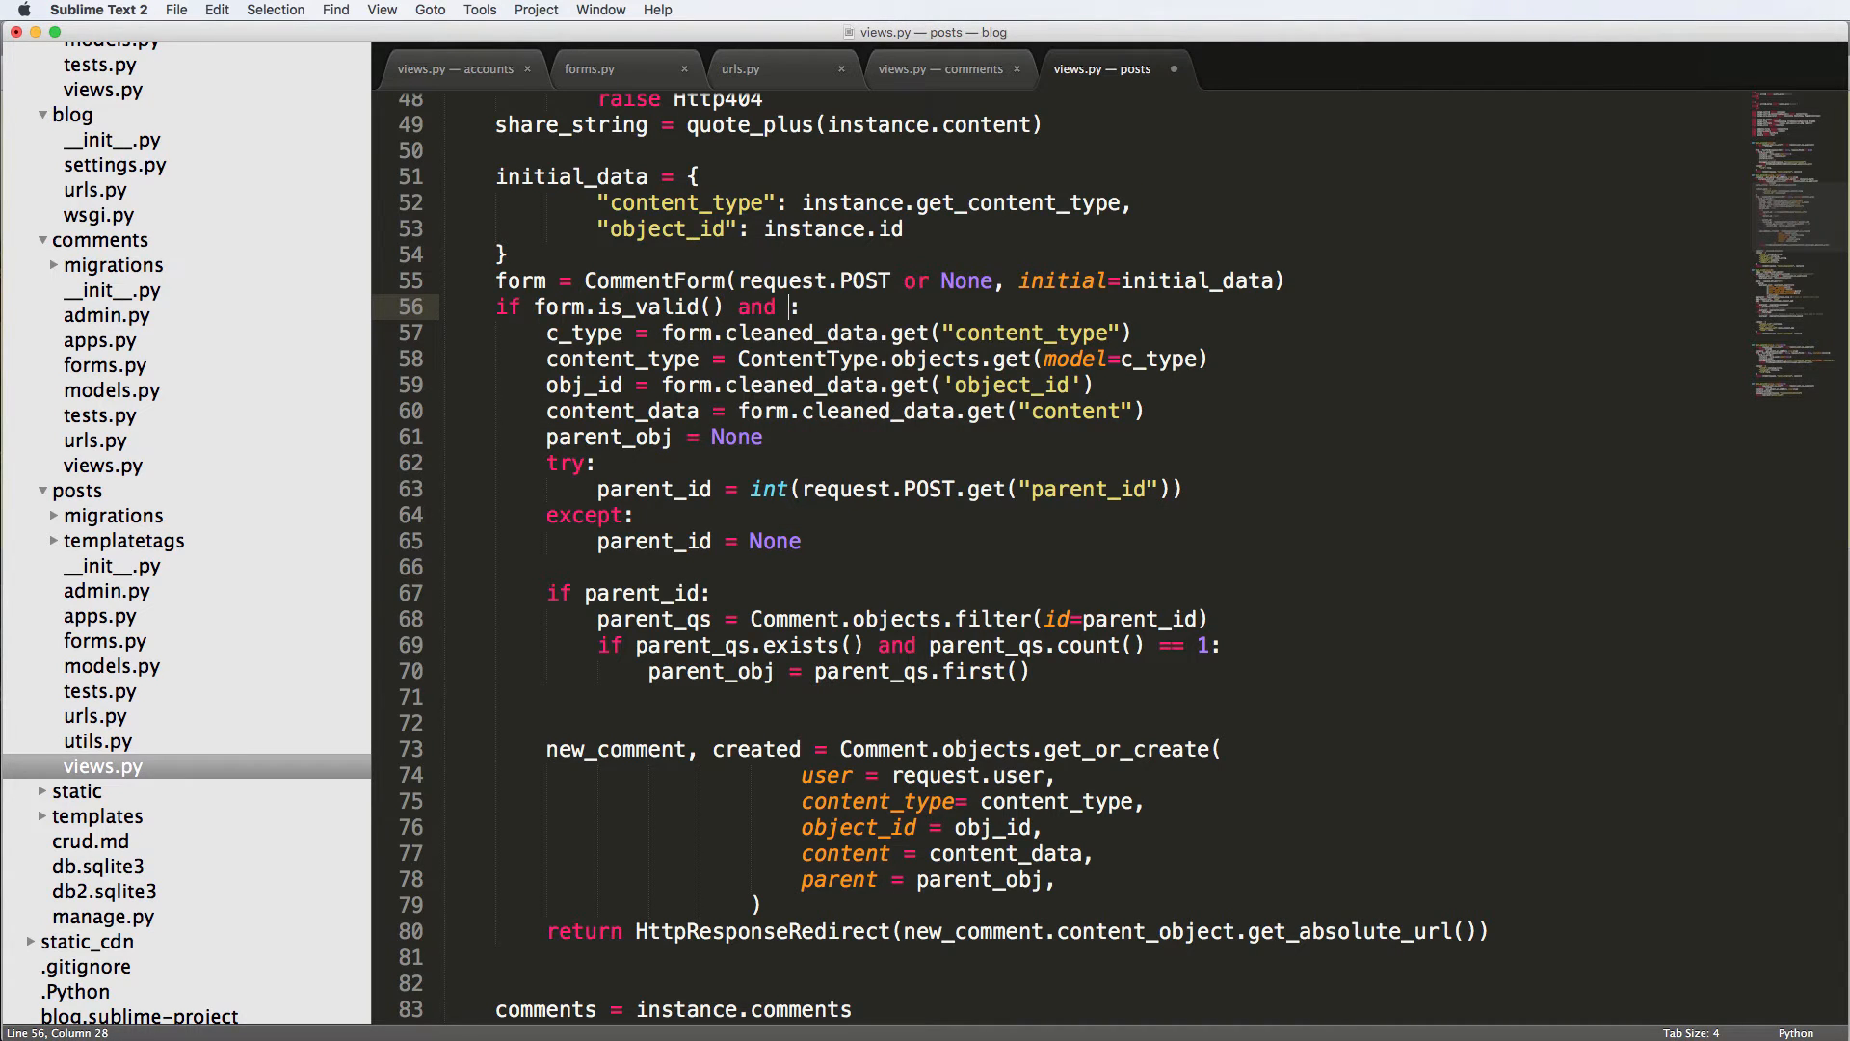
type("if")
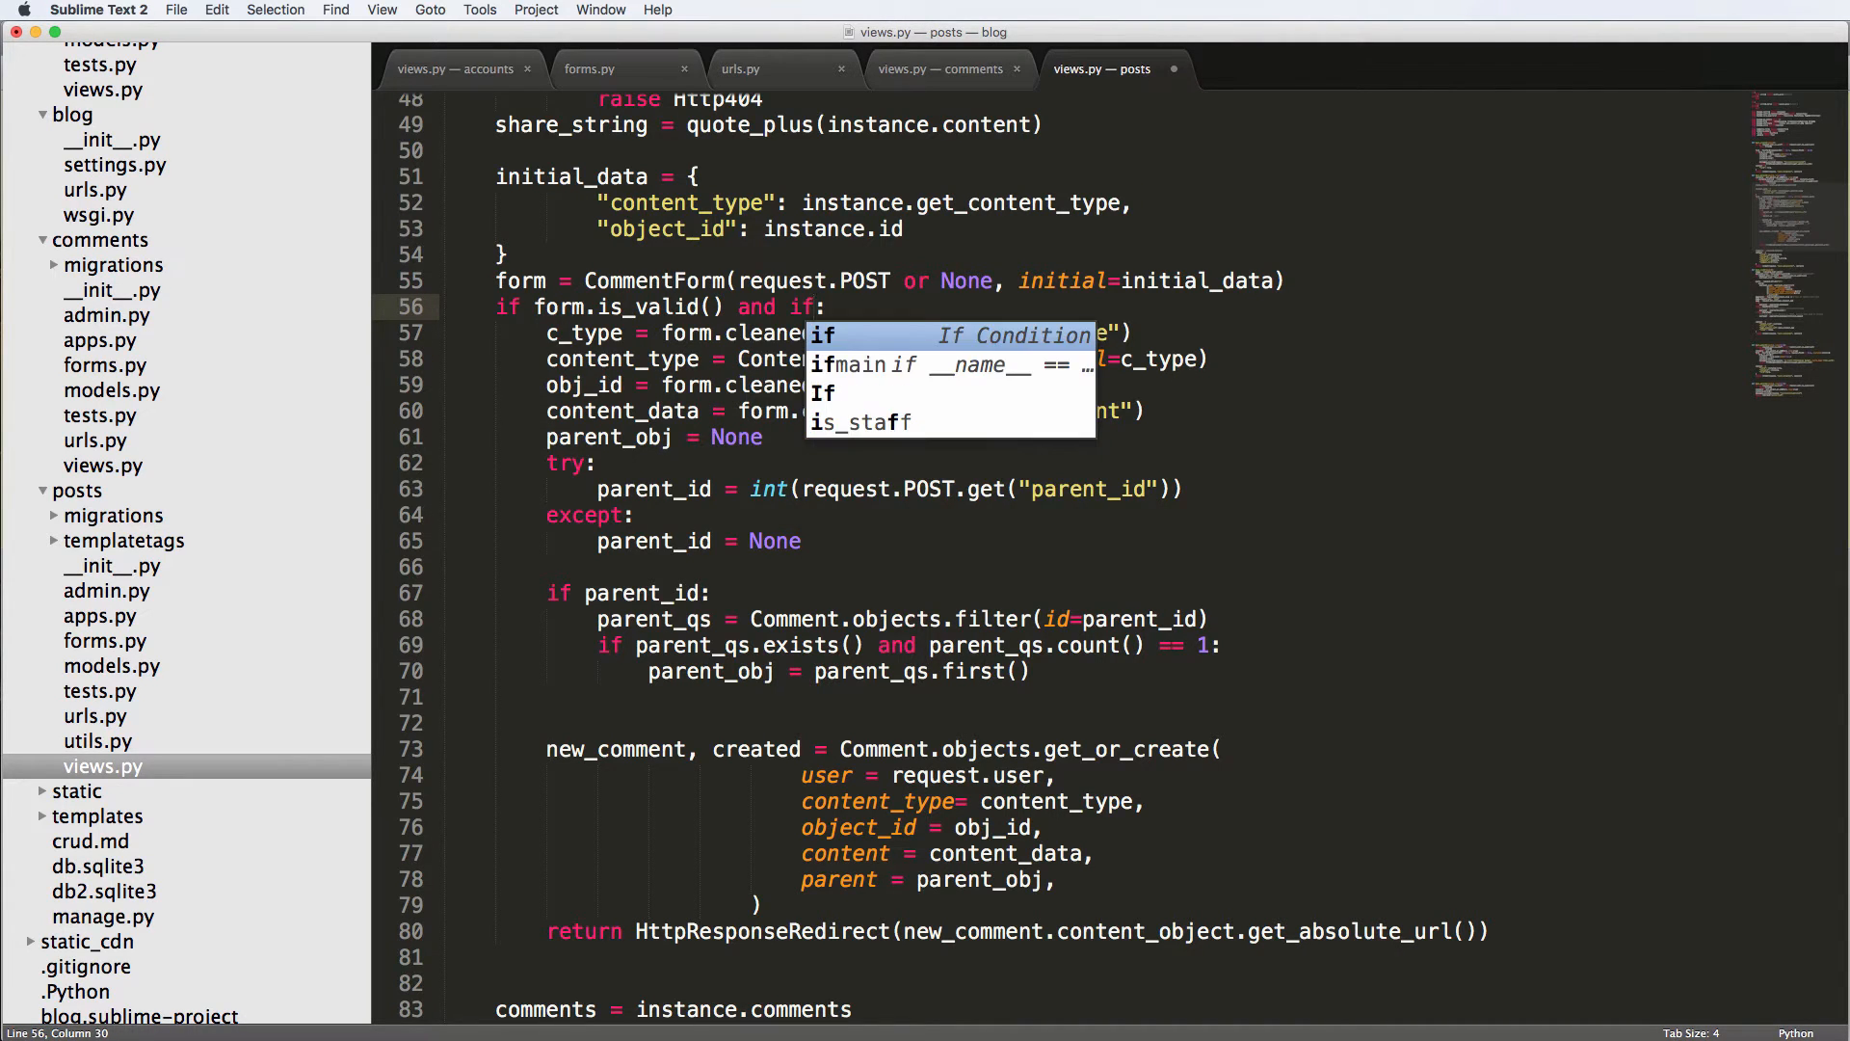
type("request.user")
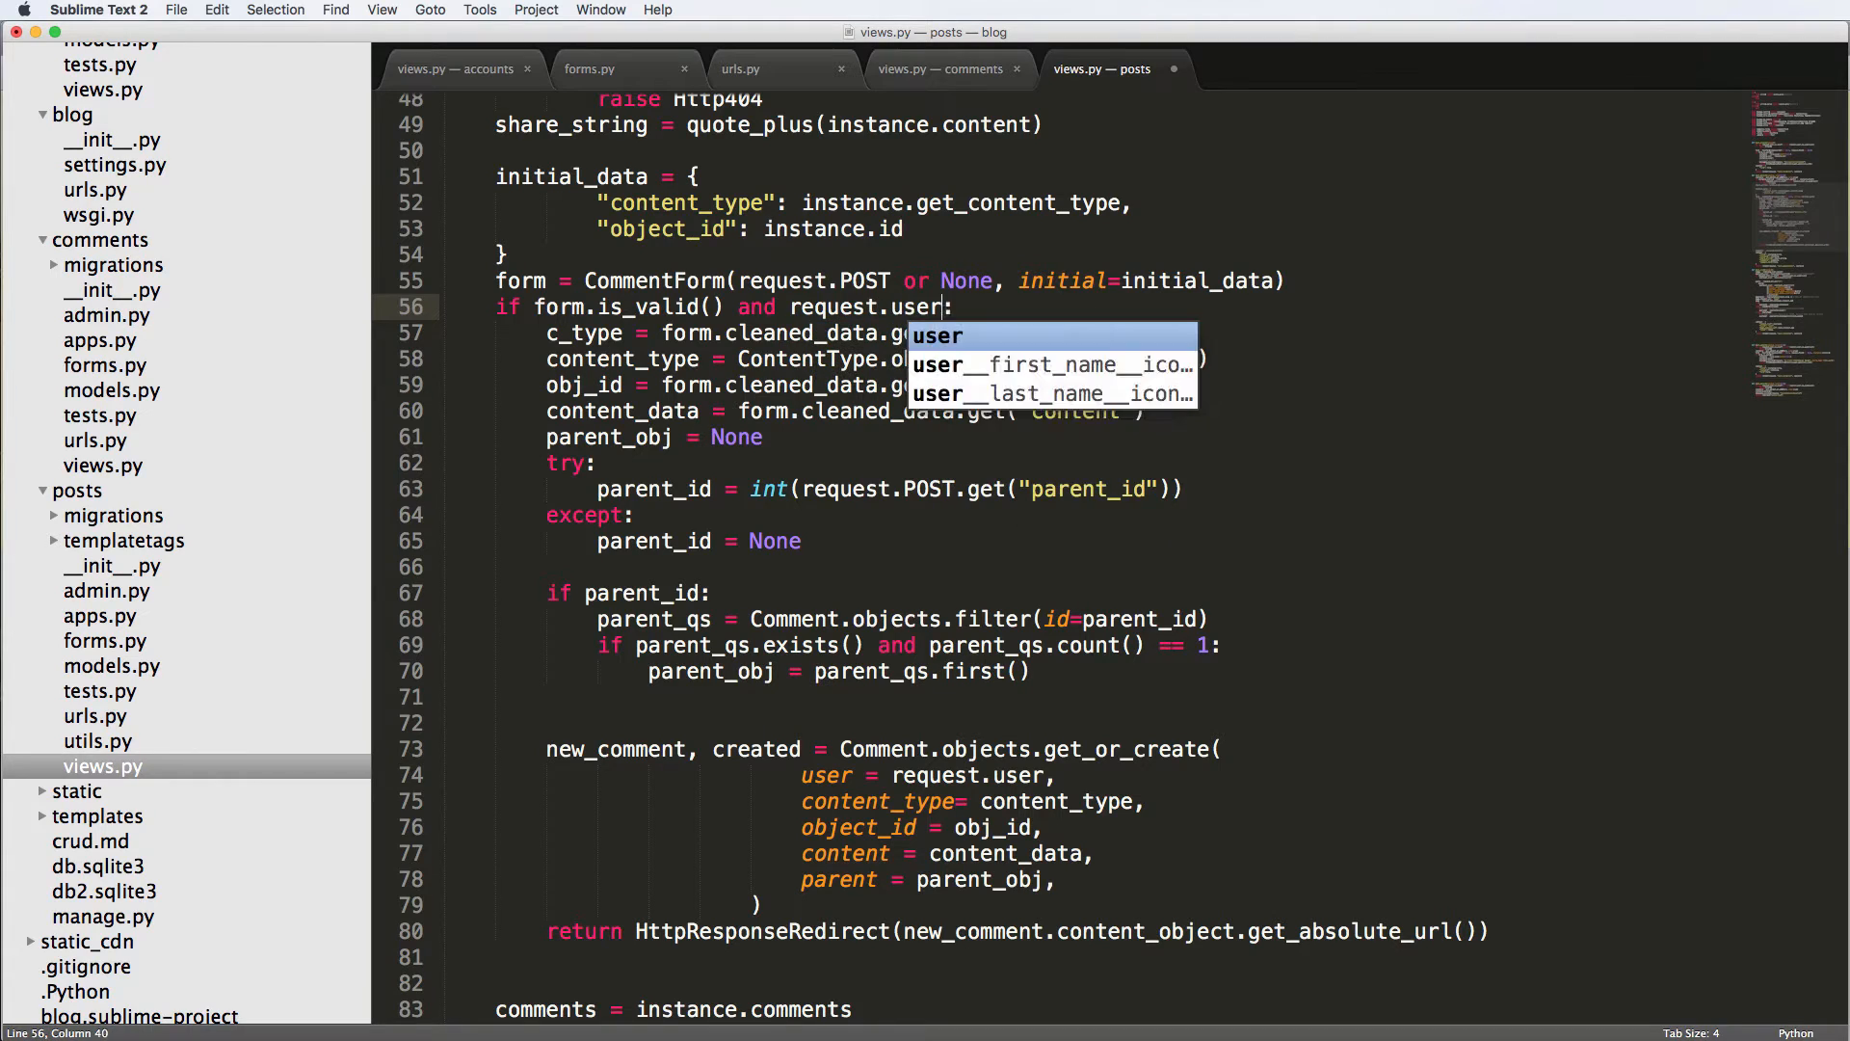
type(".is_auth")
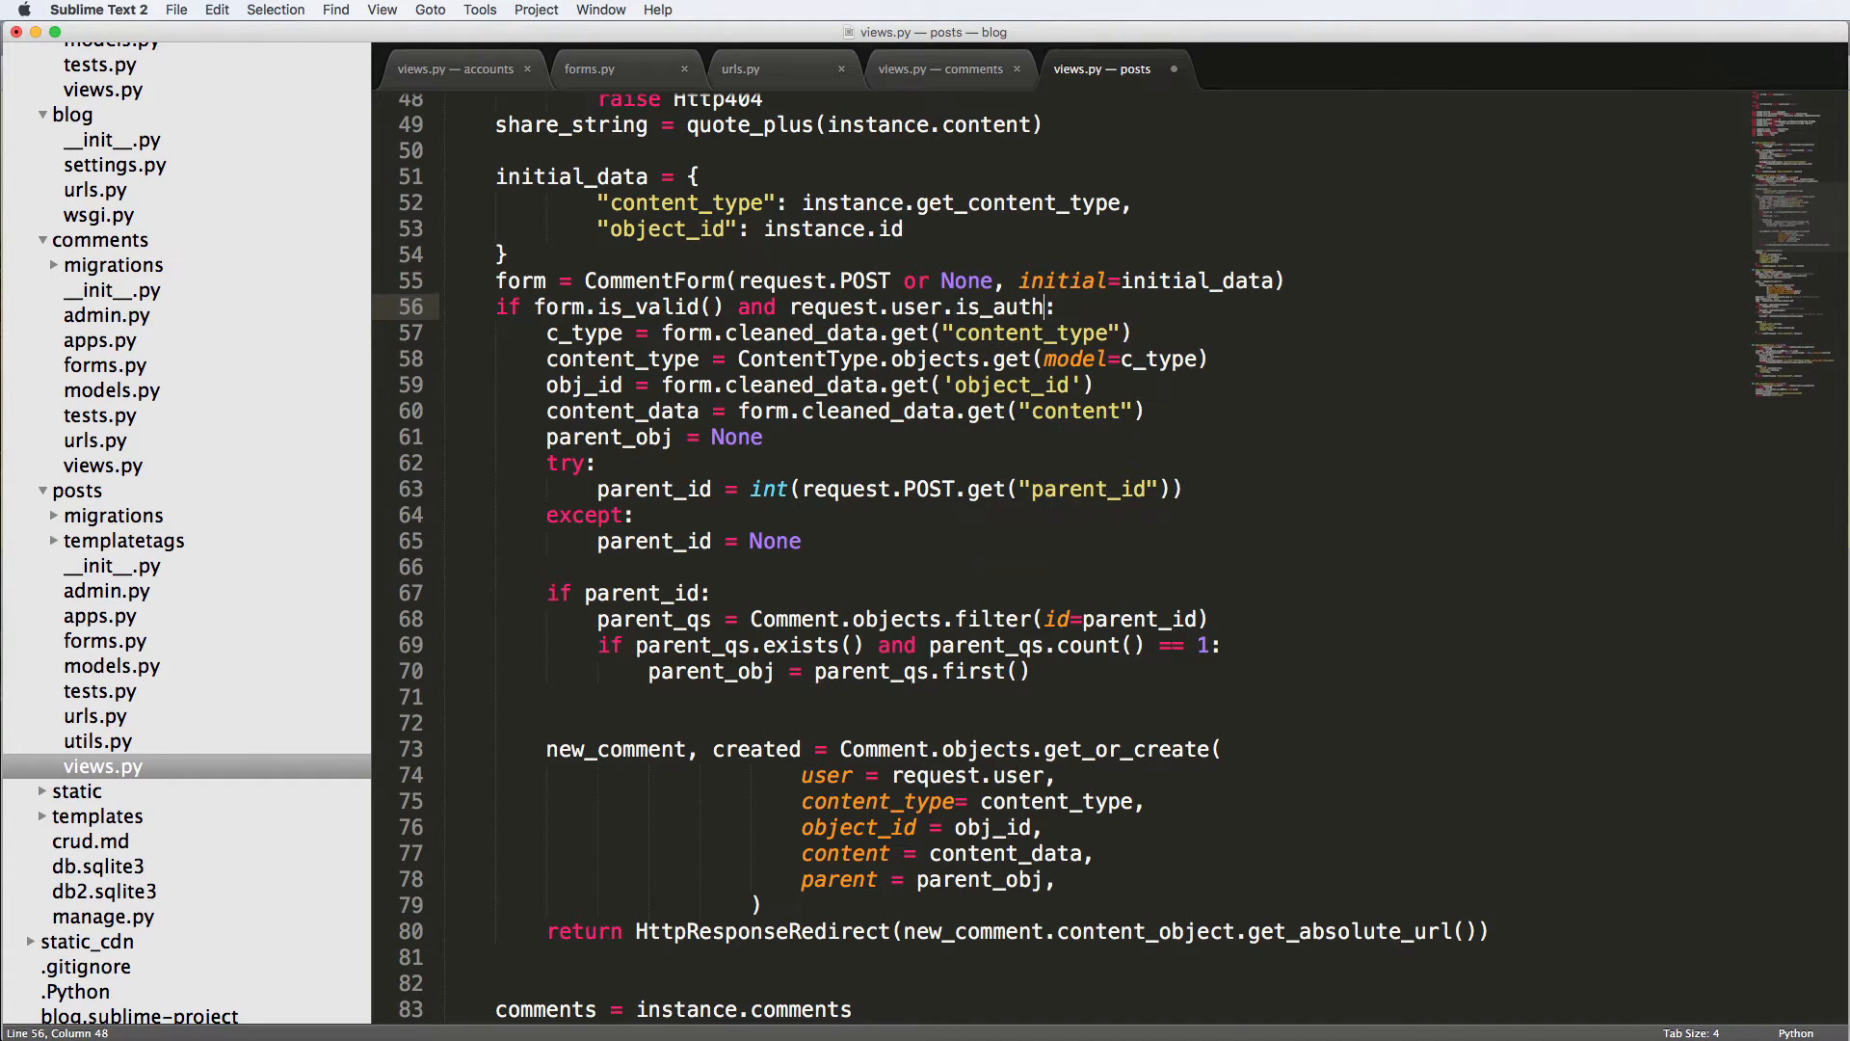
type("enticated():")
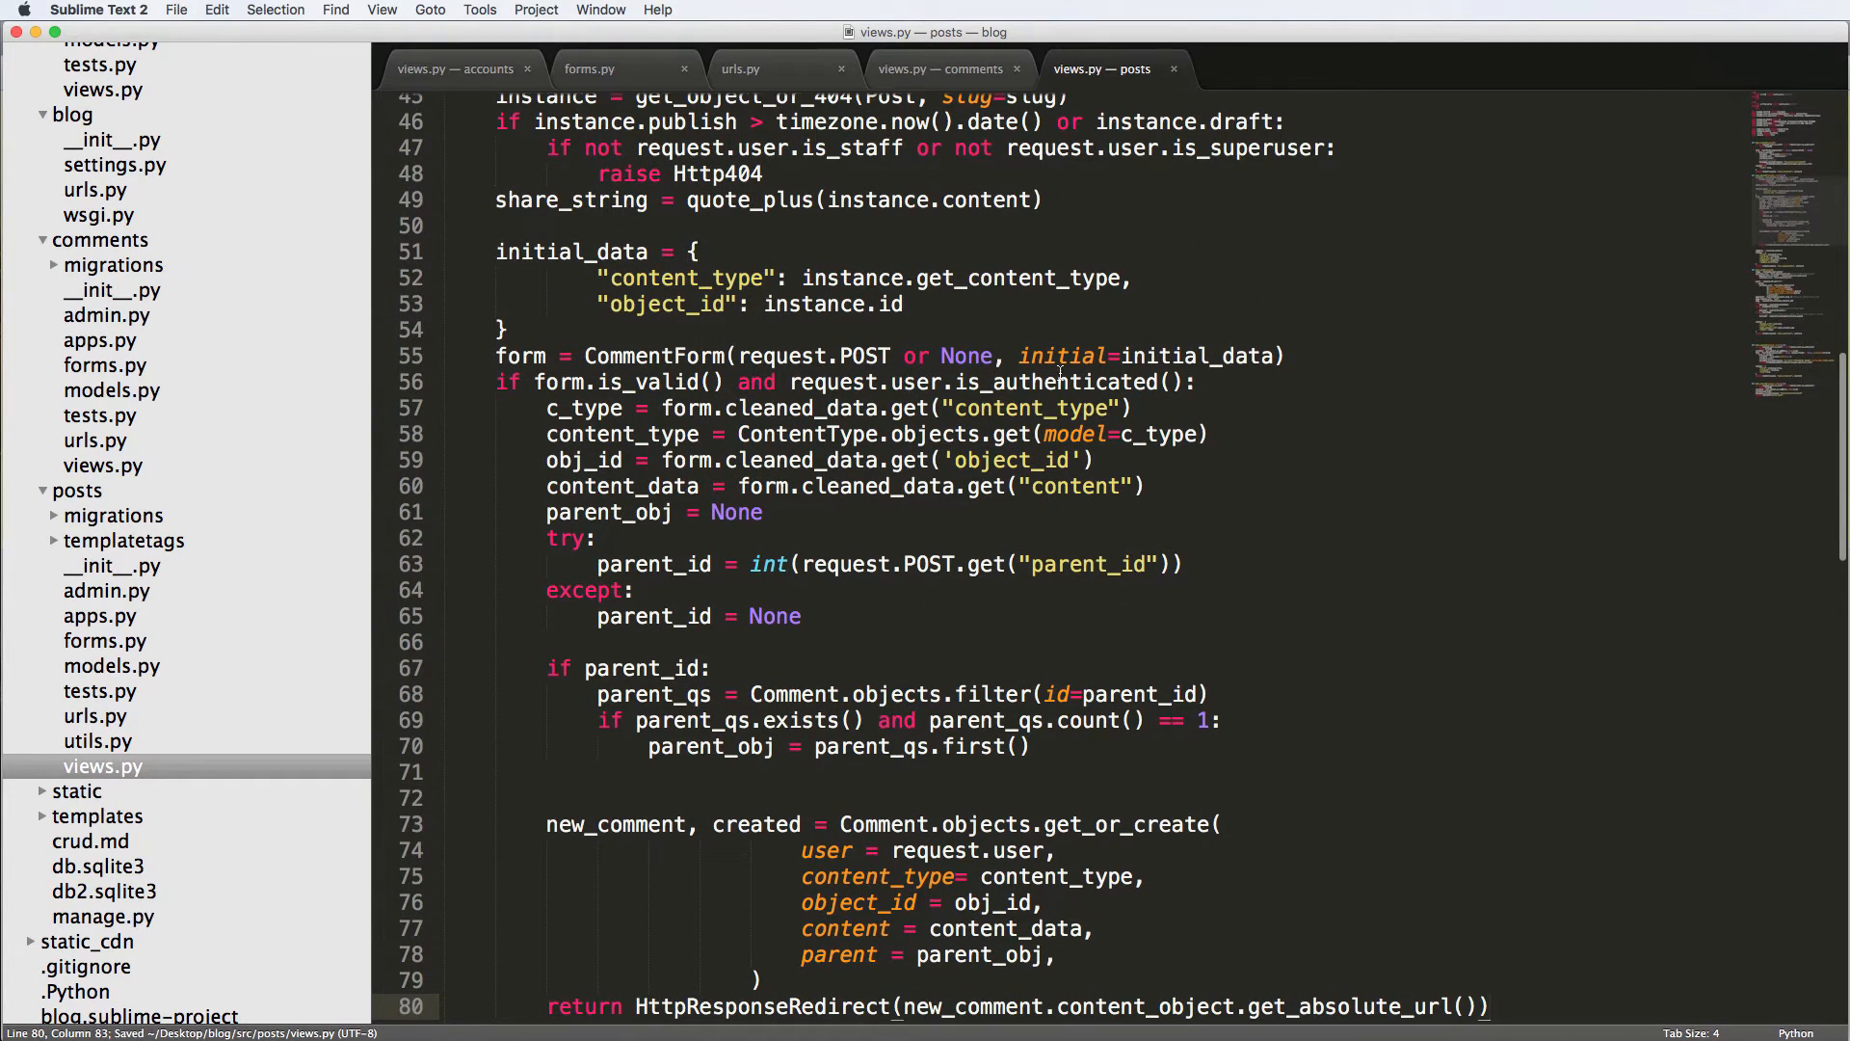
mouse_move(215, 594)
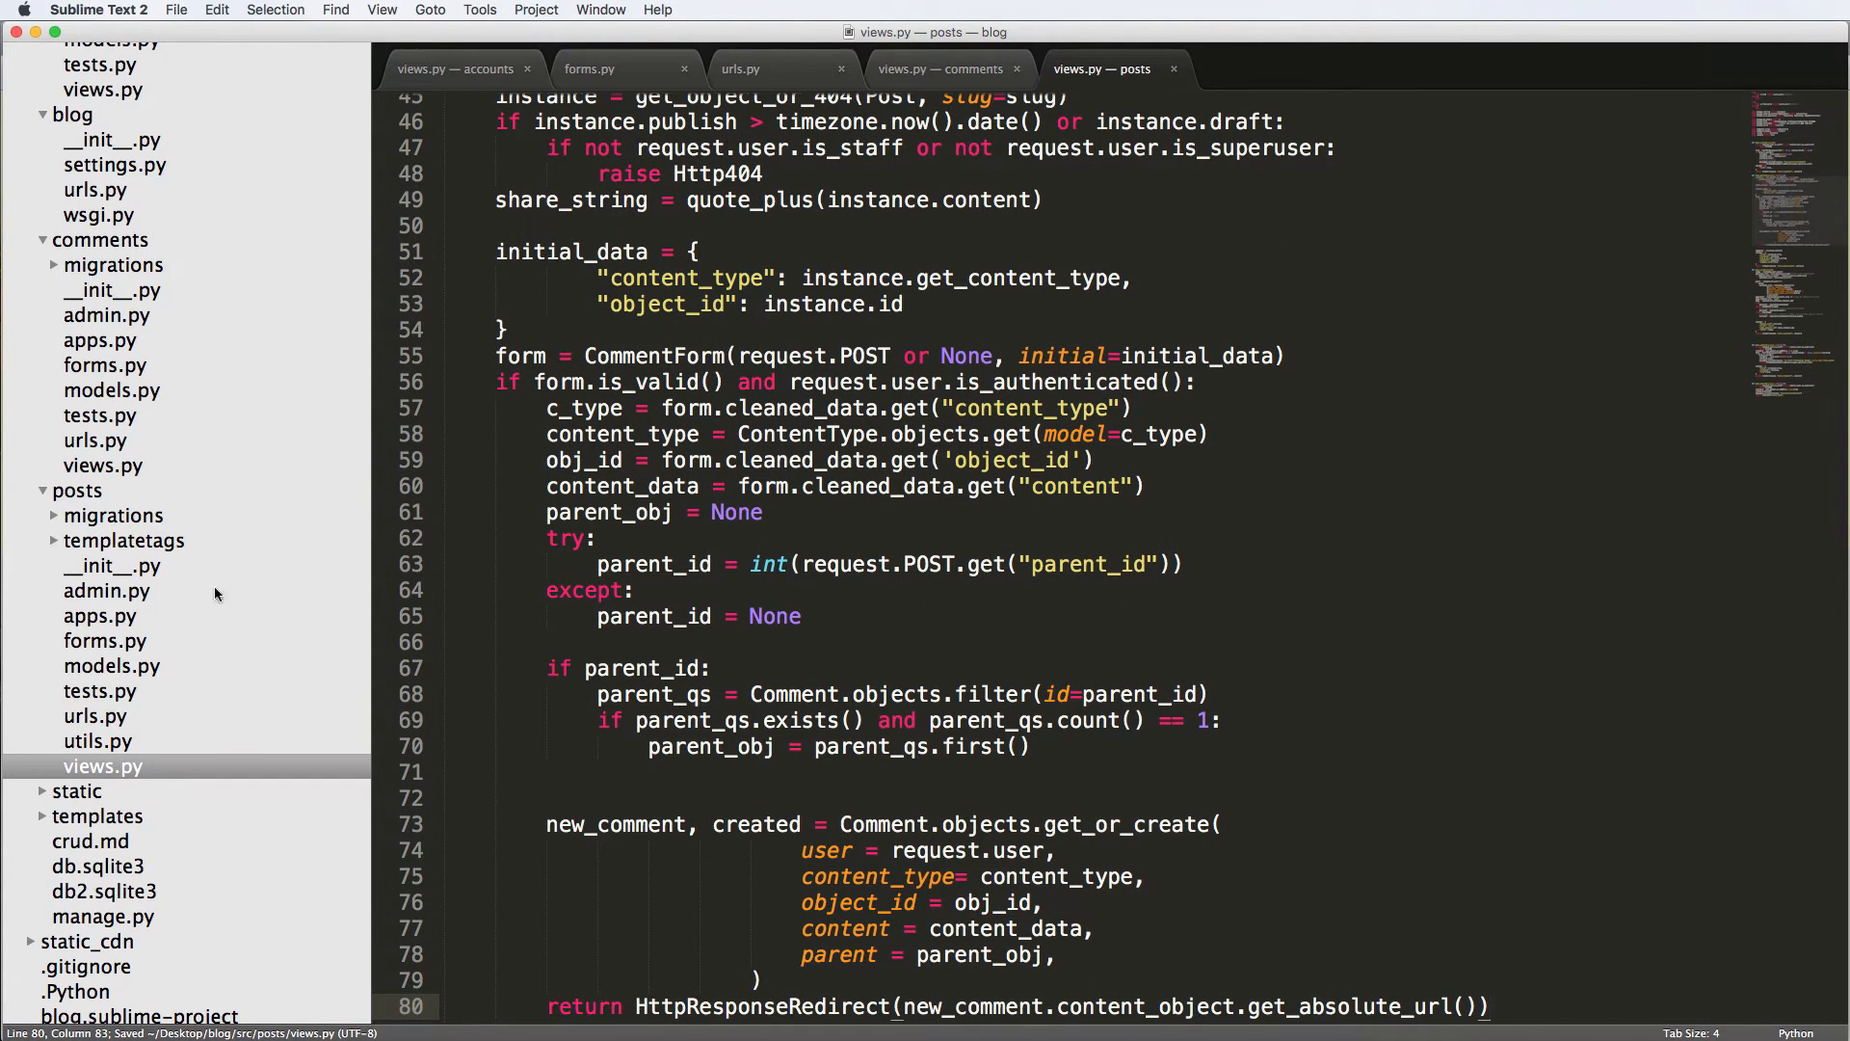
mouse_move(909, 399)
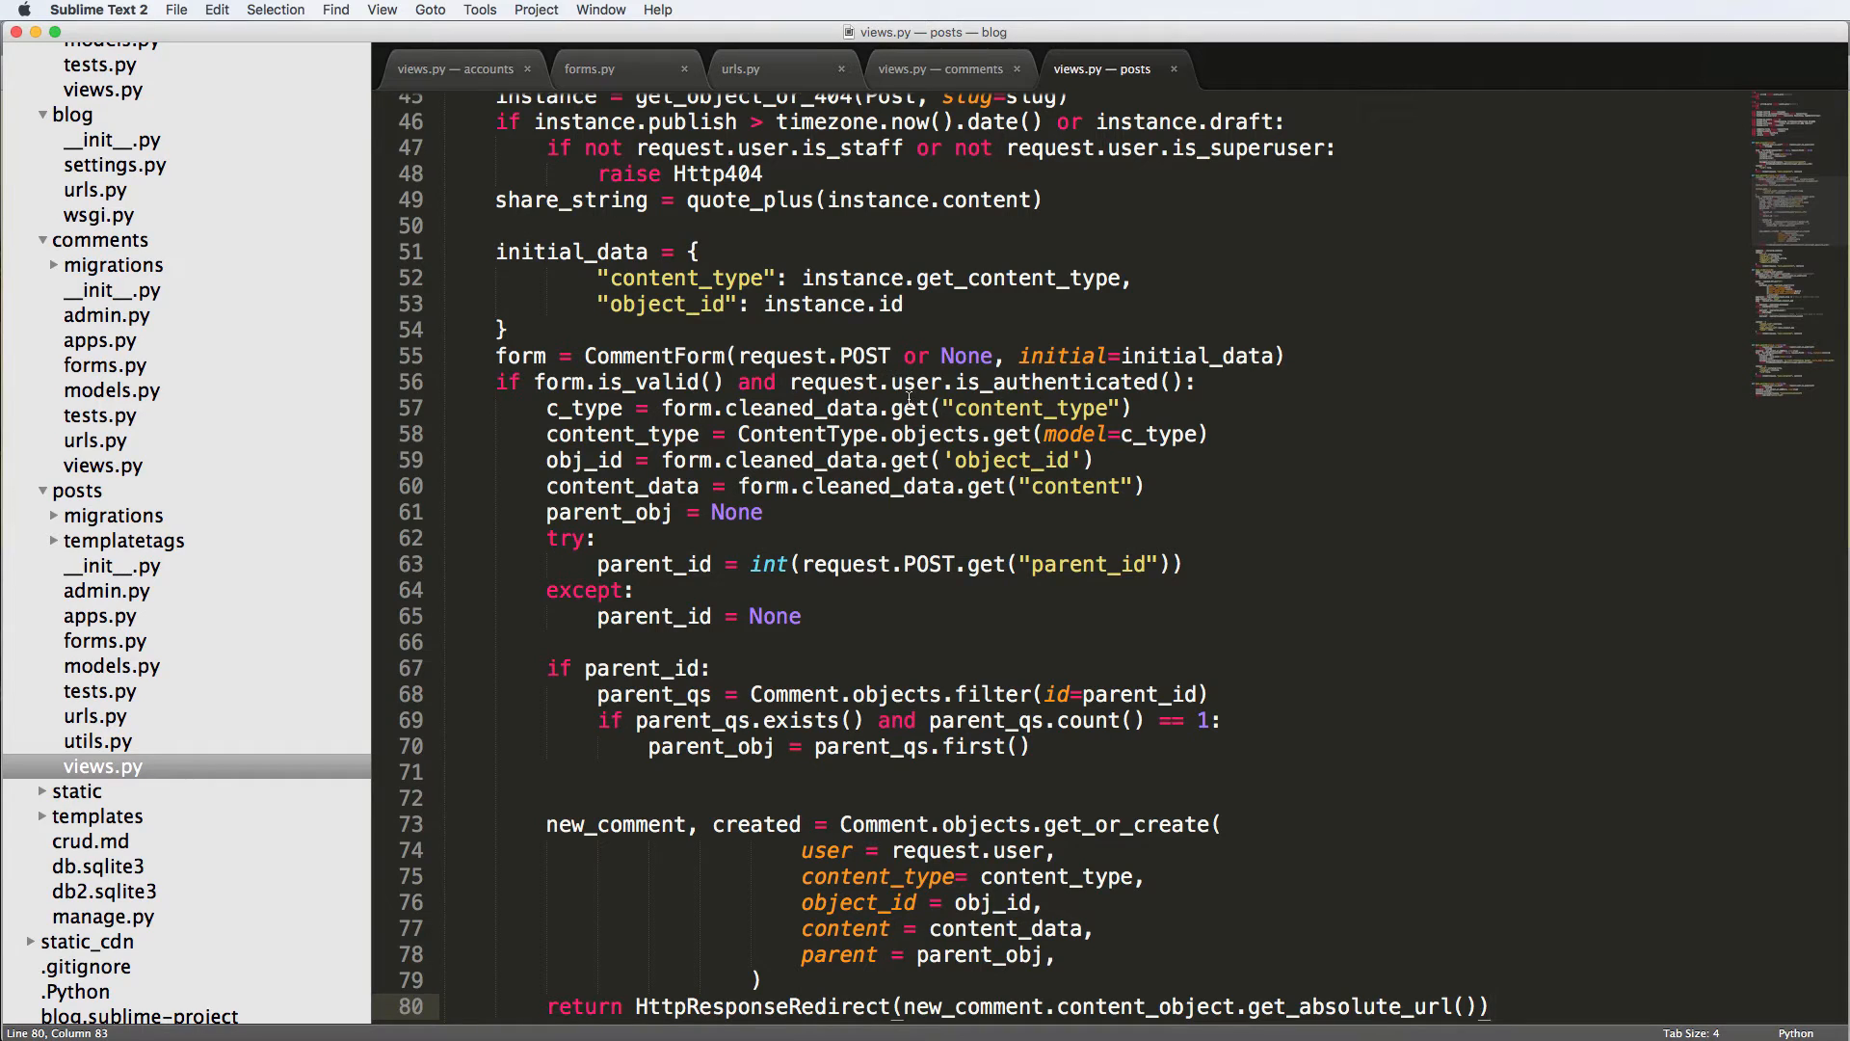
scroll("down", 3)
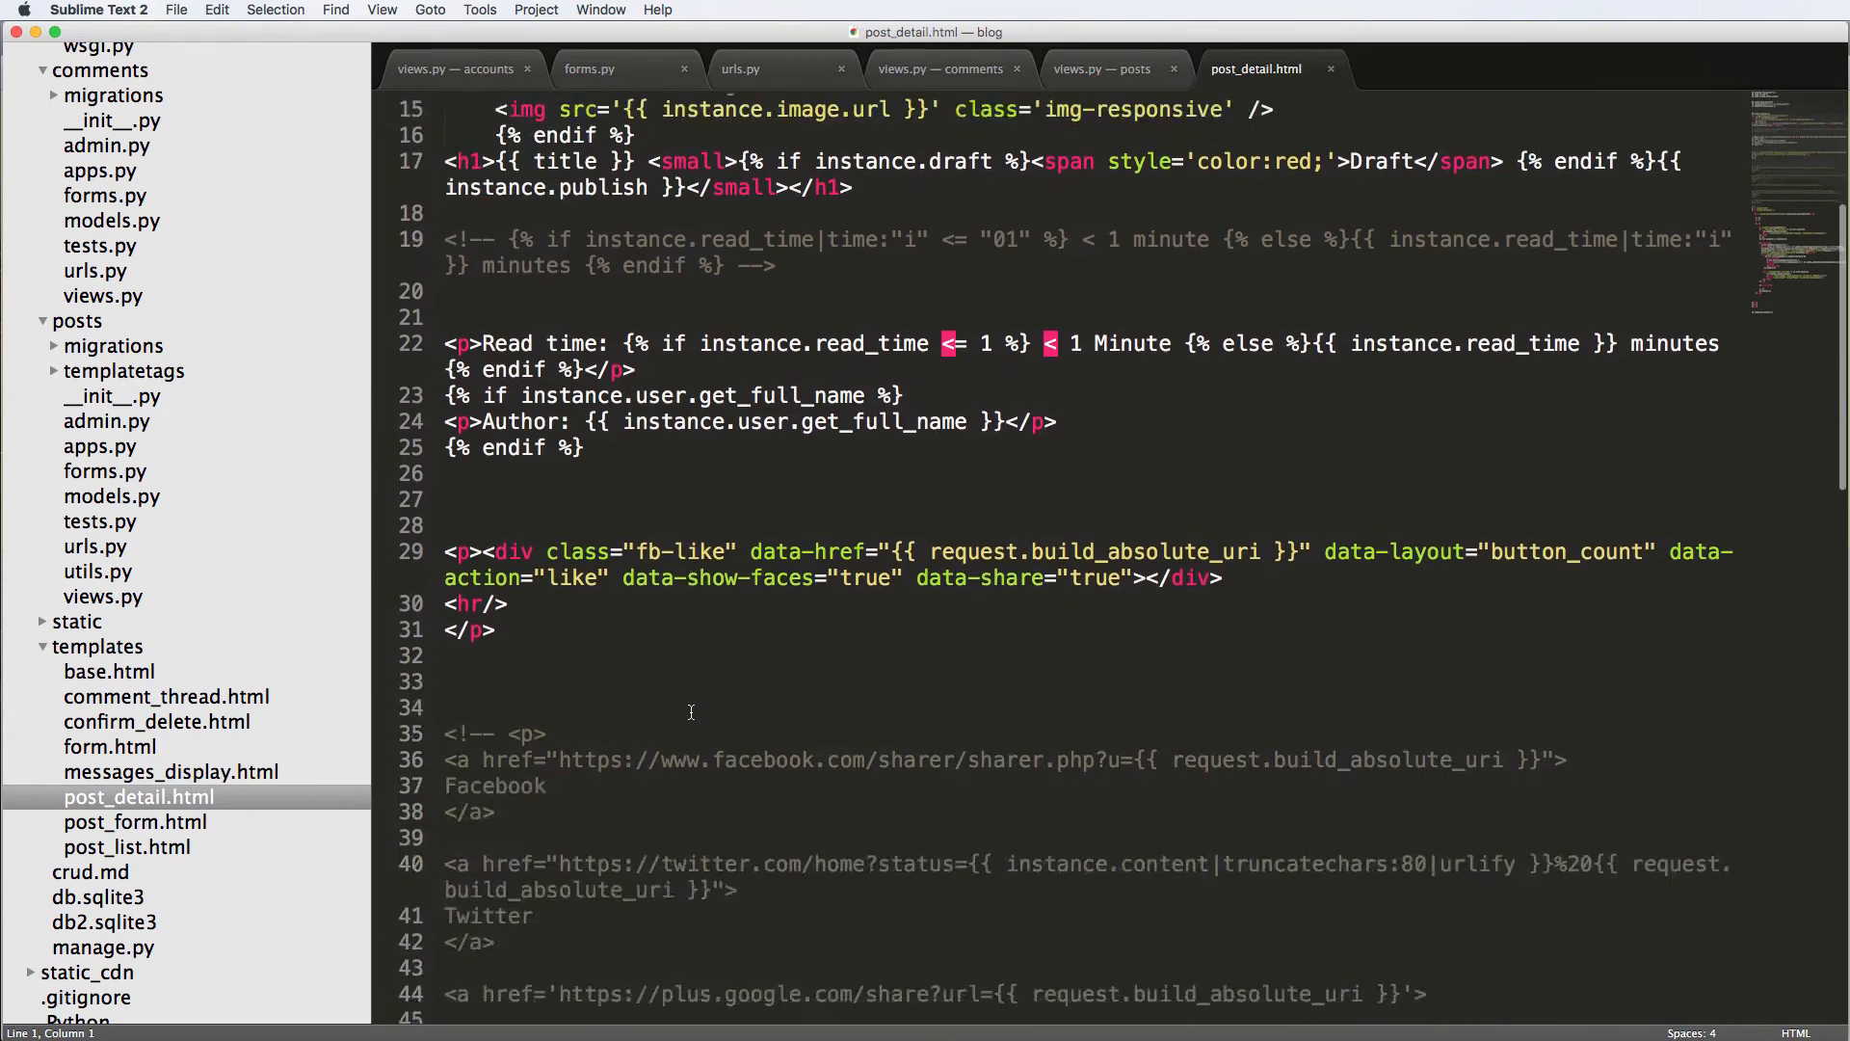
- Wrap the post_detail.html reply form in {% if request.user.is_authenticated %} with a 'You must login to comment' else
scroll("down", 3)
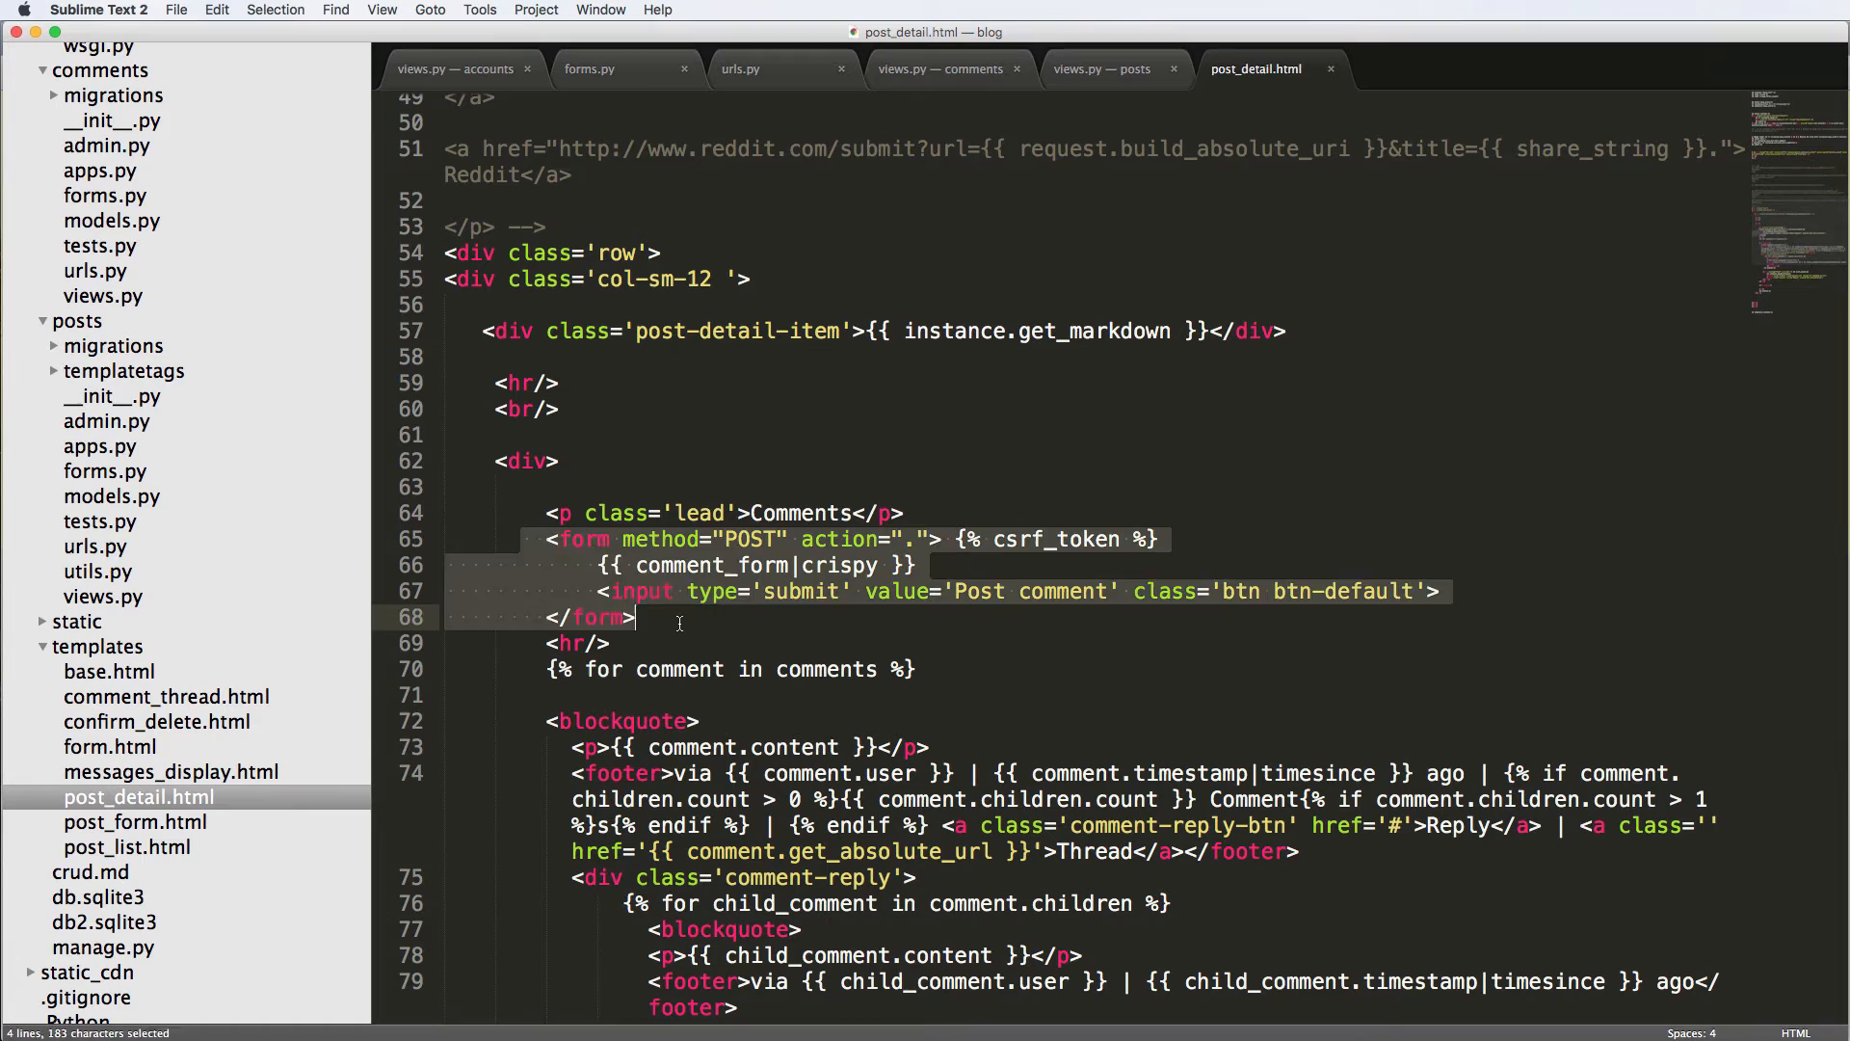
type("{% if")
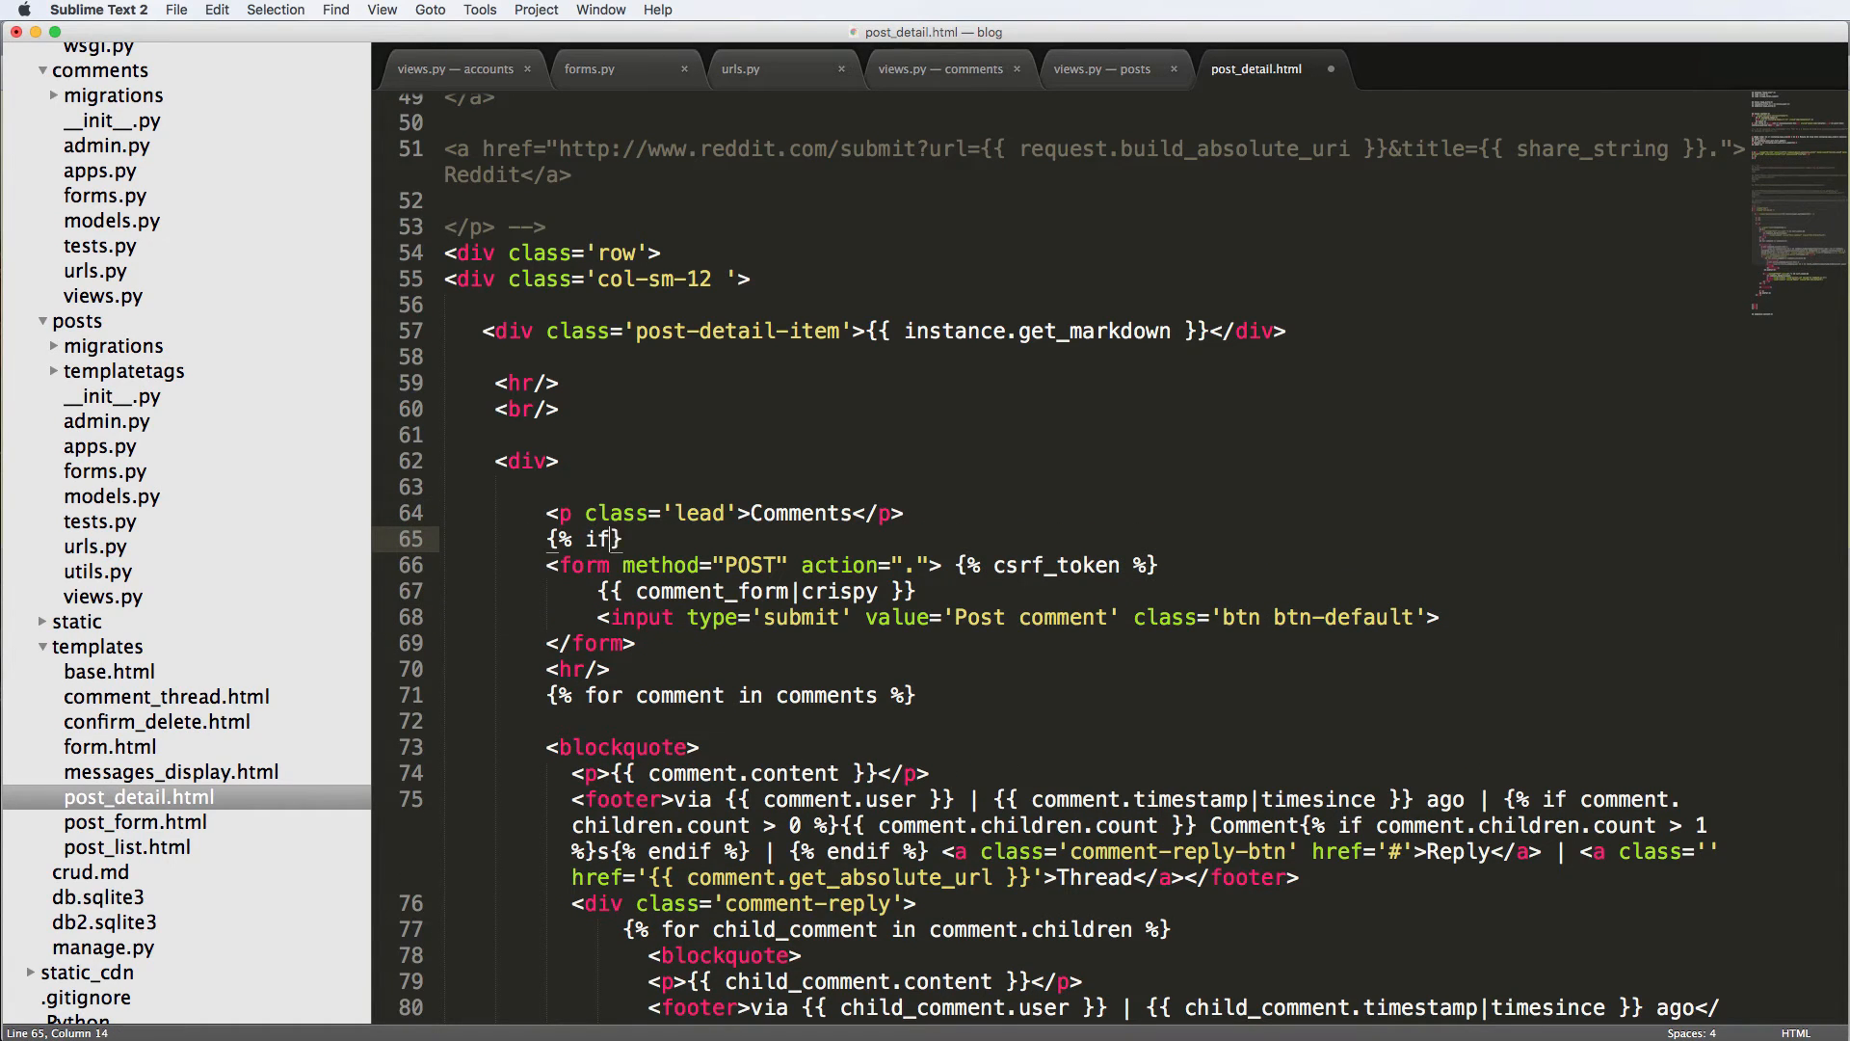
type("request.user.is_a")
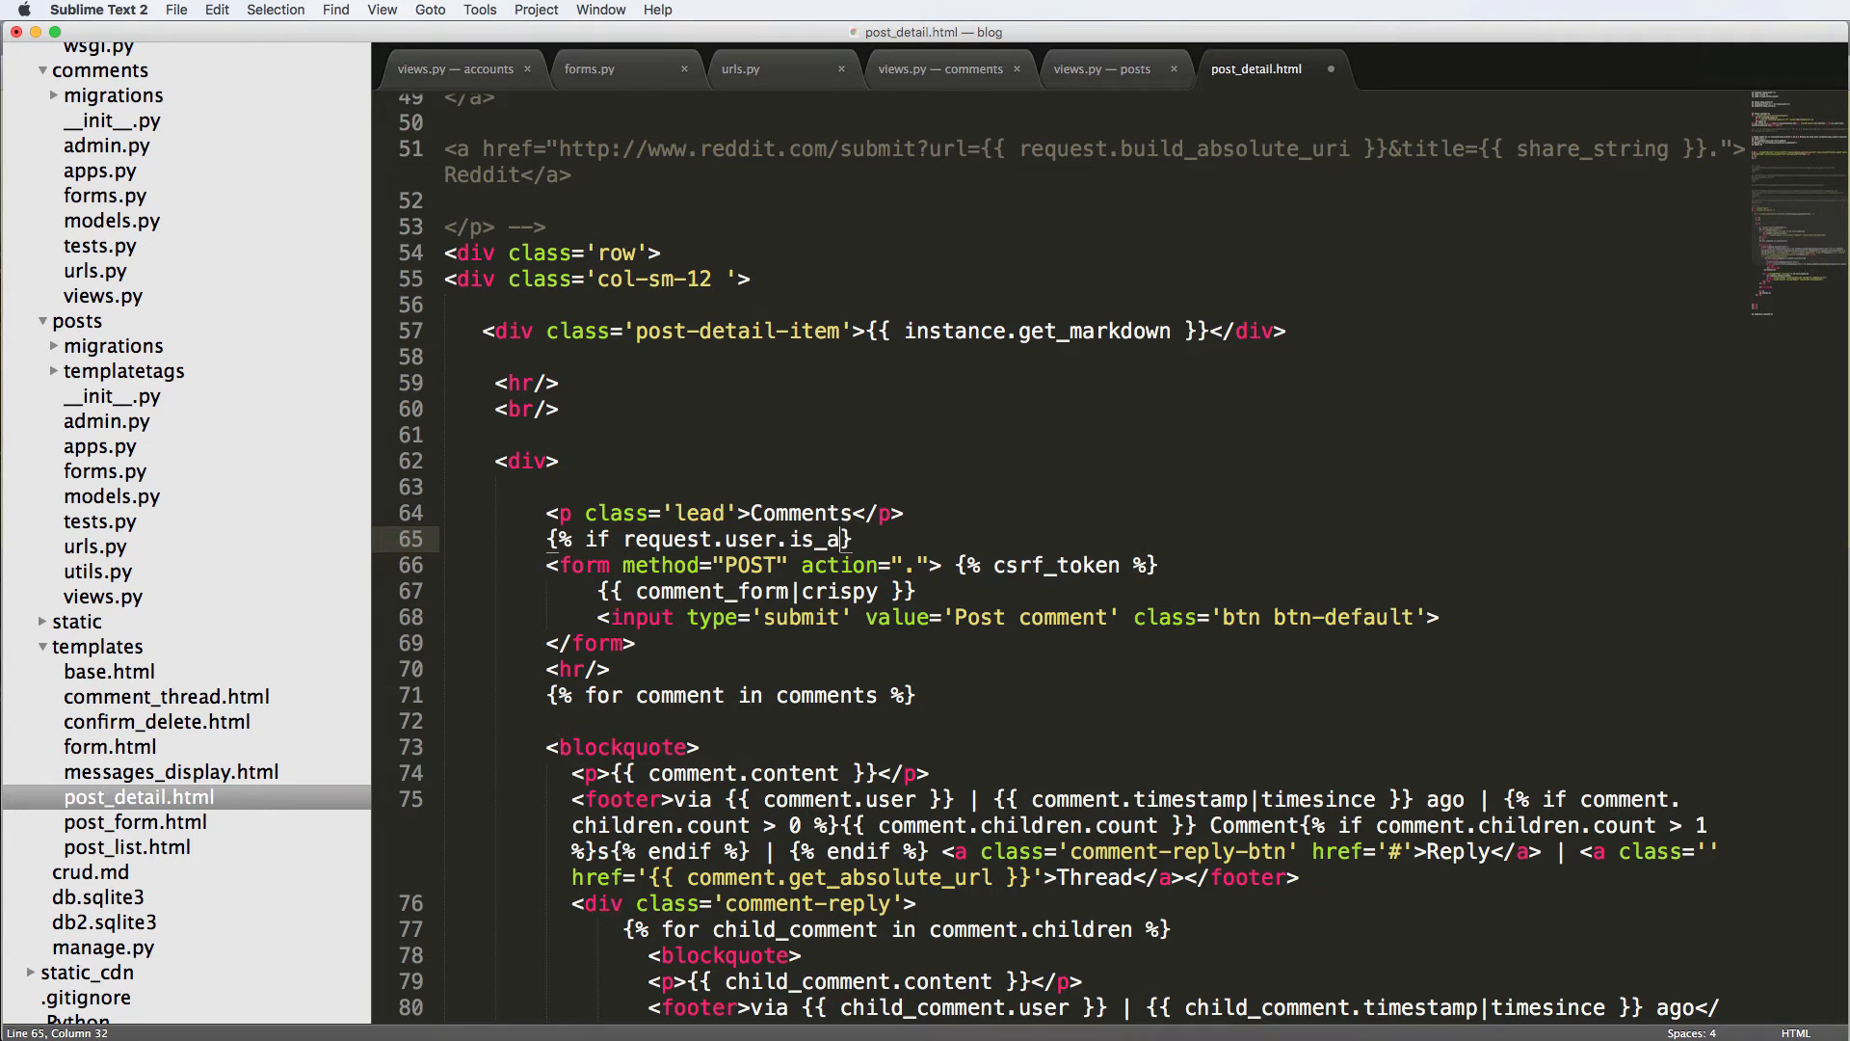
type("th")
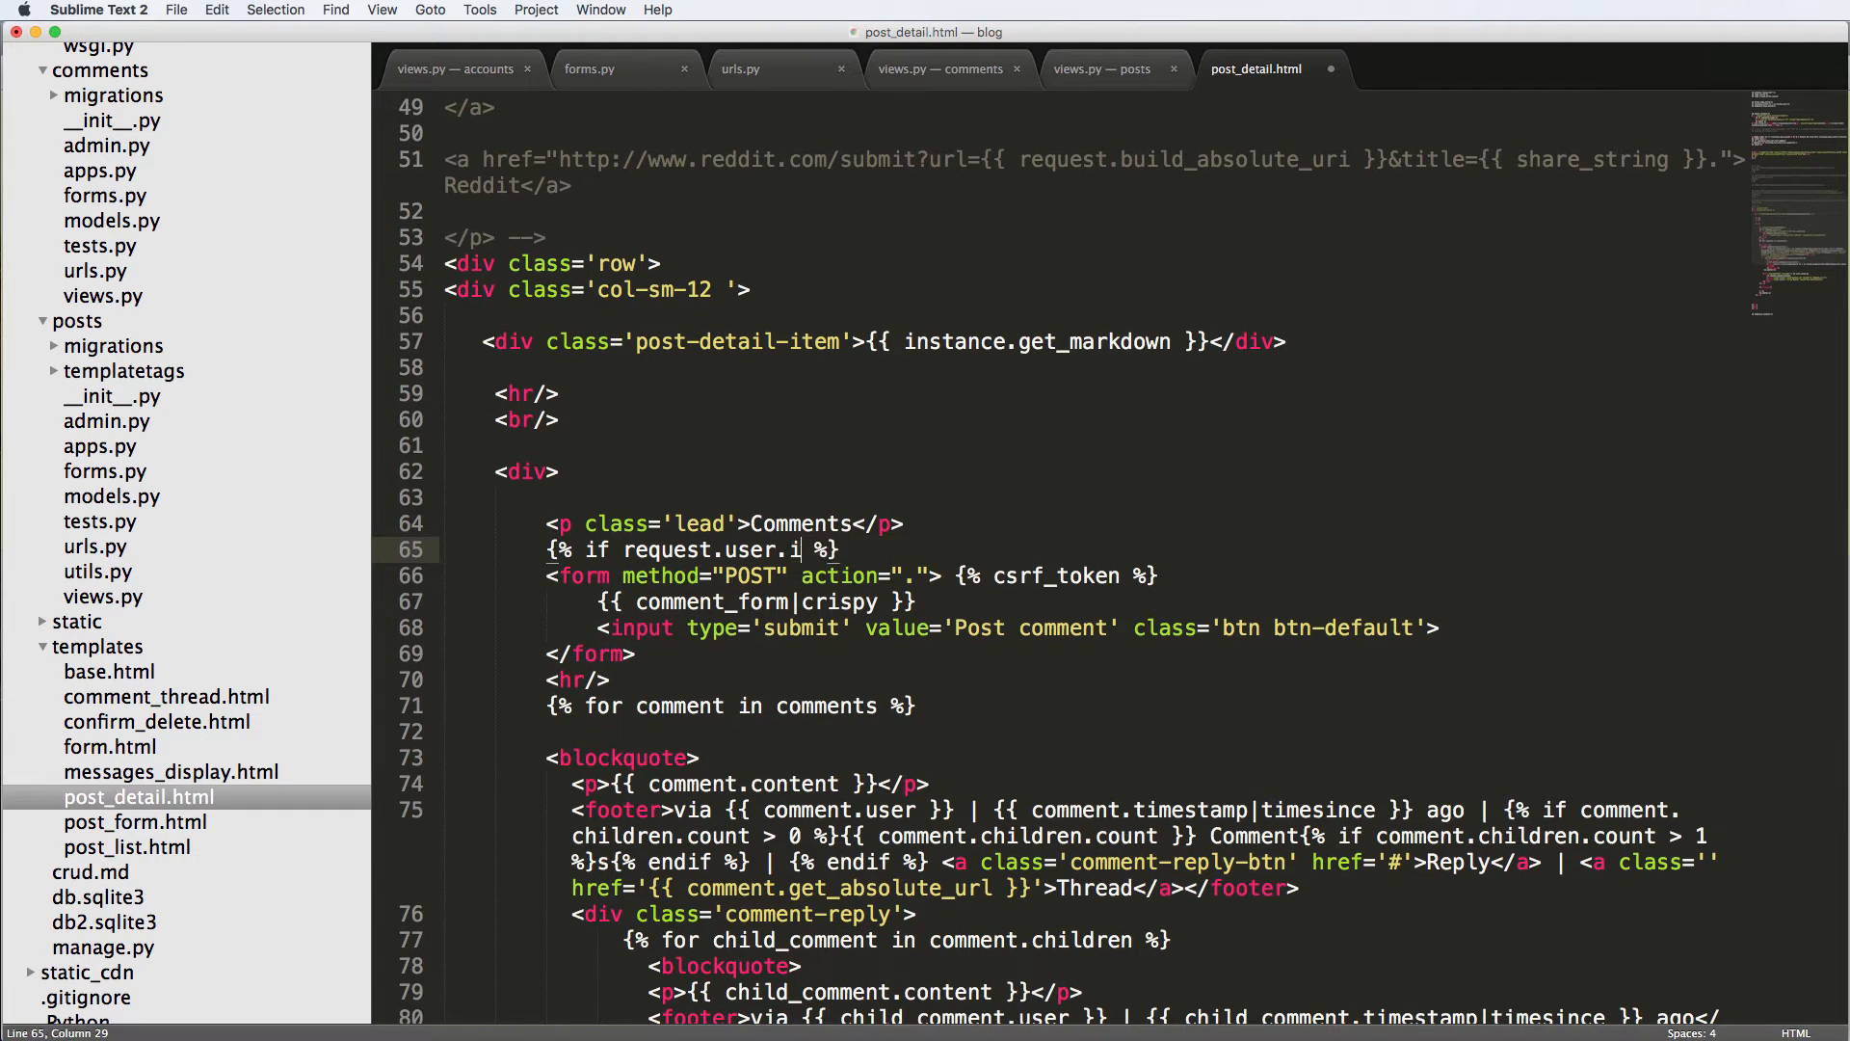
type("s_authen")
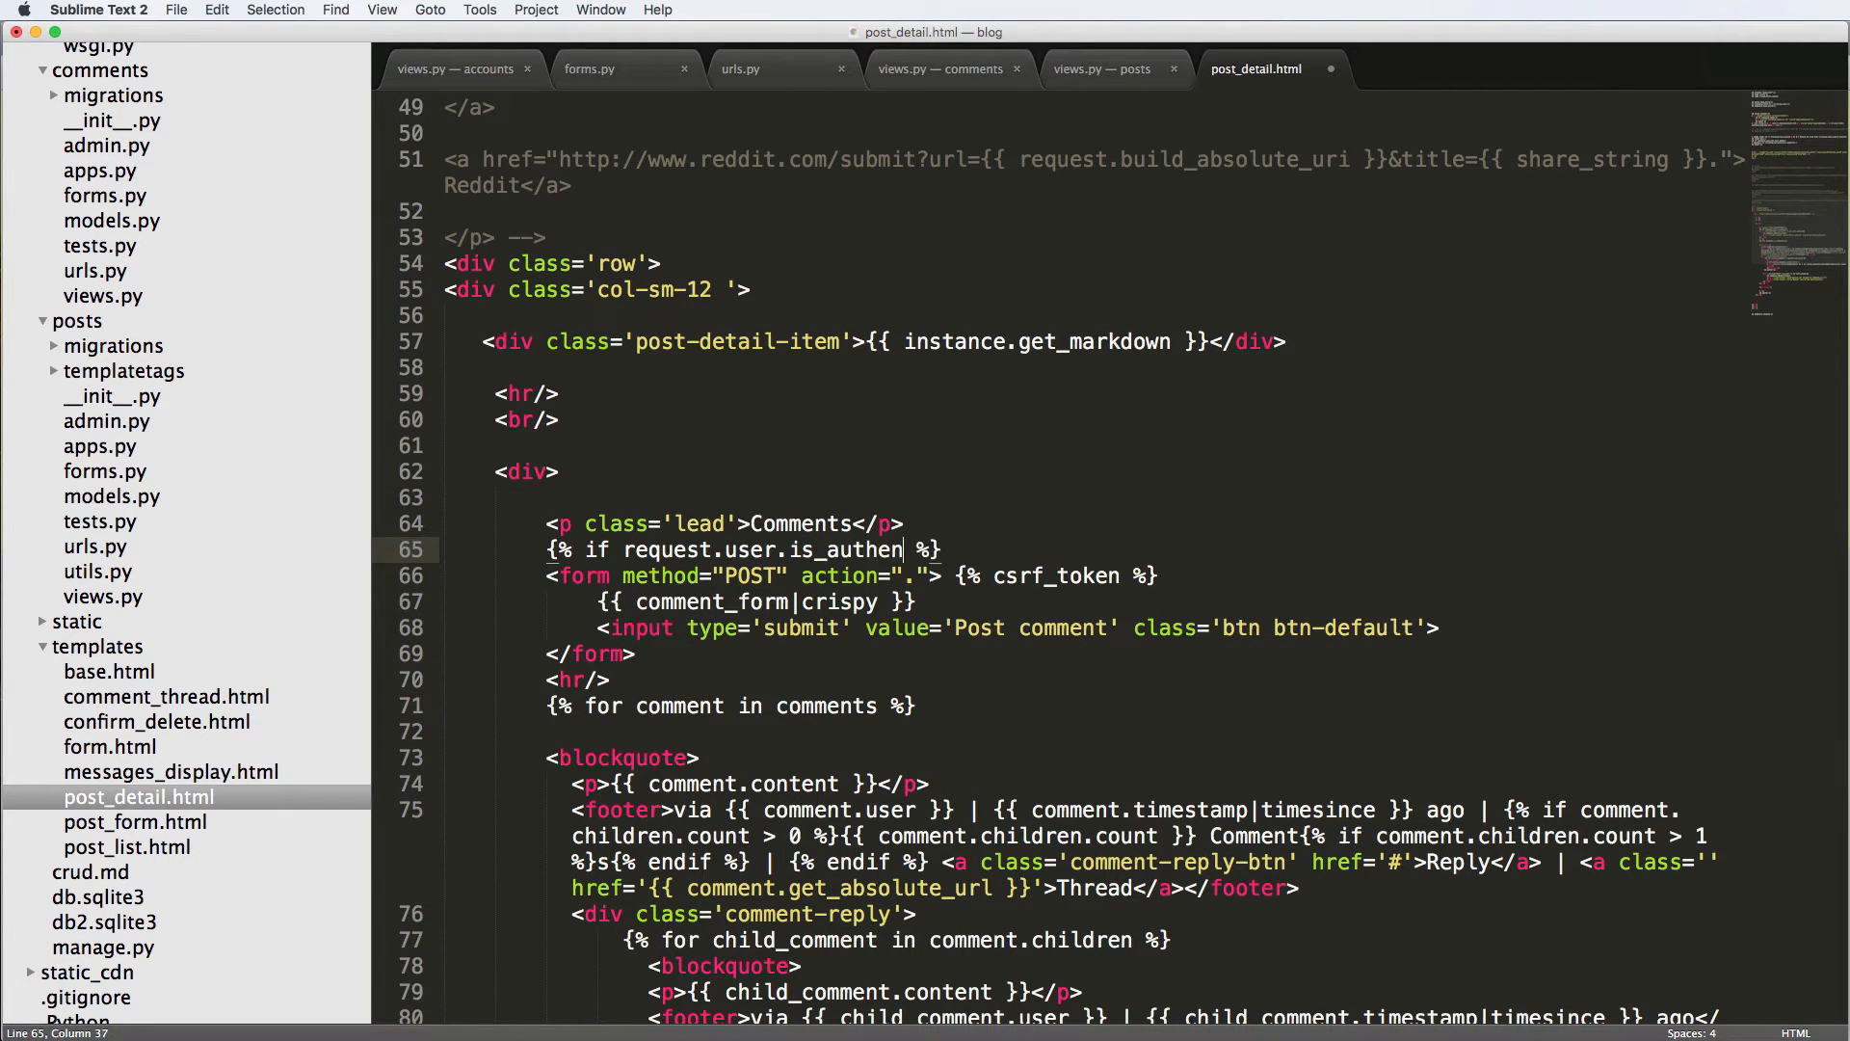
type("ticated")
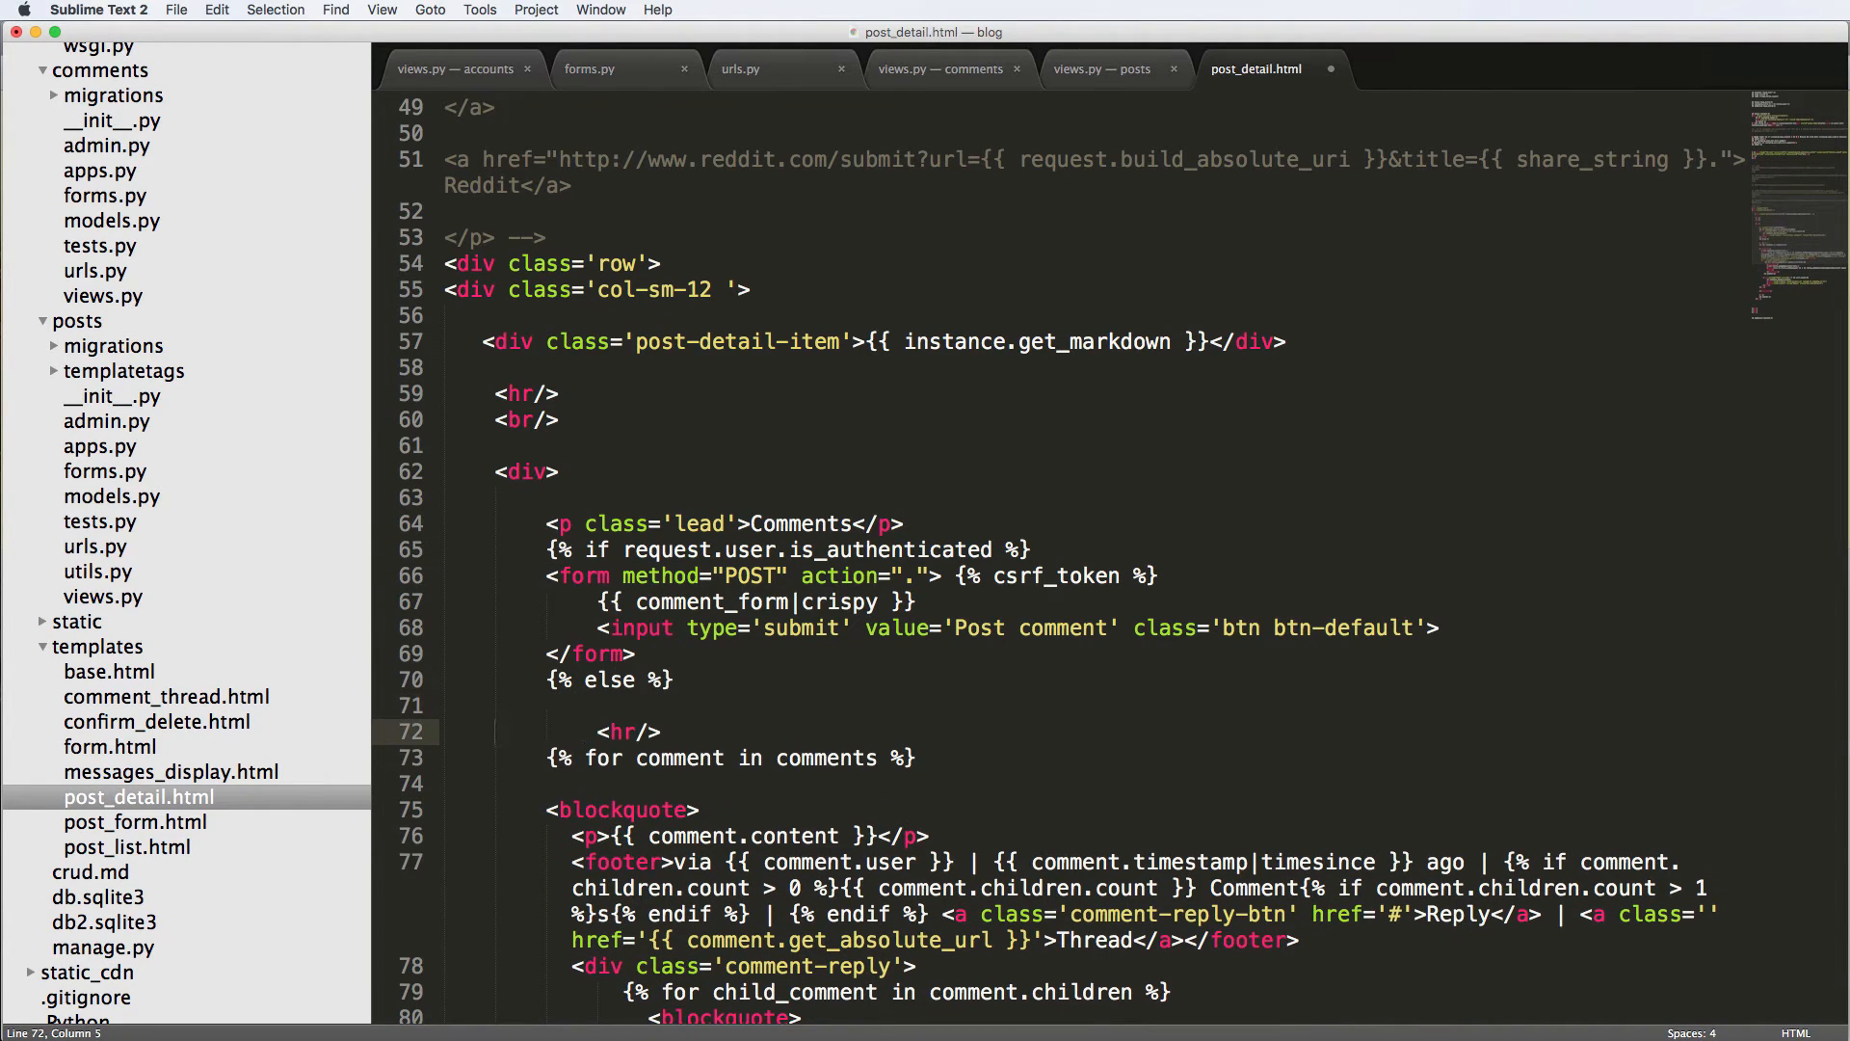
type("<p")
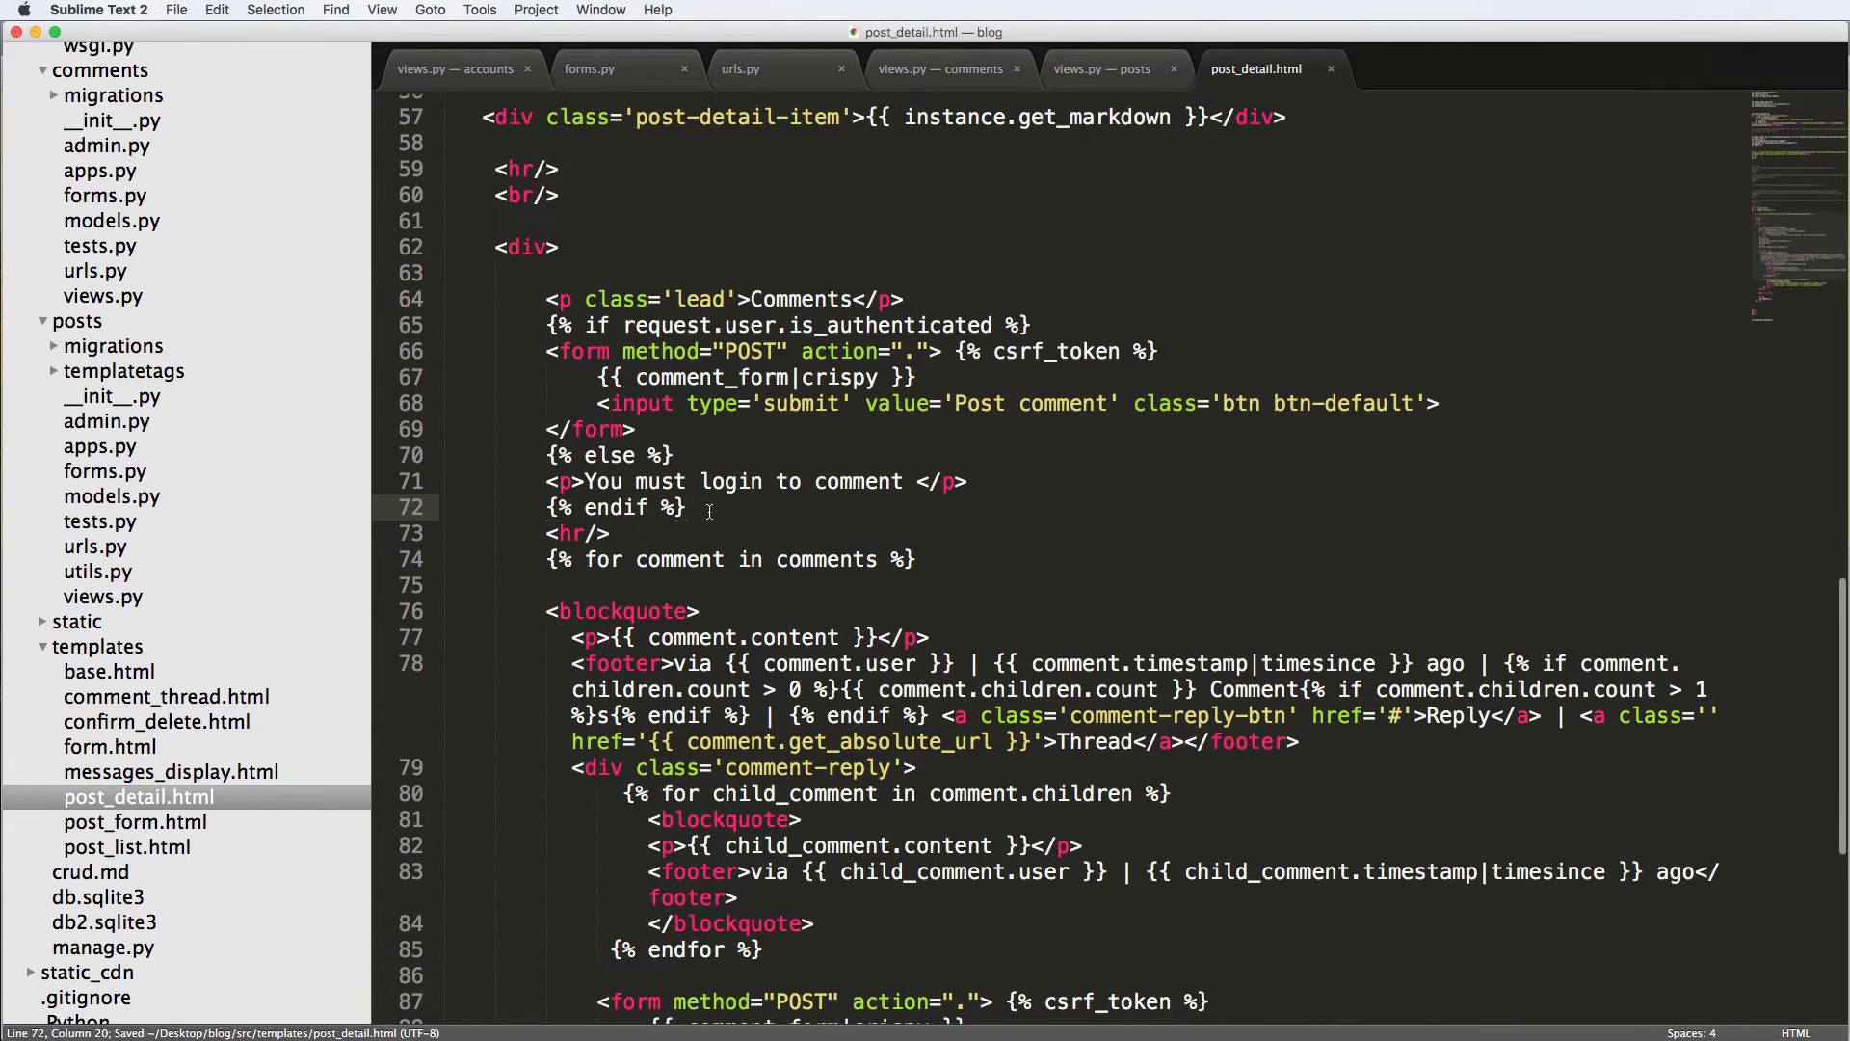
- Select the else branch with the login message and confirm resubmitting the comment form
left_click_drag(546, 456, 684, 506)
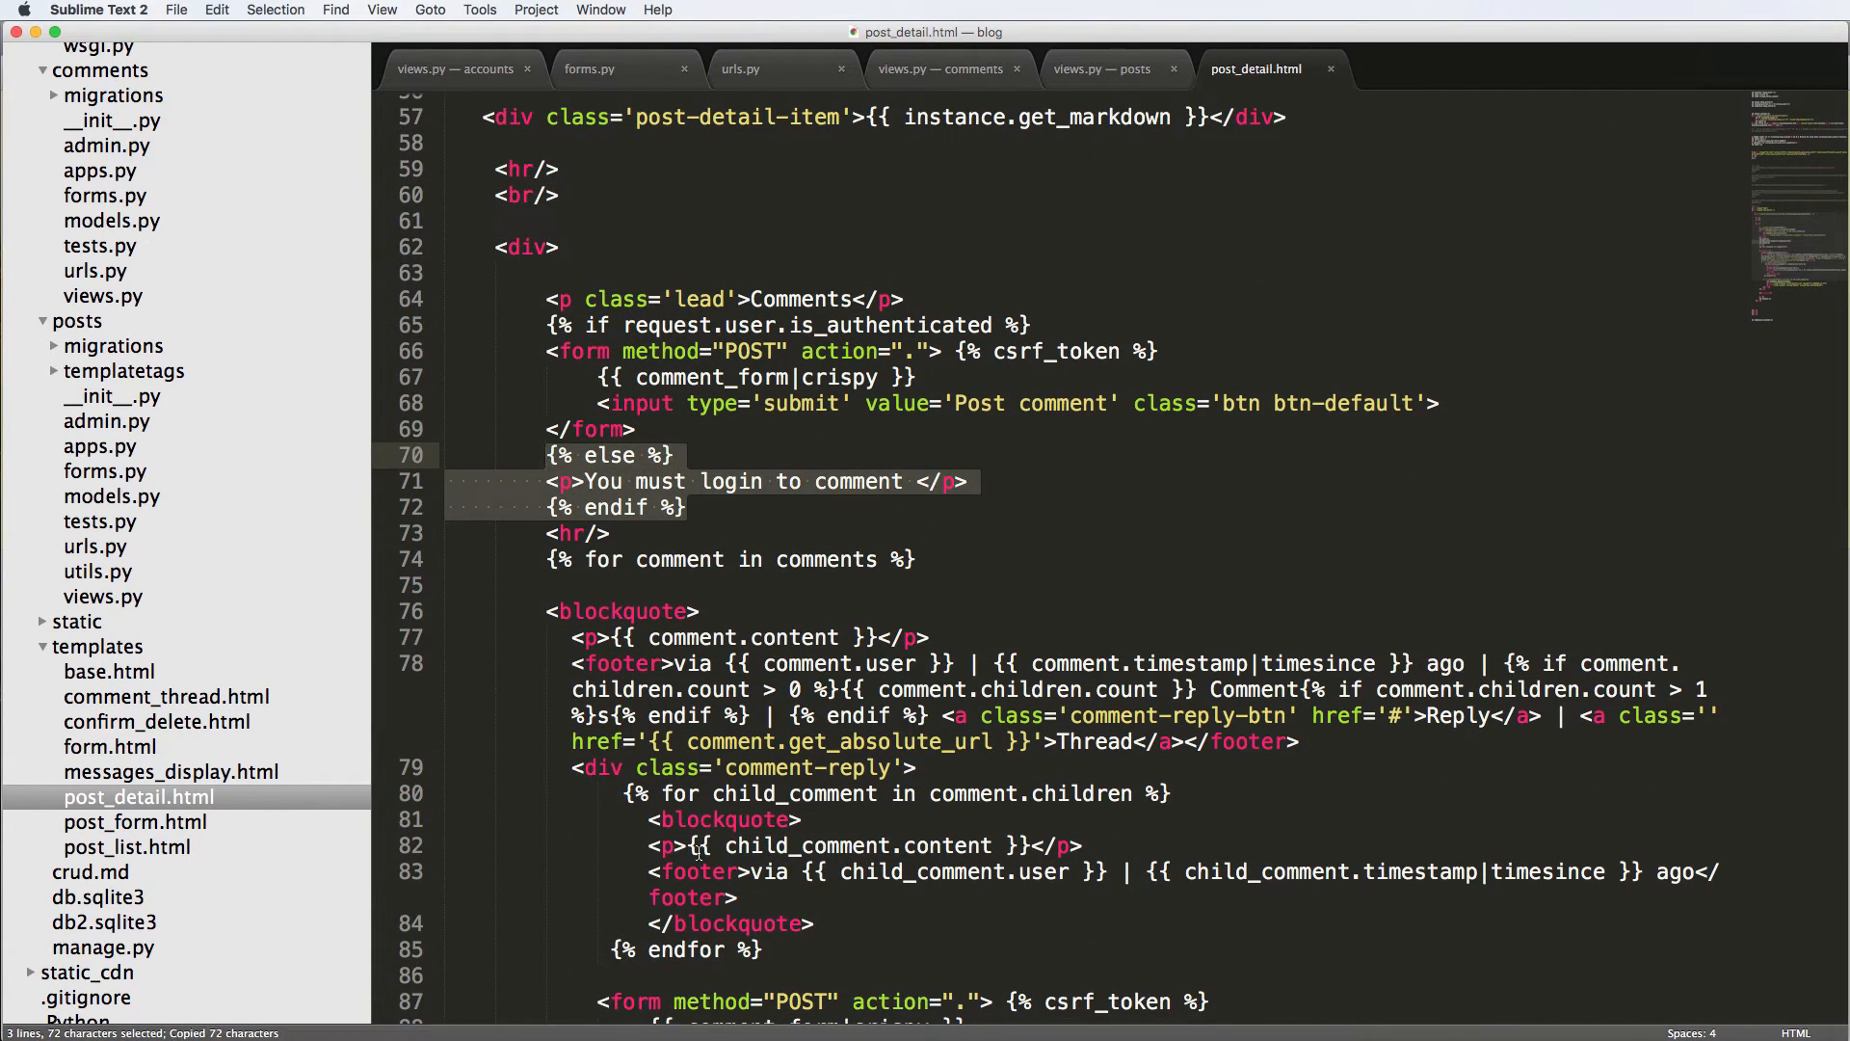
scroll("down", 3)
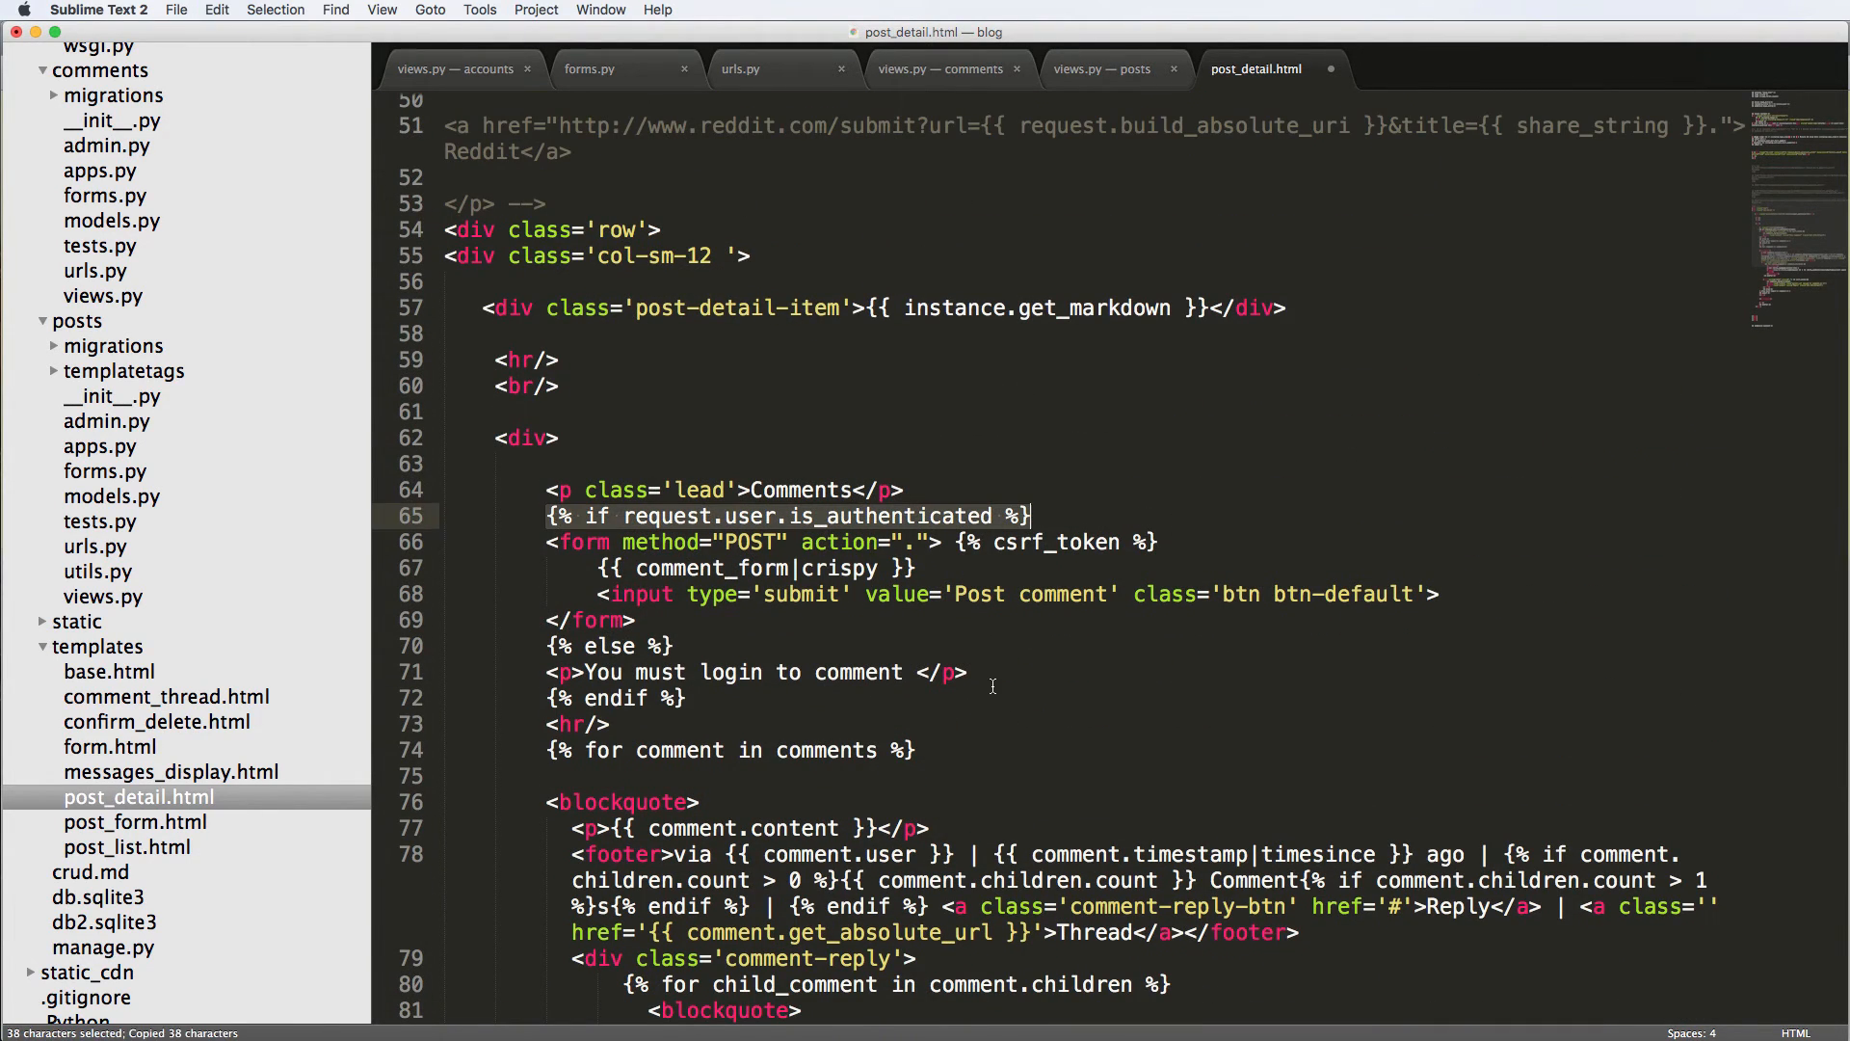
scroll("down", 3)
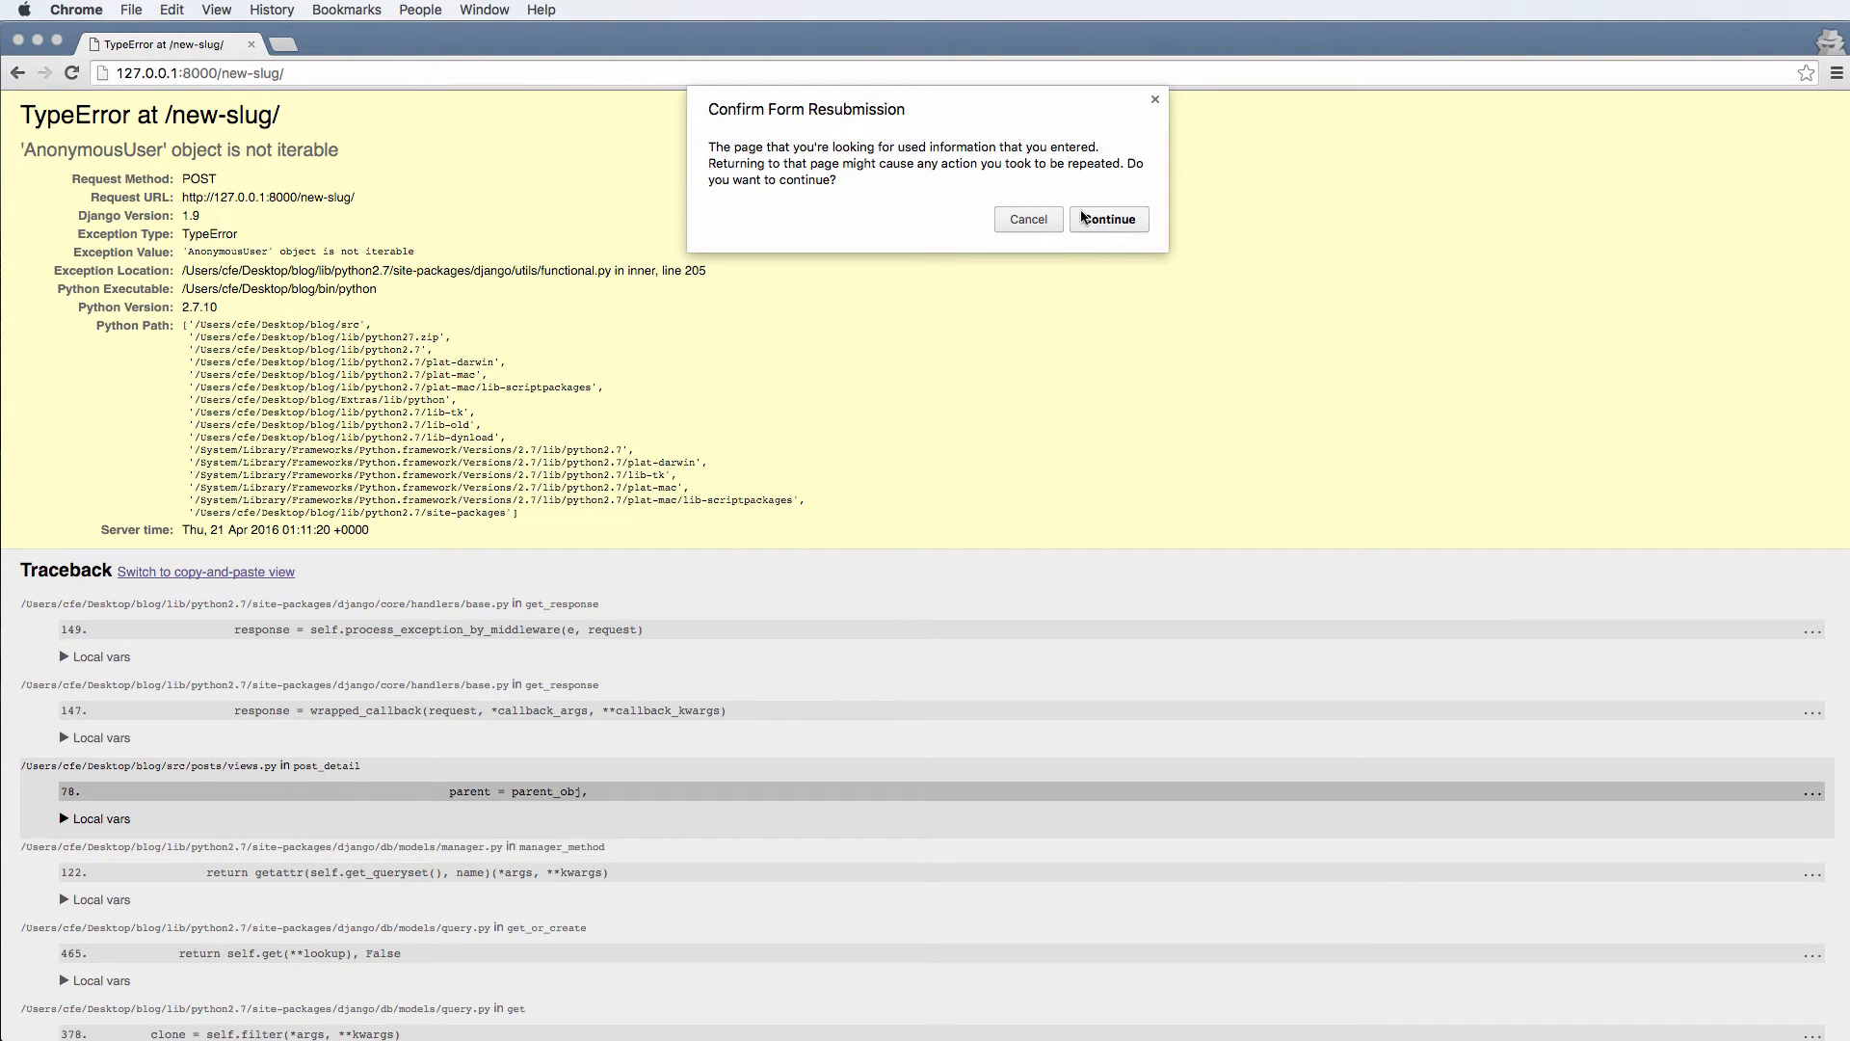
left_click(1107, 219)
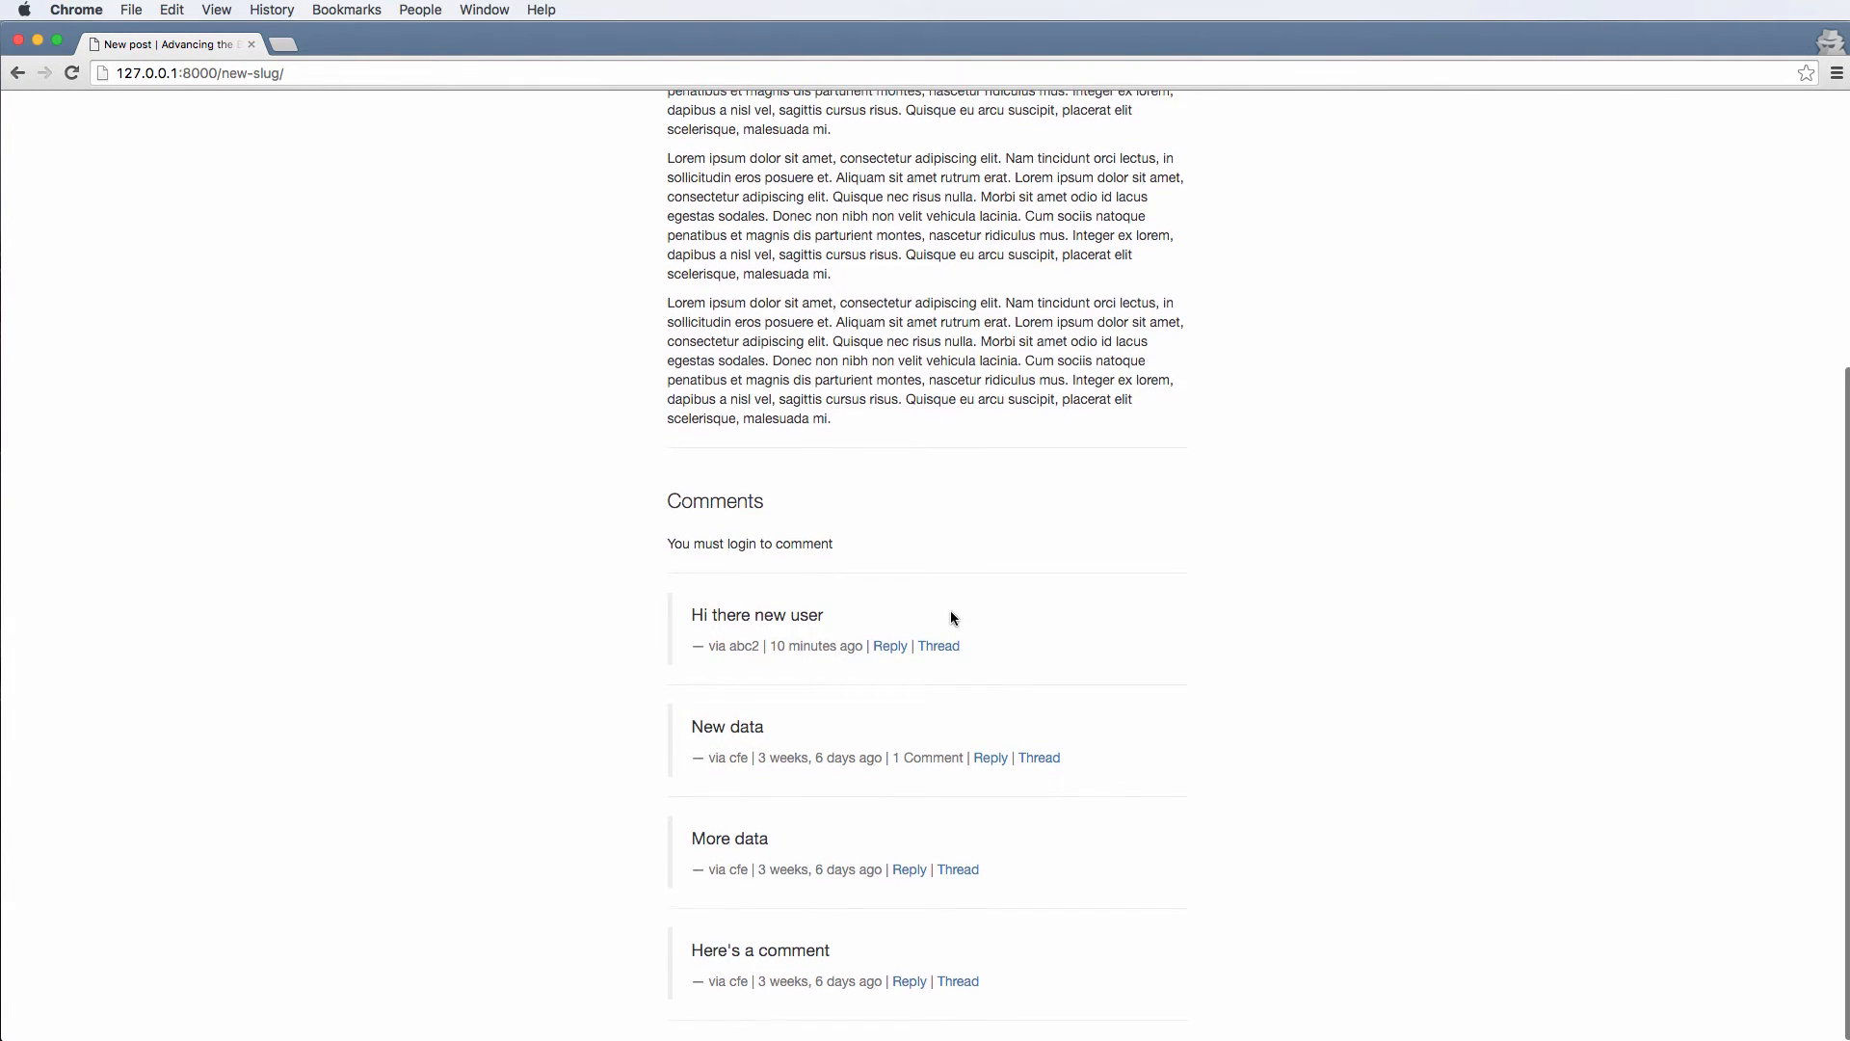
key("cmd+tab")
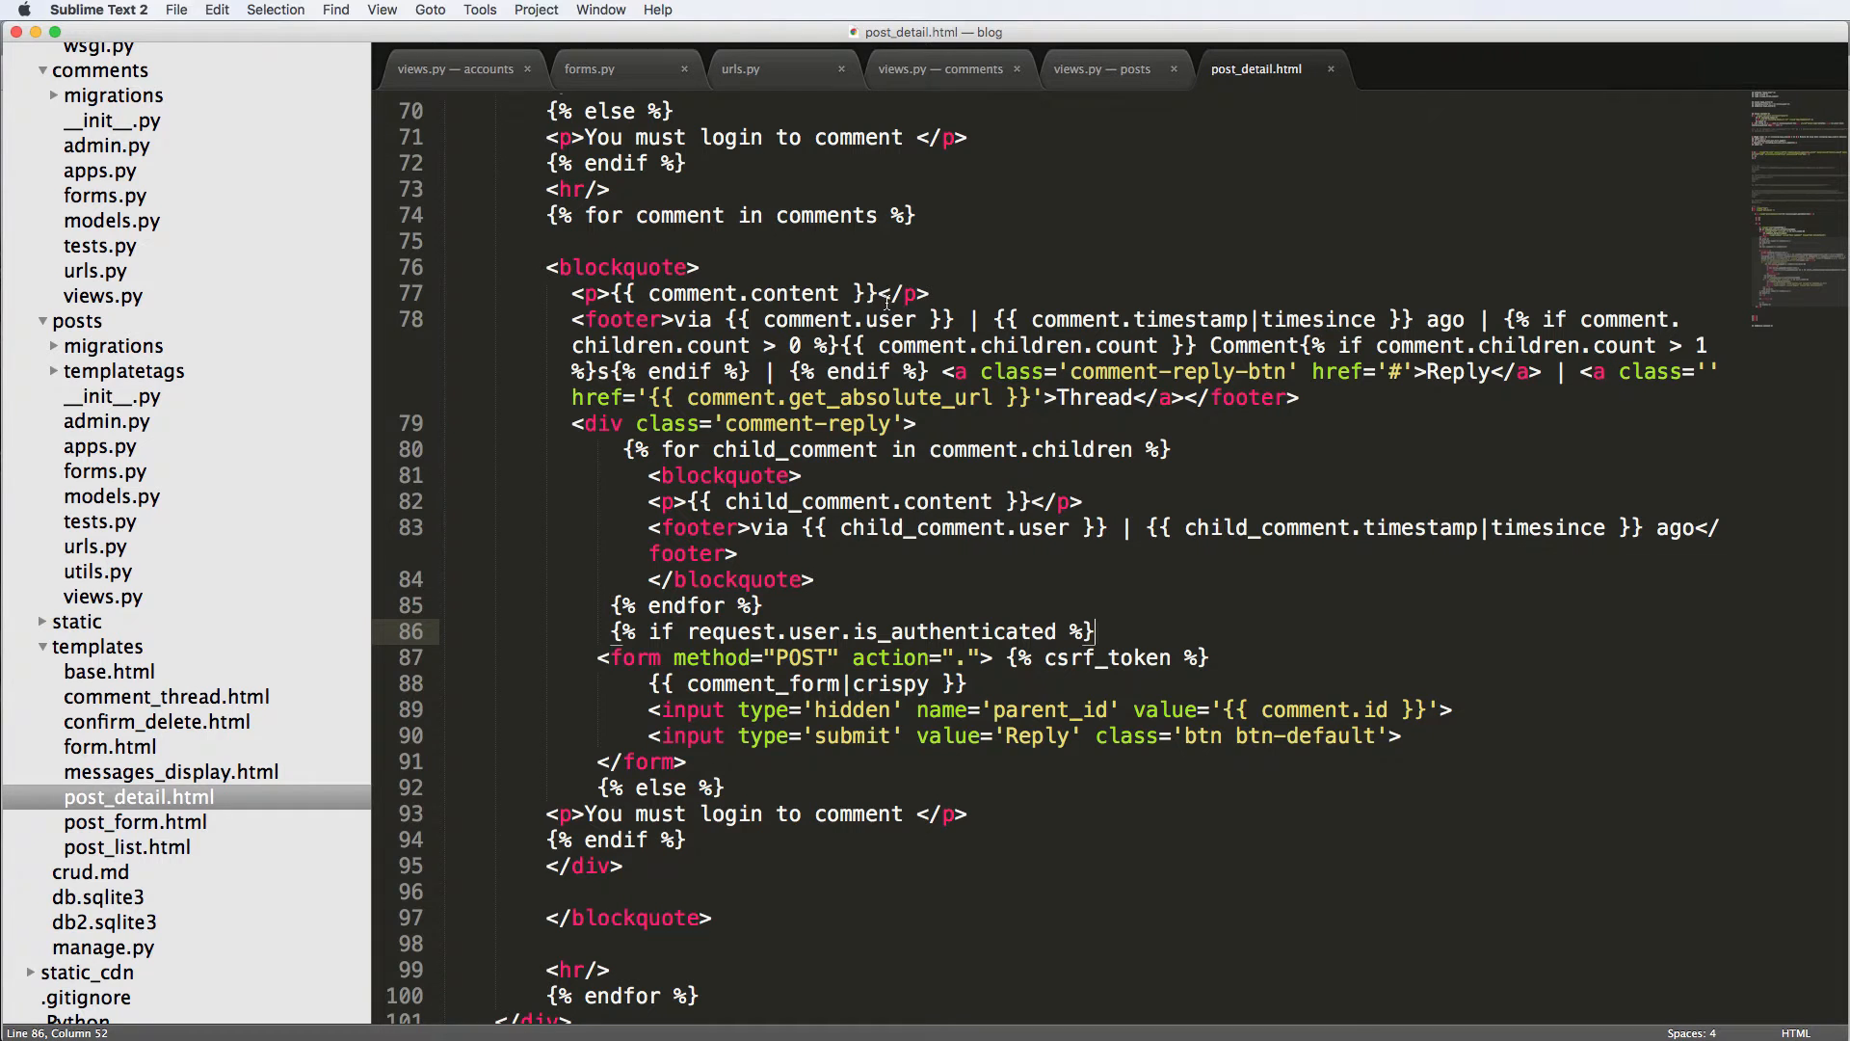
mouse_move(162, 788)
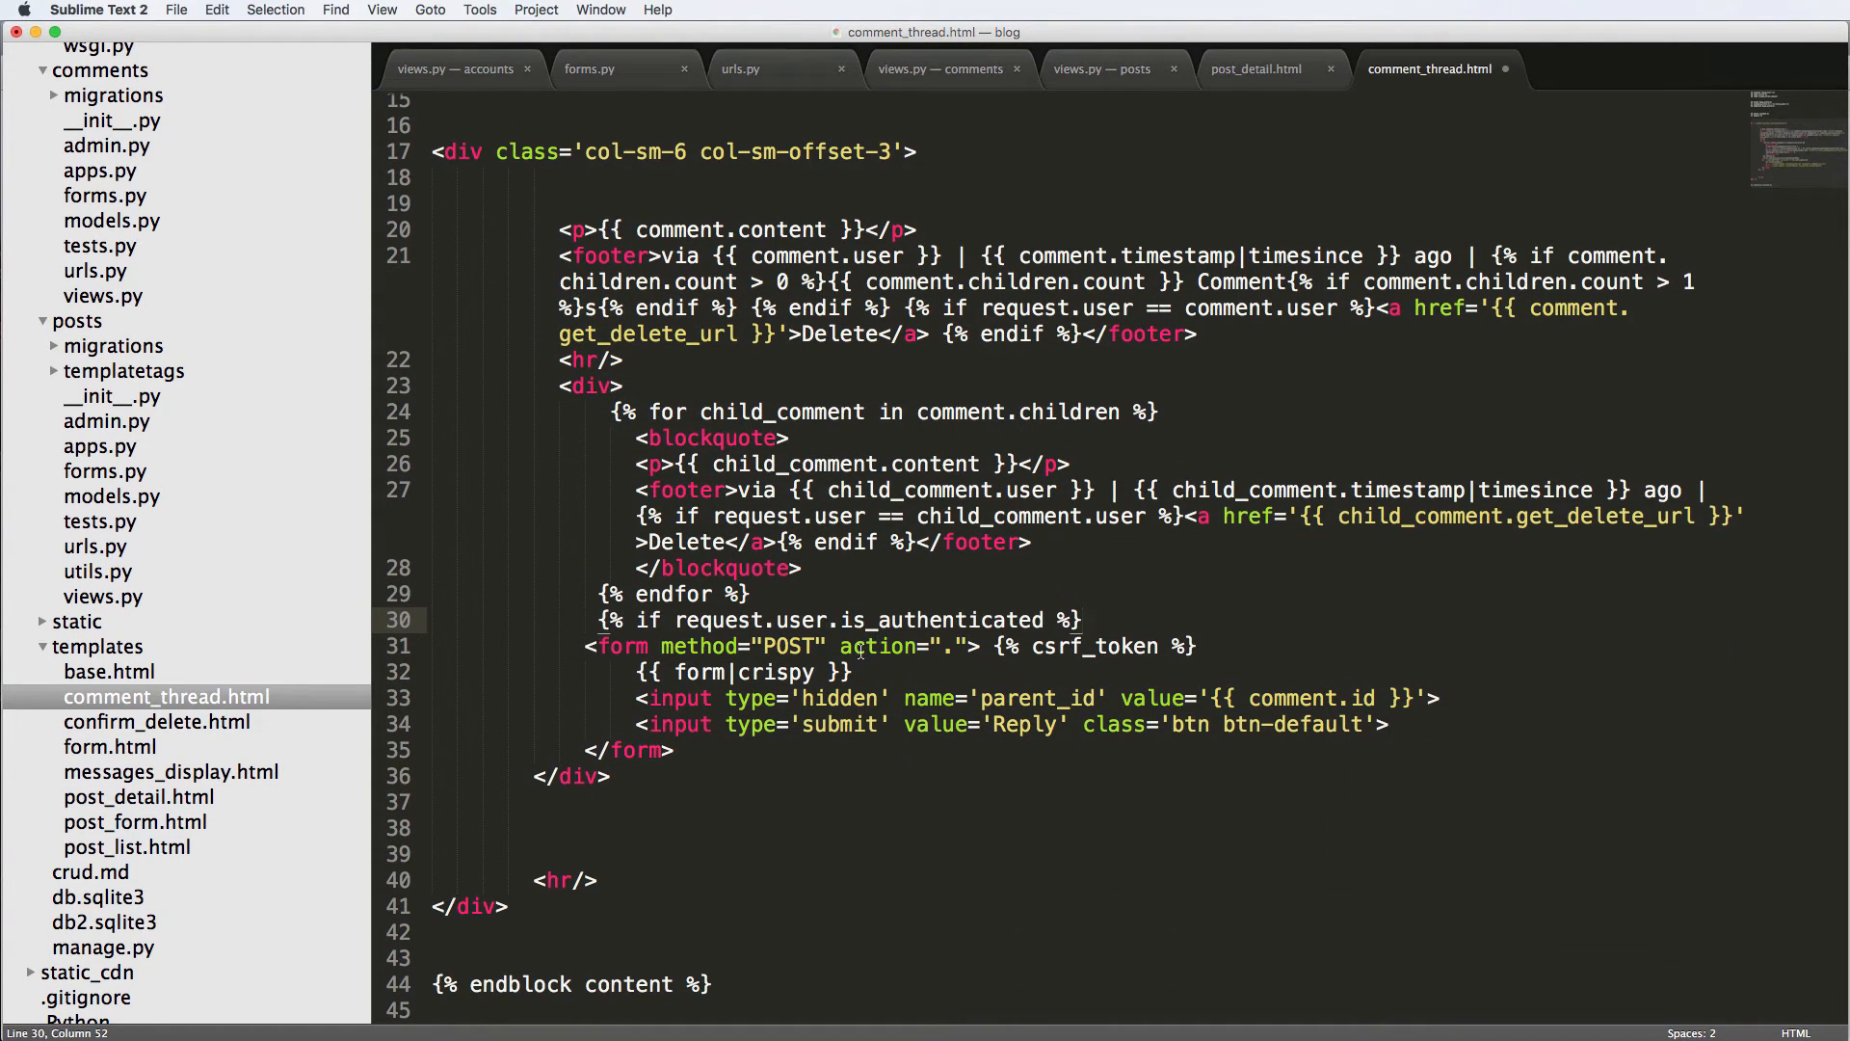
- Paste the else/'You must login to comment'/endif lines after the form in comment_thread.html
left_click(1256, 68)
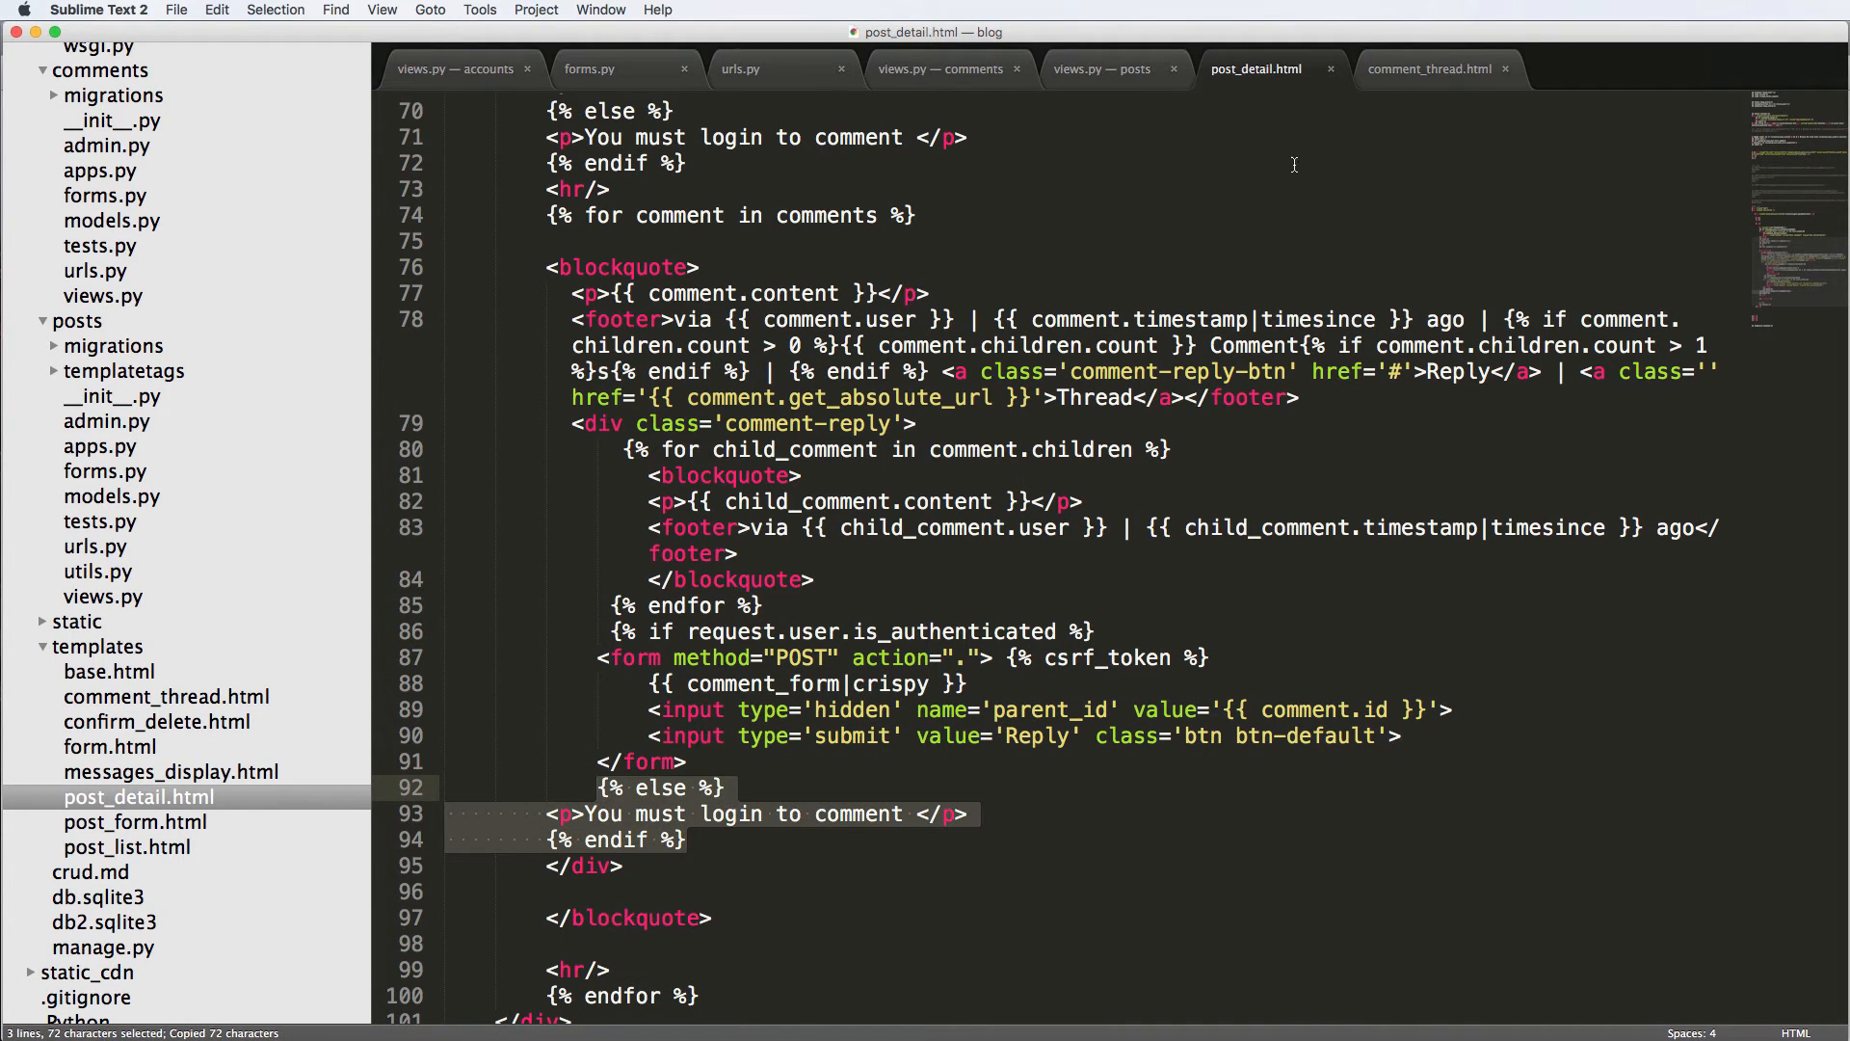
left_click(1431, 68)
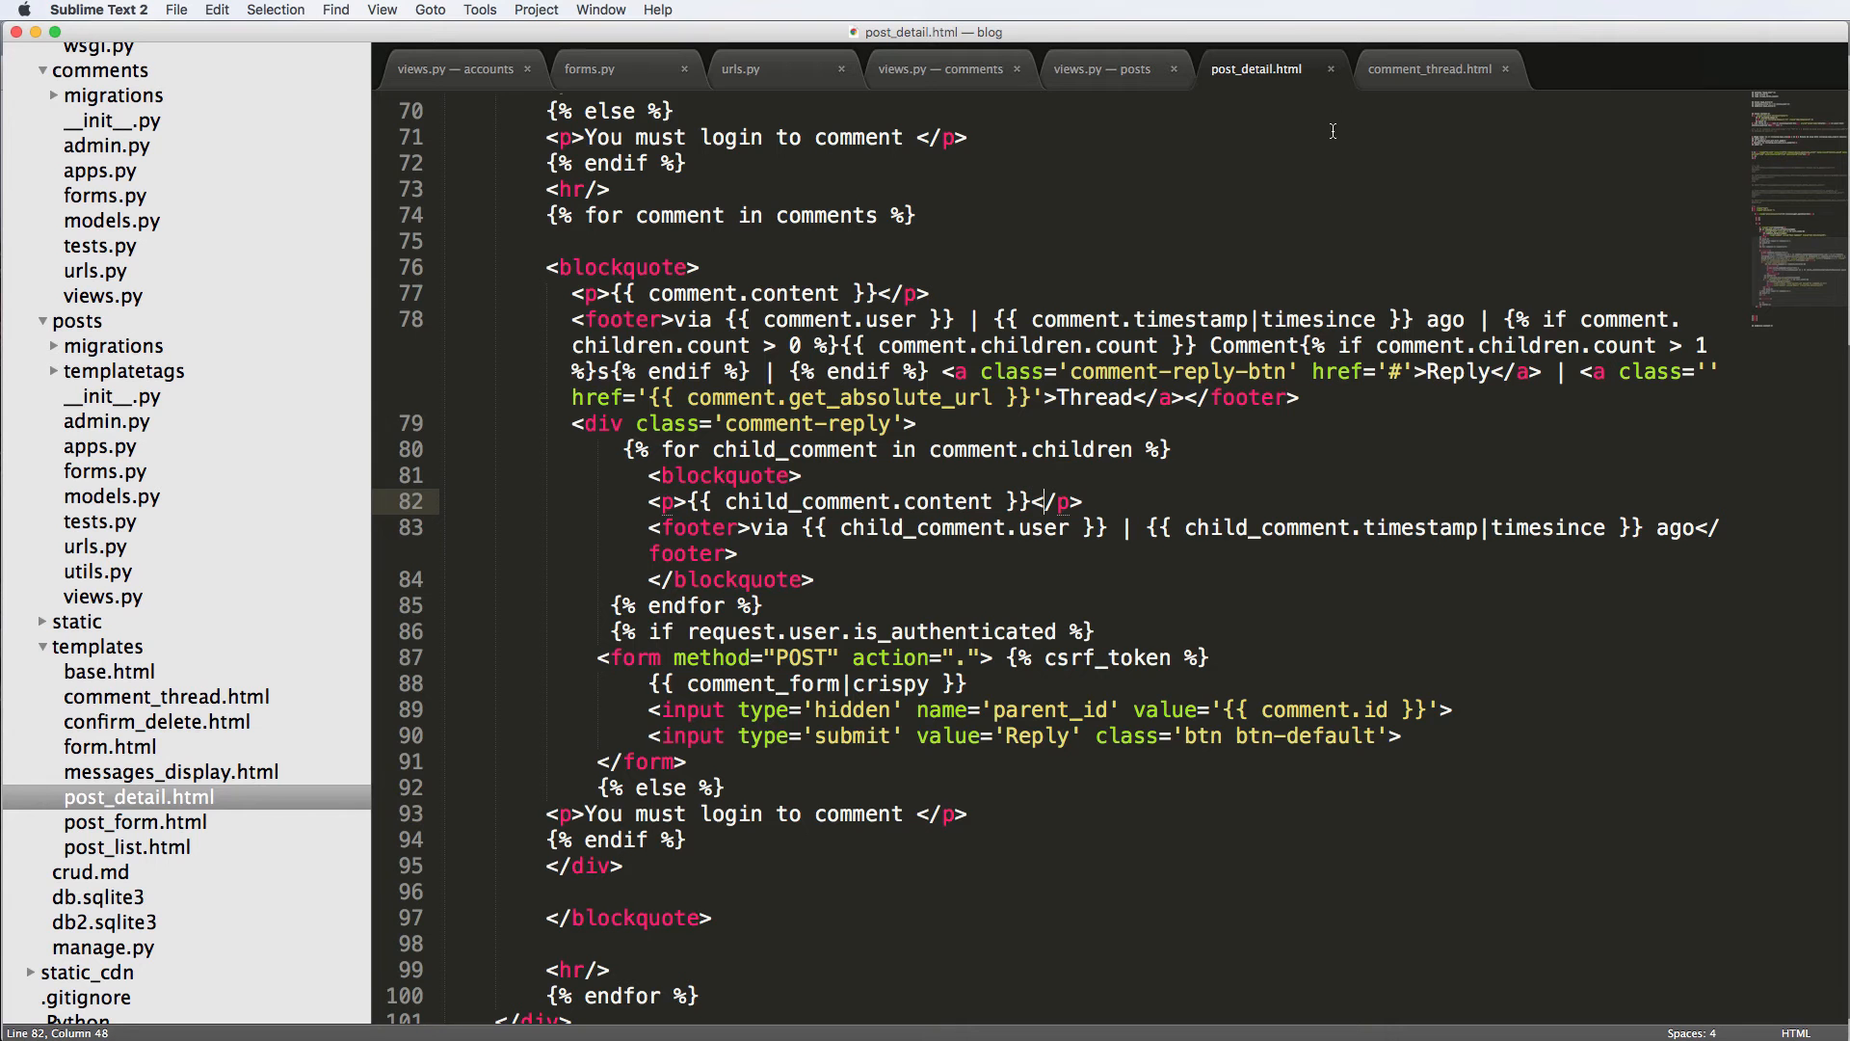
left_click(1429, 69)
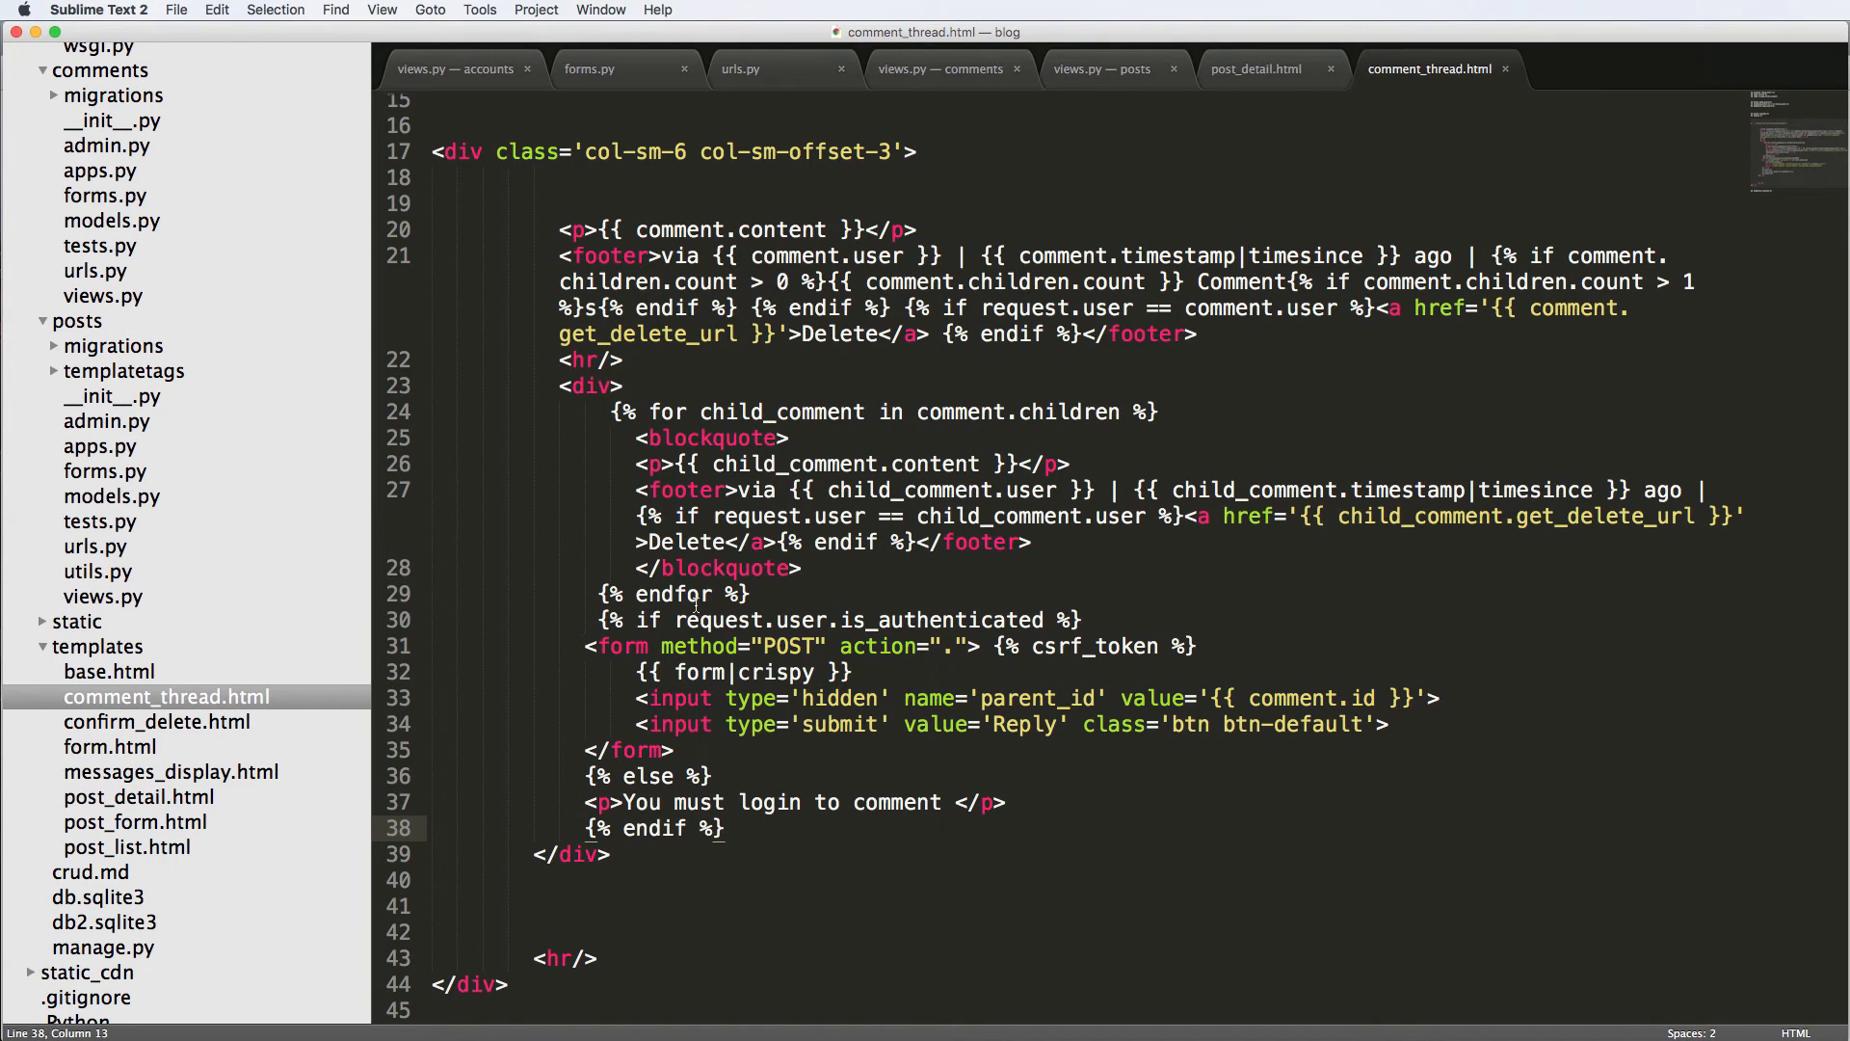
left_click(456, 69)
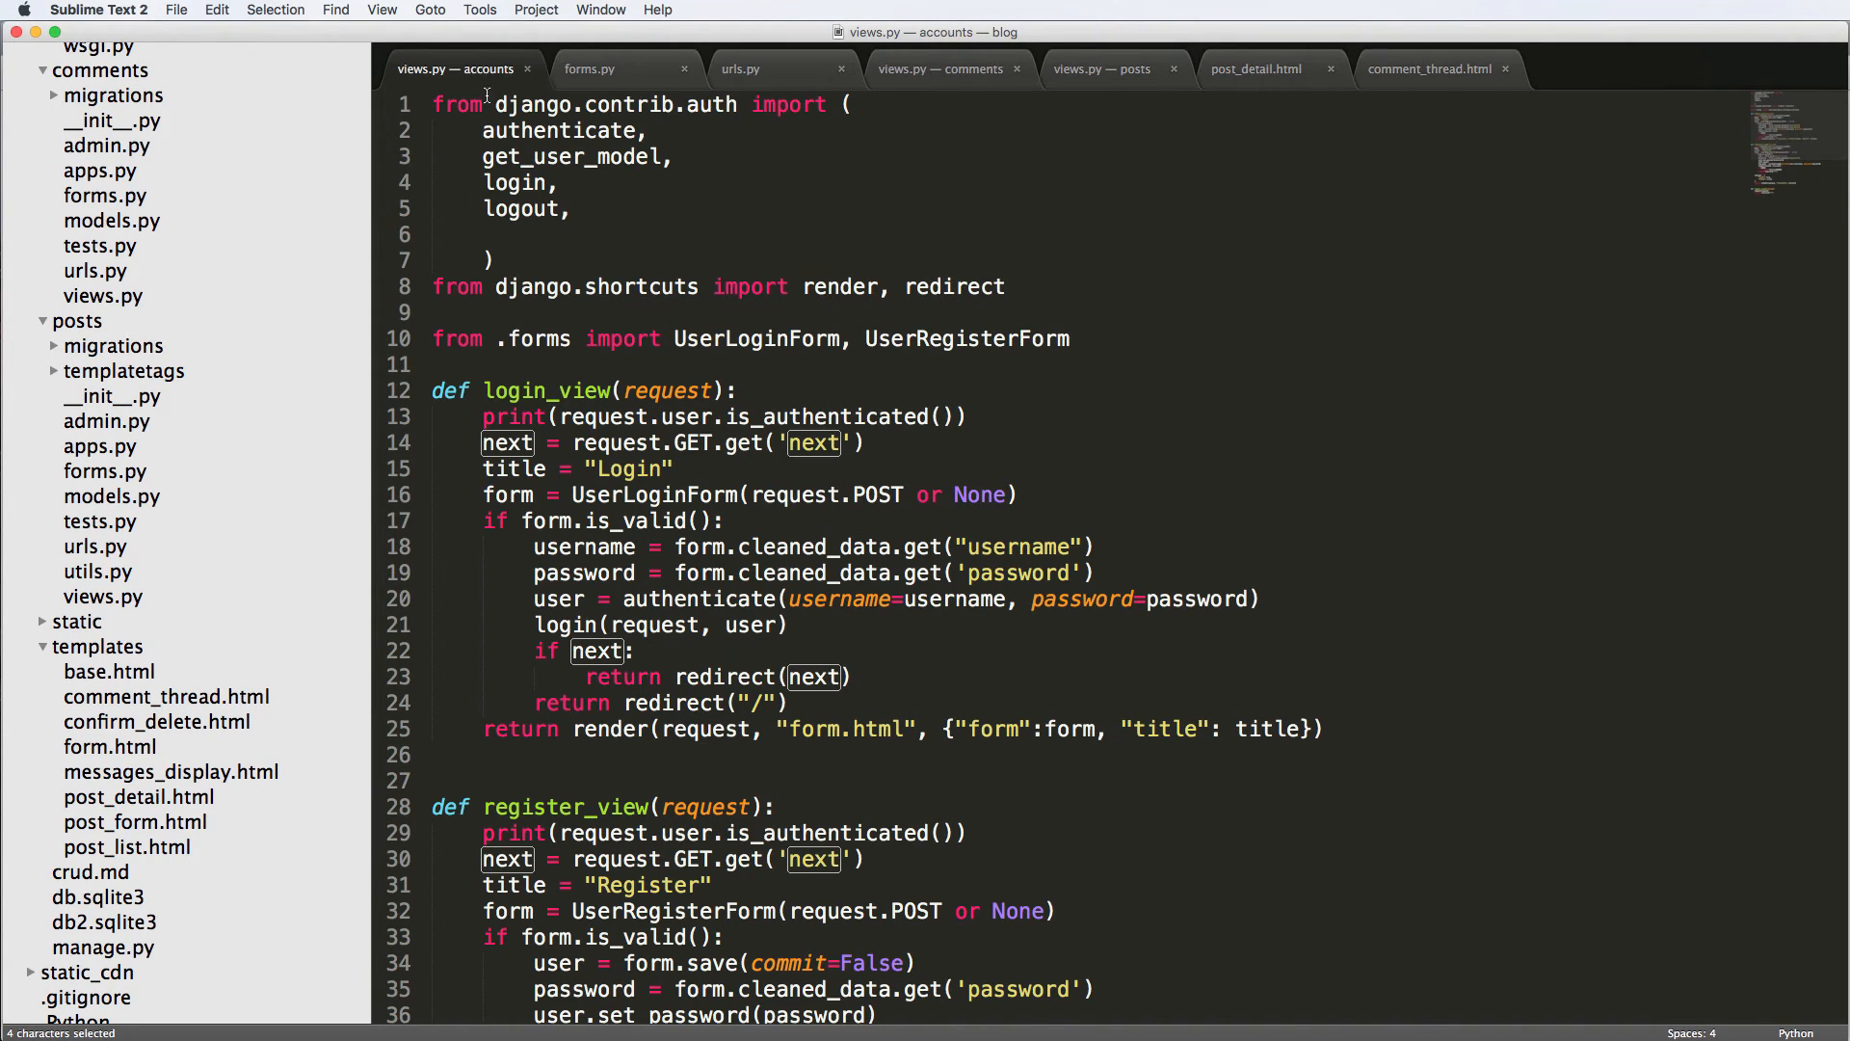
- Change comments/views.py line 57 to 'if form.is_valid() and request.user.is_authenticated():'
left_click(942, 68)
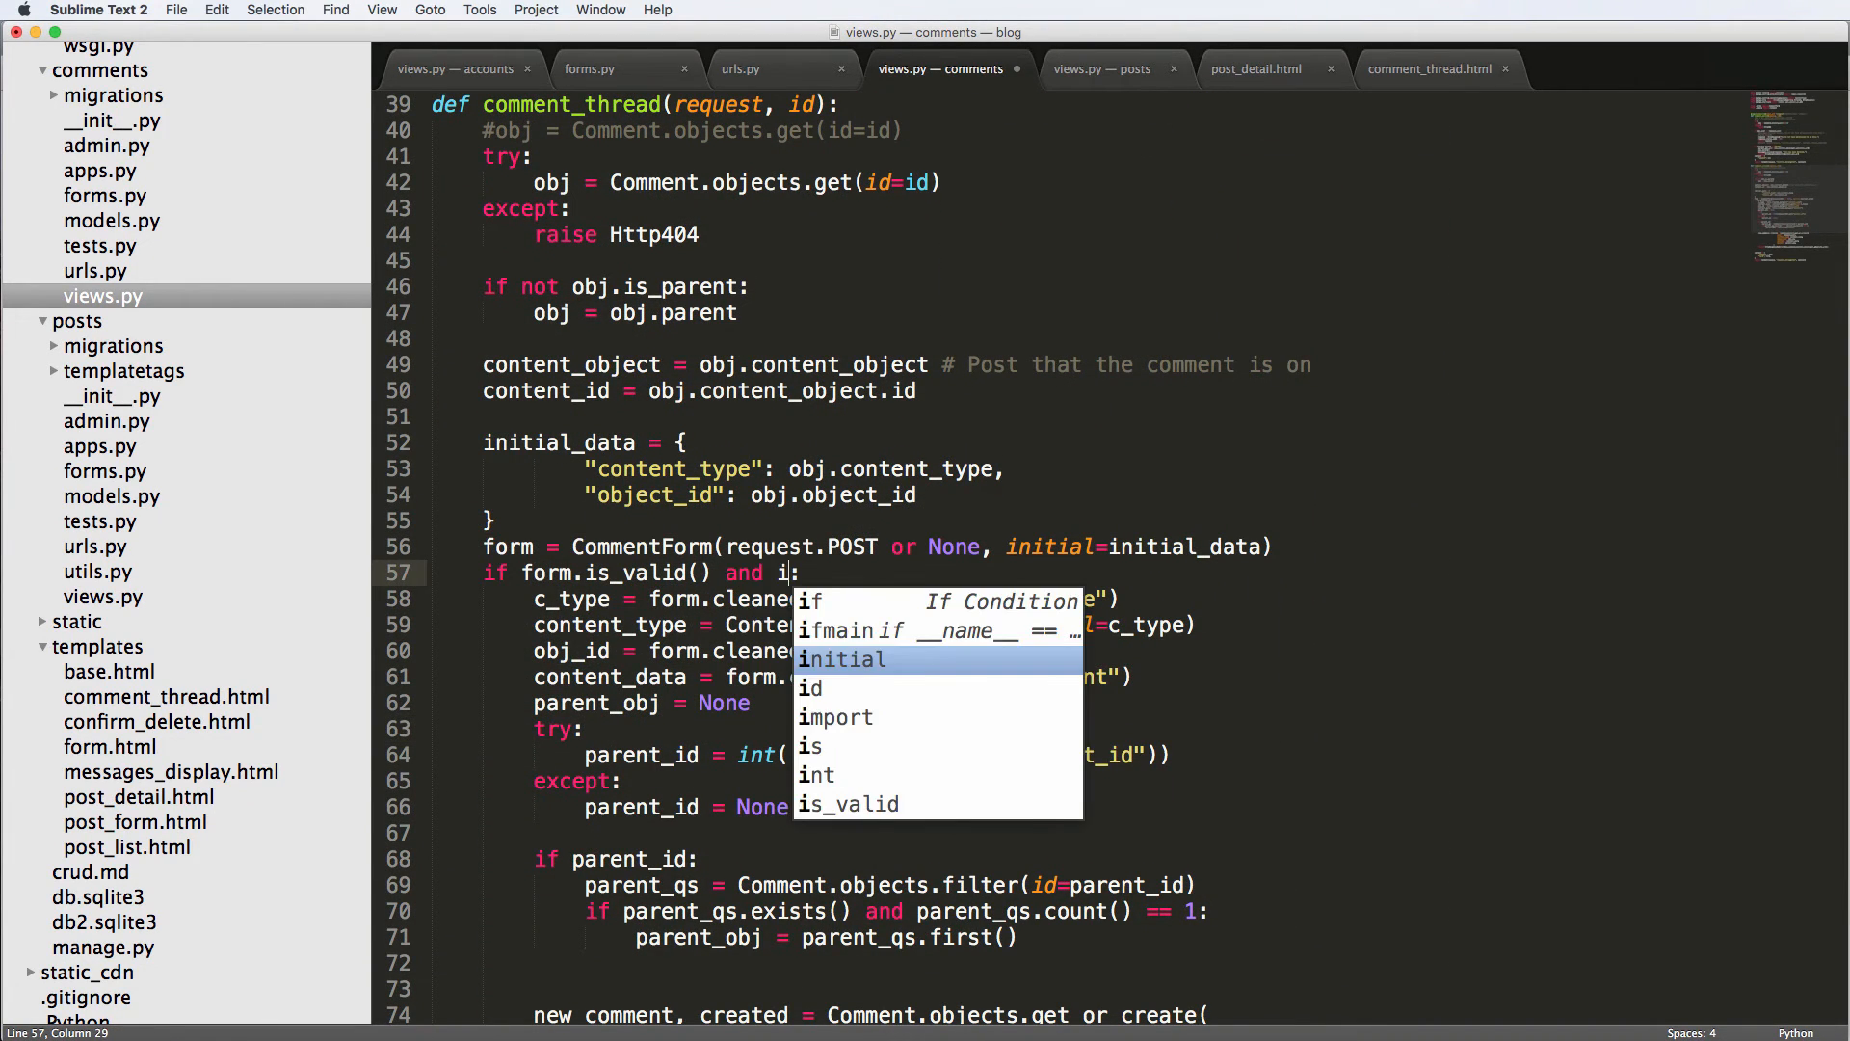
type("equest")
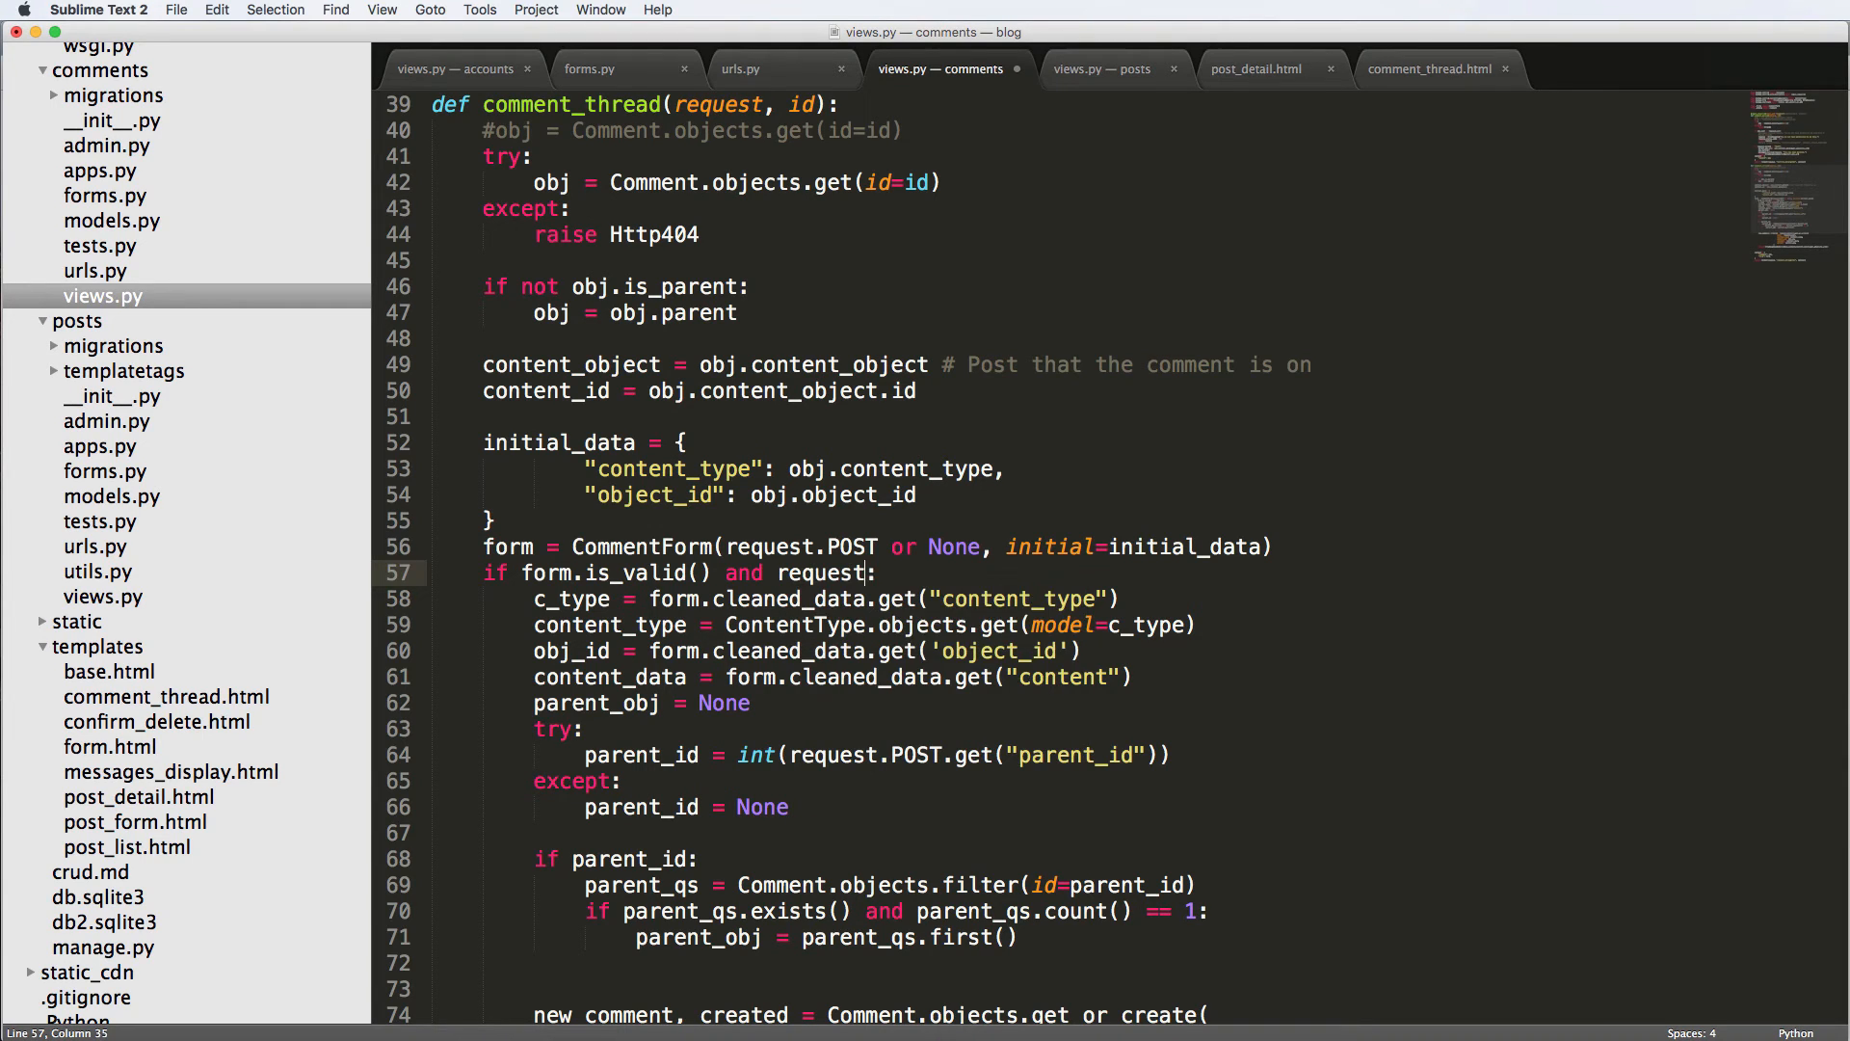
type(".user.is_au")
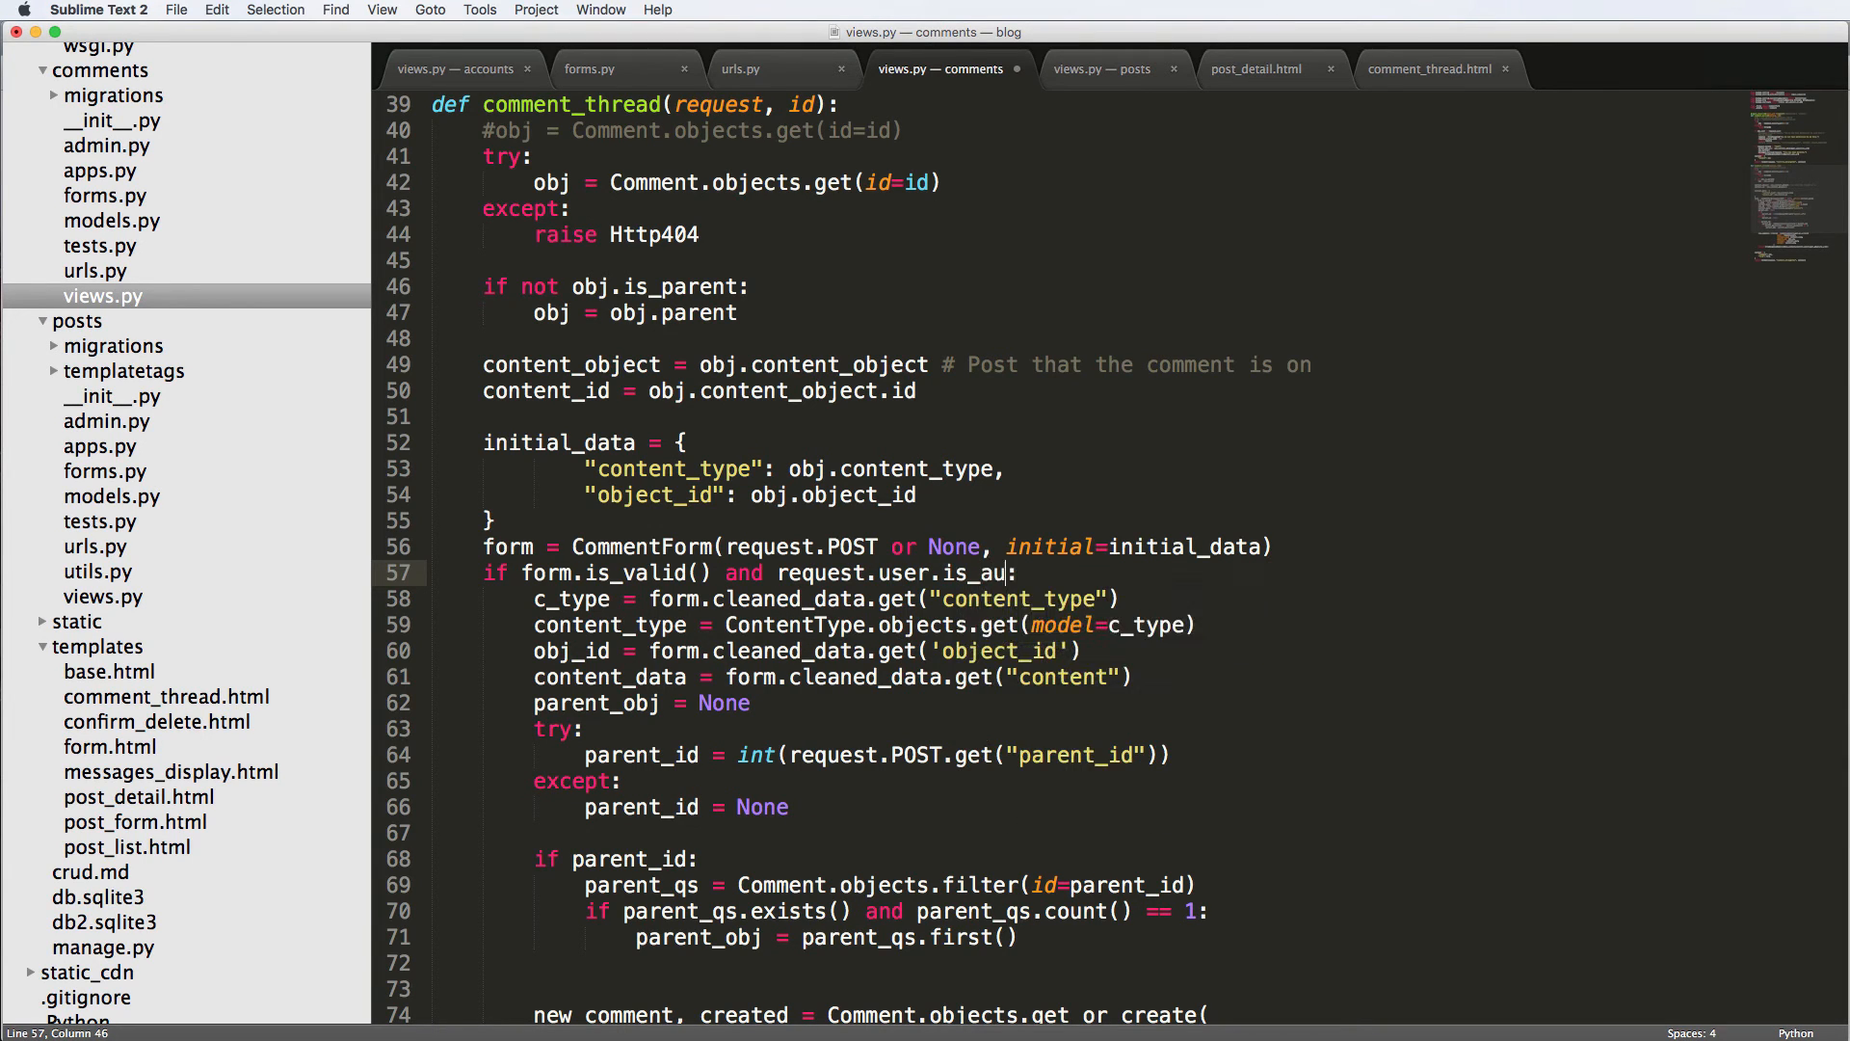
type("thenticated()")
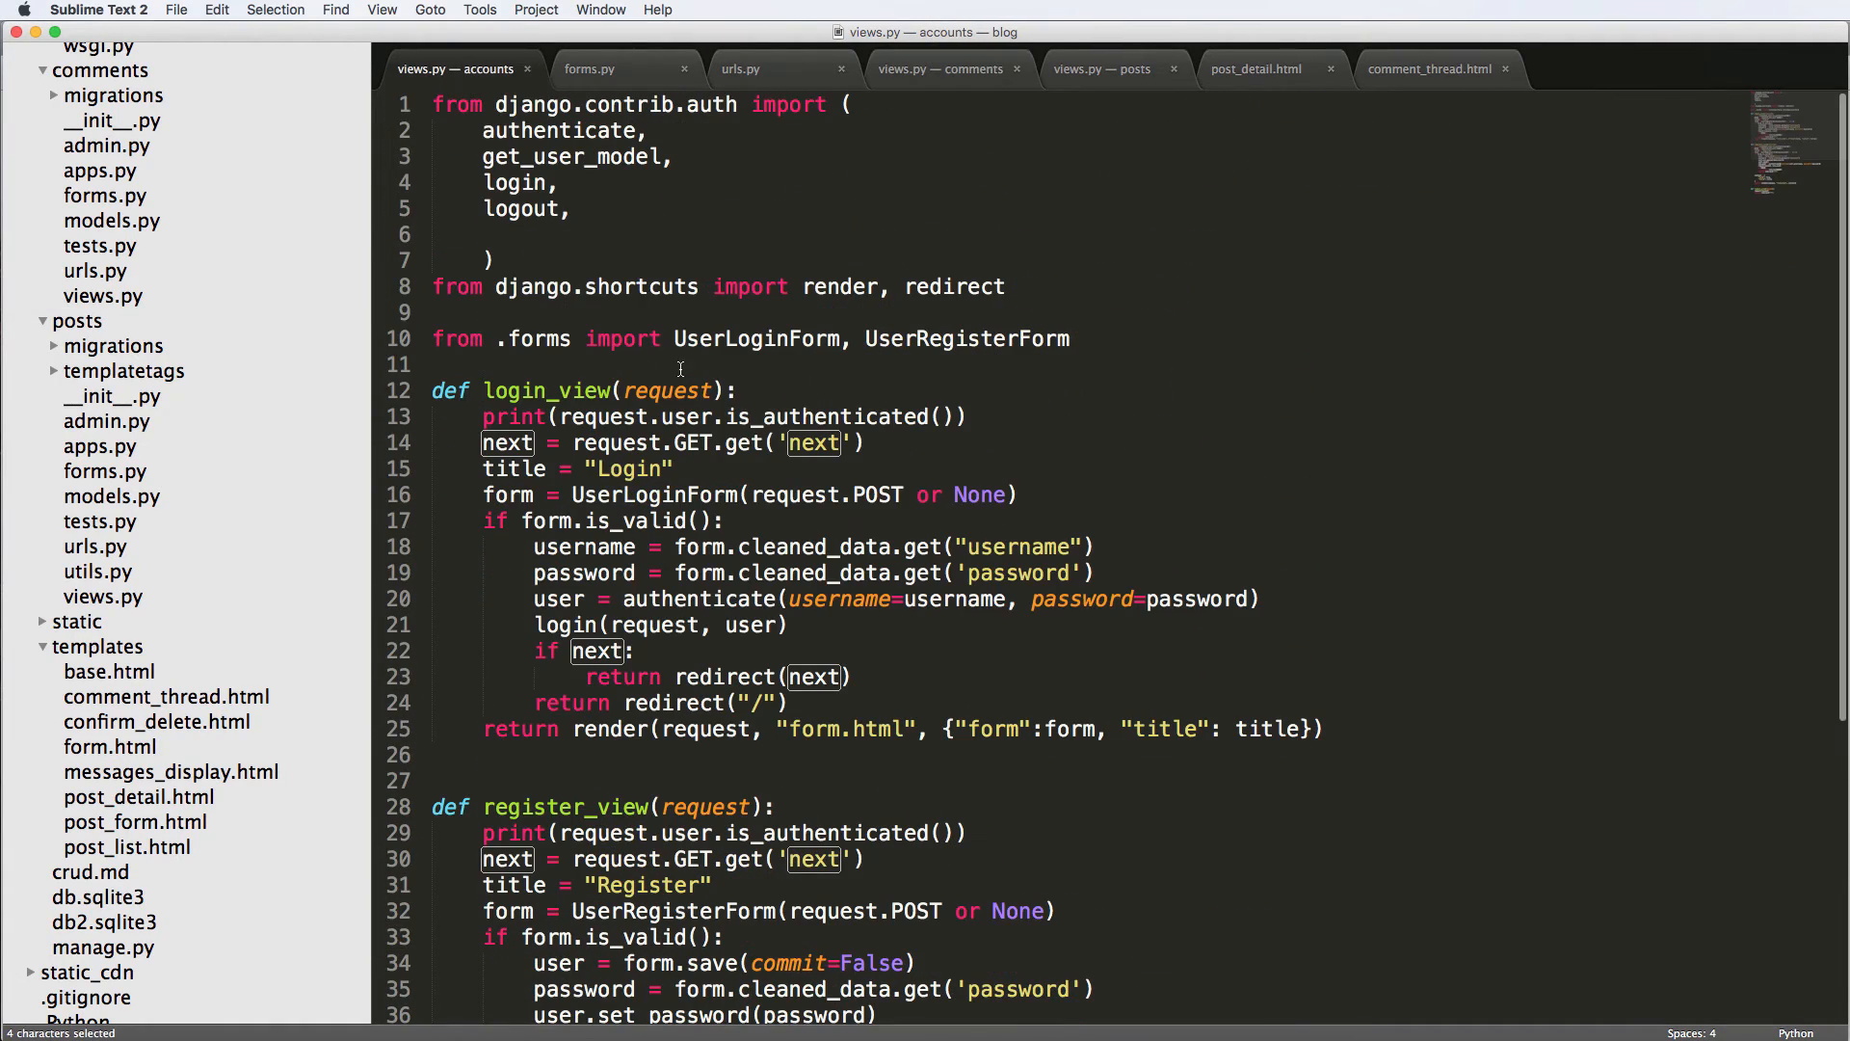
- Copy LOGIN_URL and add LOGIN_URL = "/login/" above ROOT_URLCONF in blog/settings.py
left_click(940, 68)
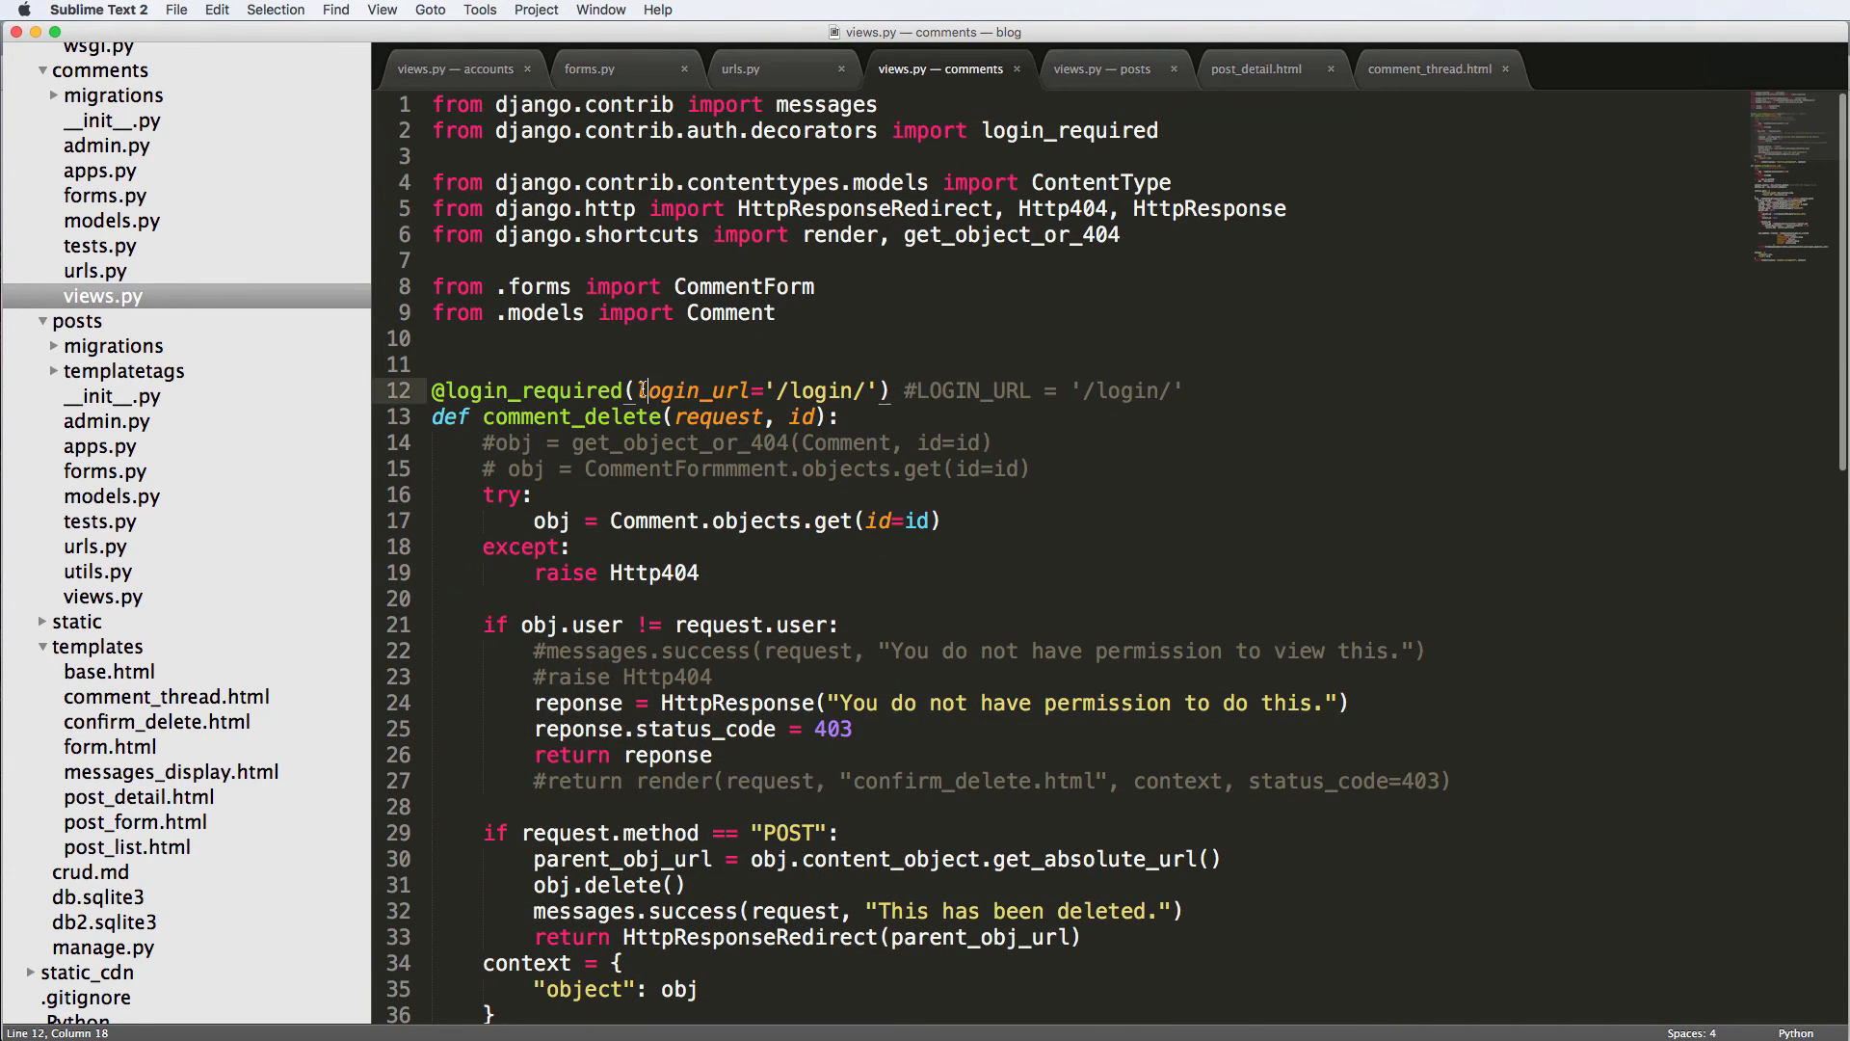
double_click(971, 391)
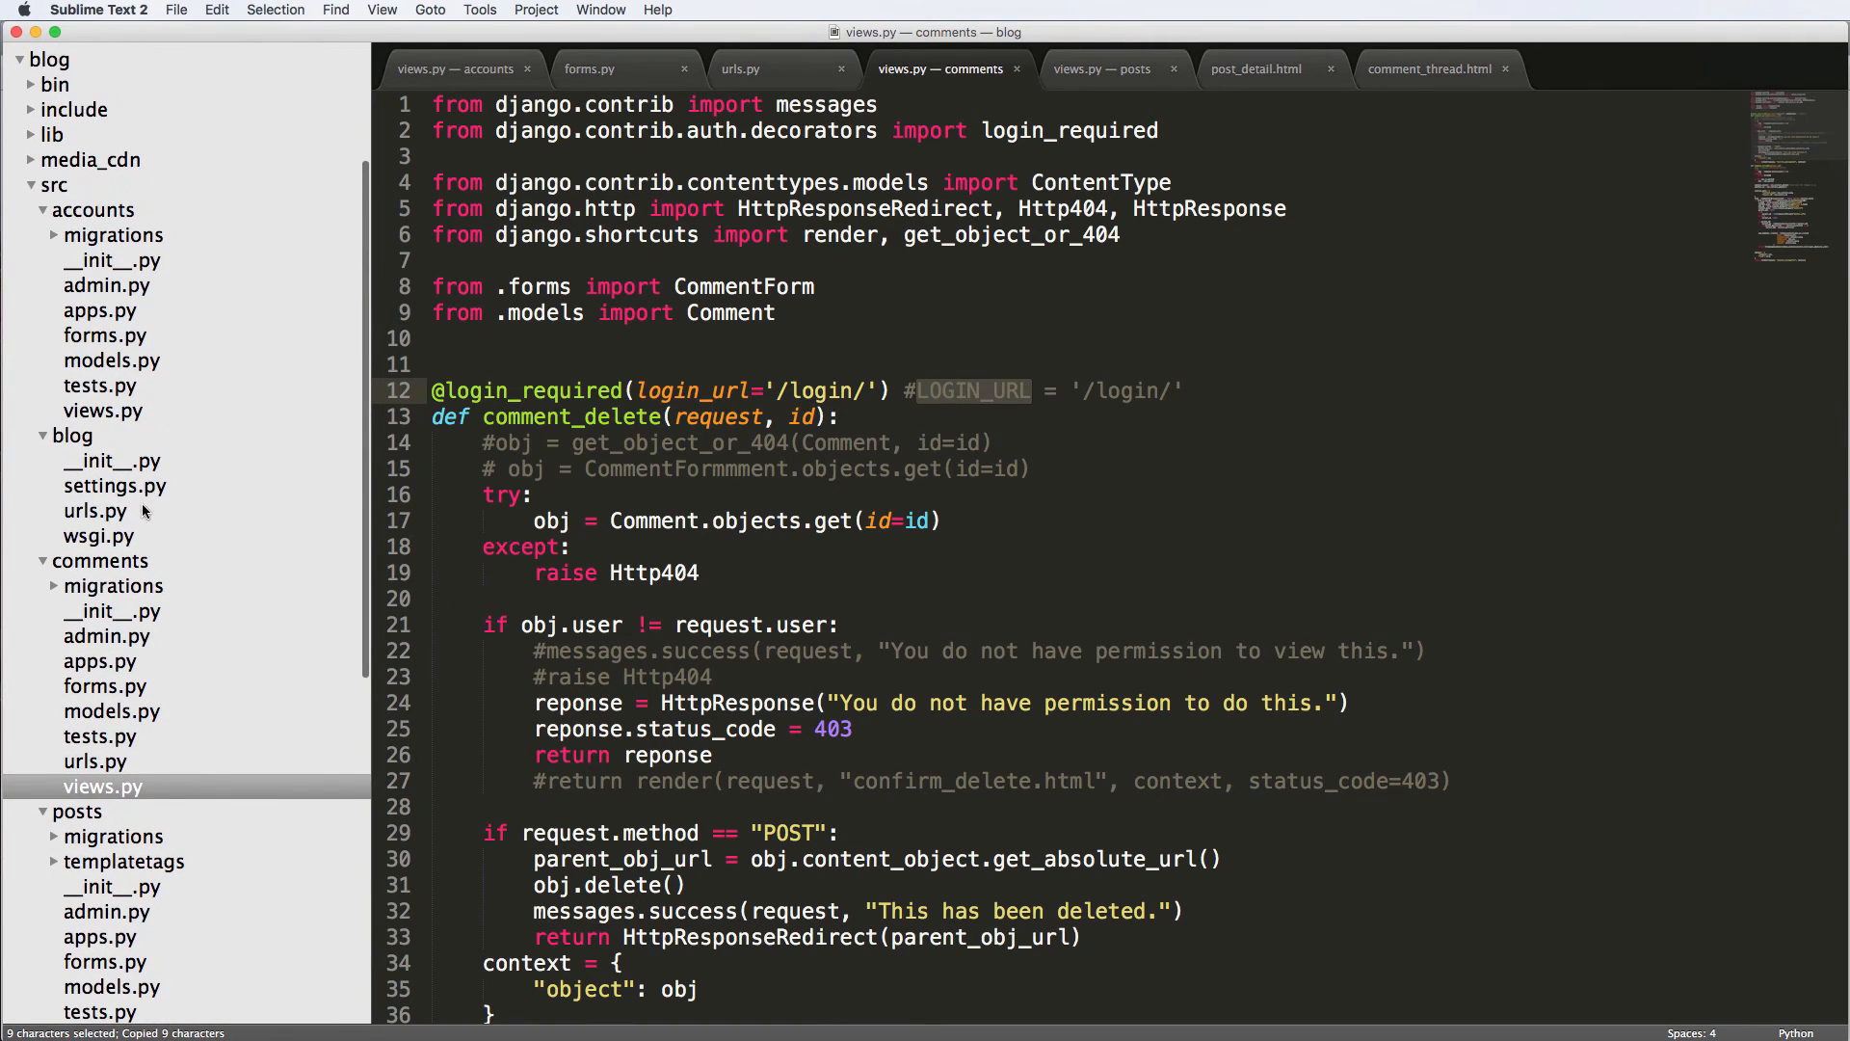
left_click(115, 485)
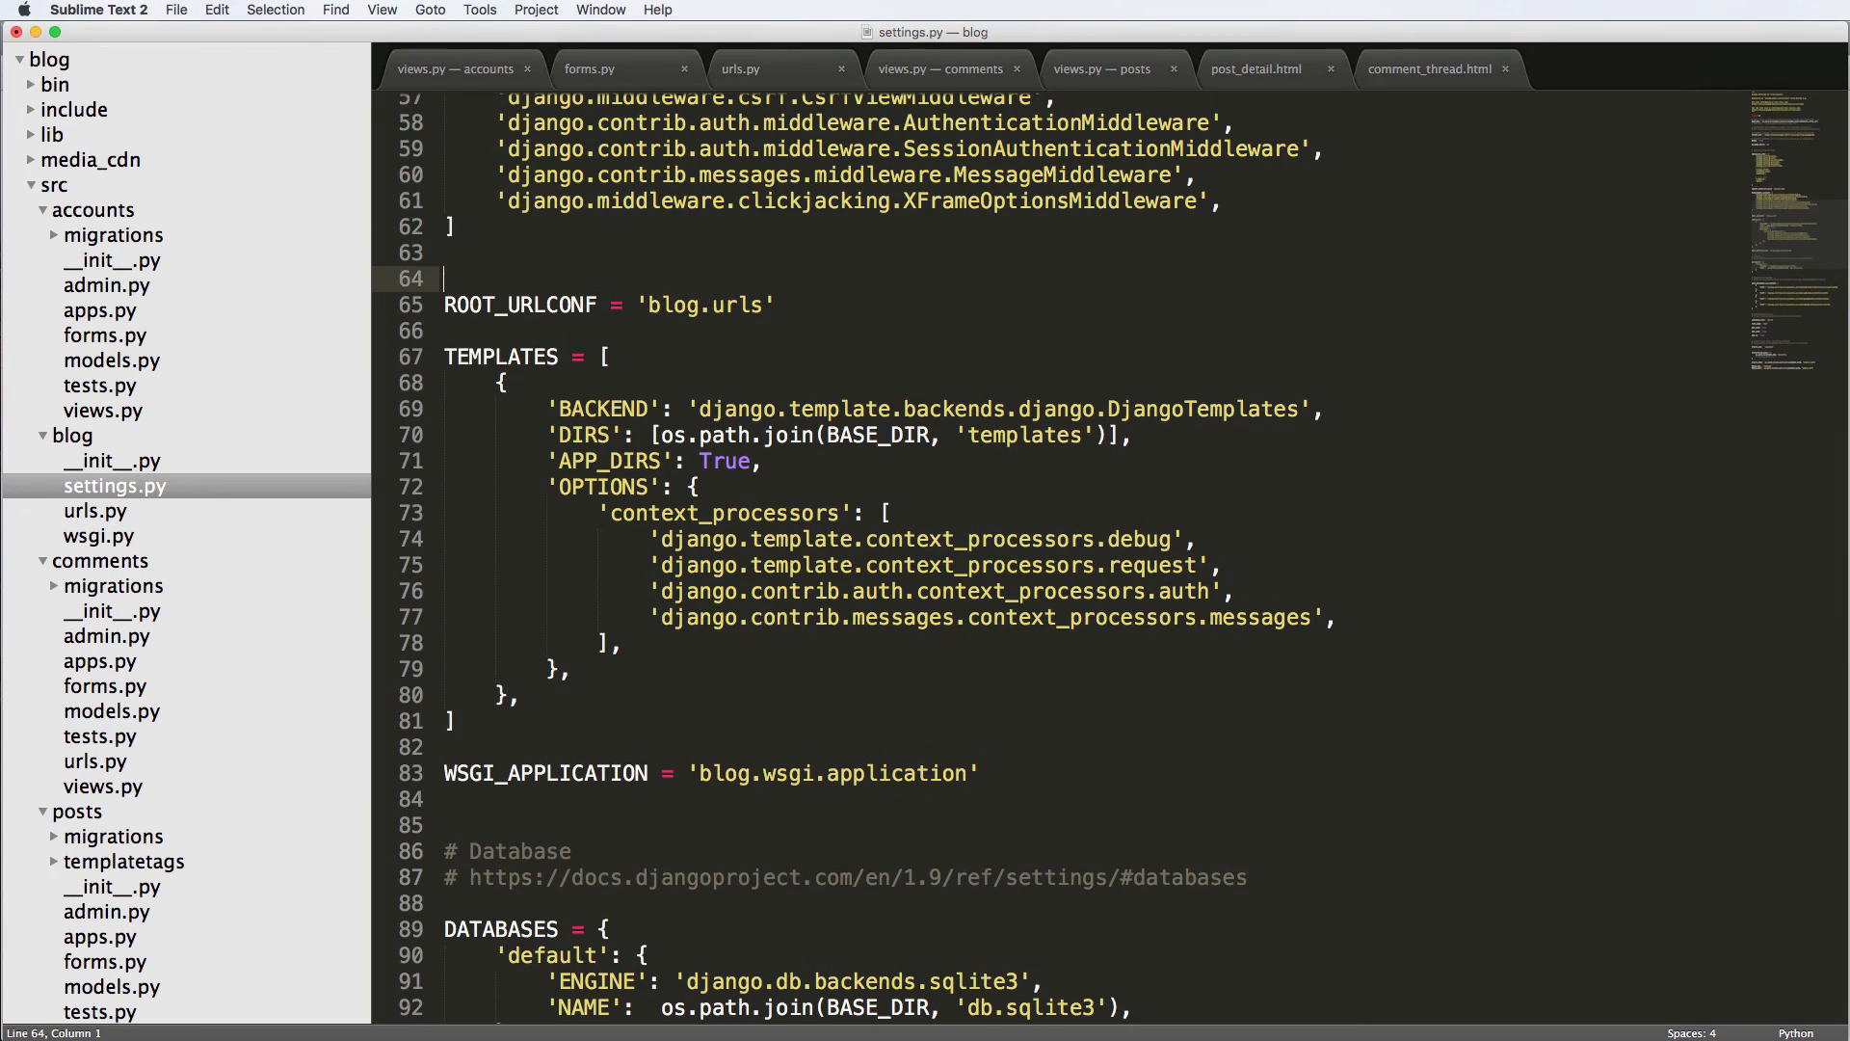
type("LOGIN_URL = \"/l")
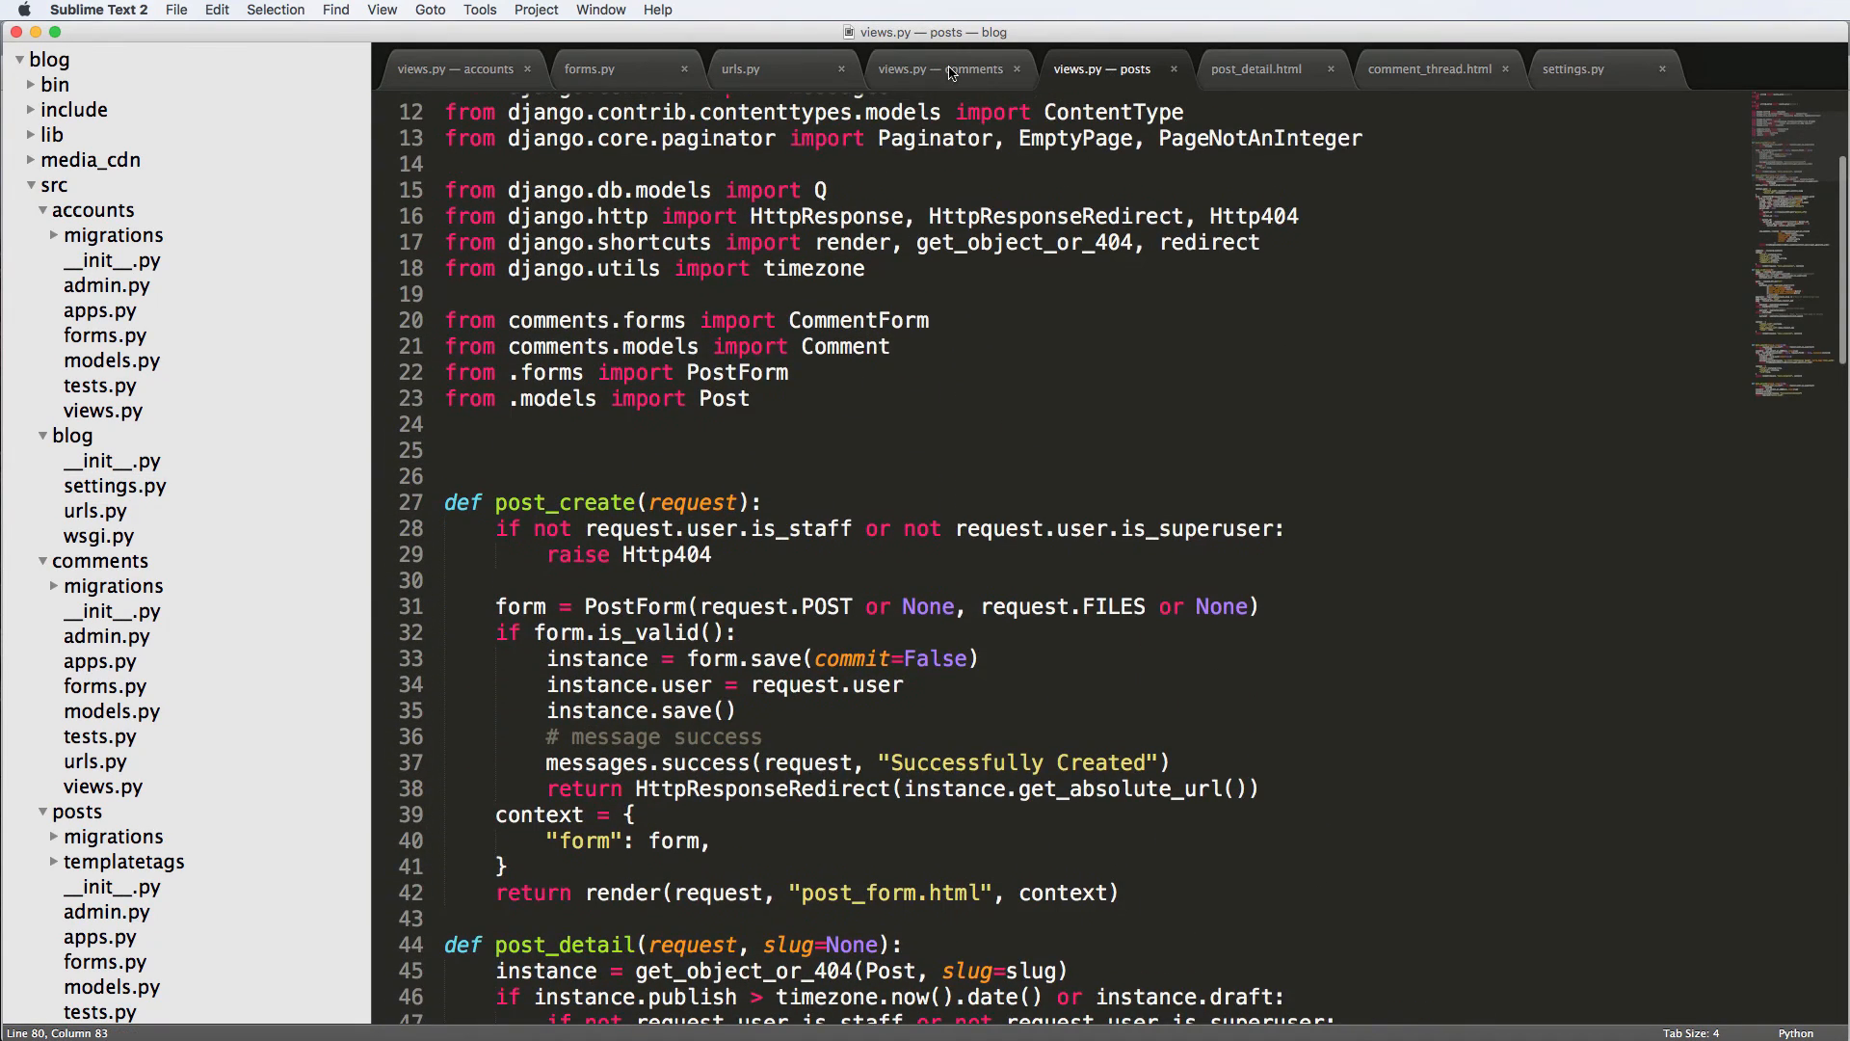
left_click(944, 69)
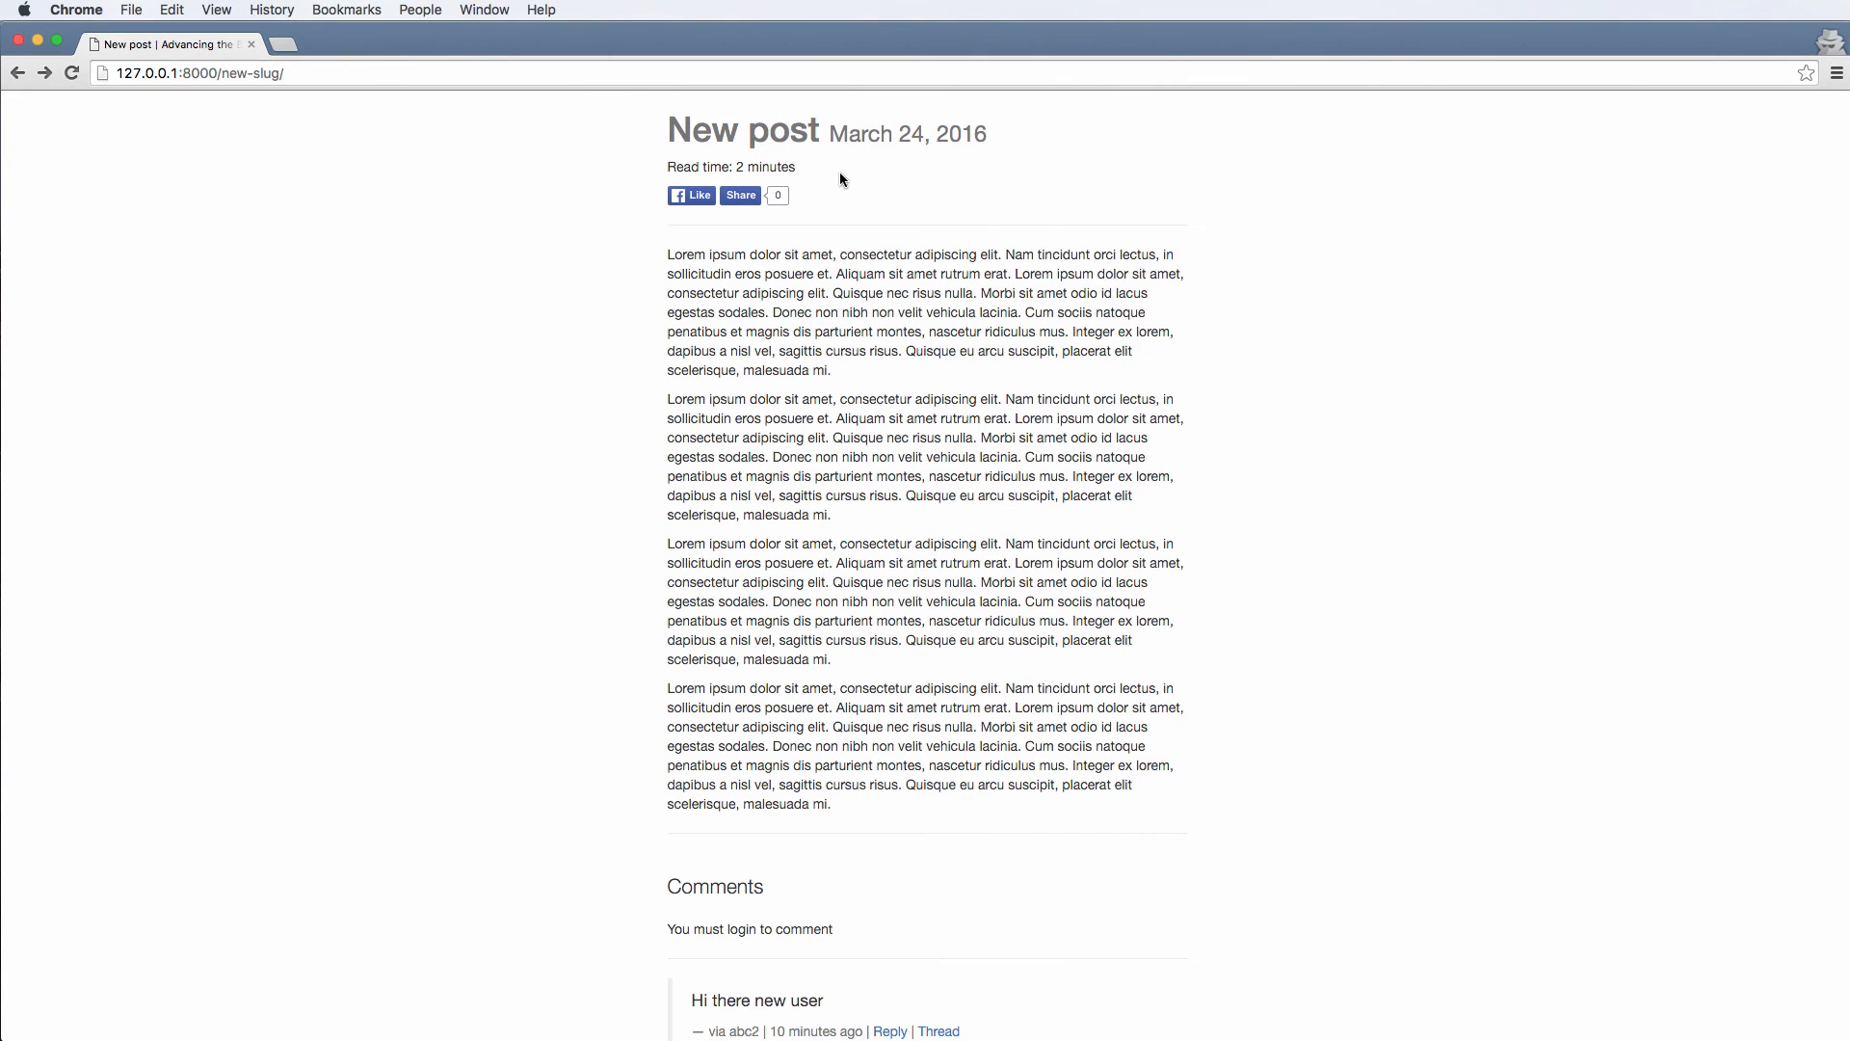
- Open the first comment's thread page (comments/11/) showing 'You must login to comment'
left_click(938, 1031)
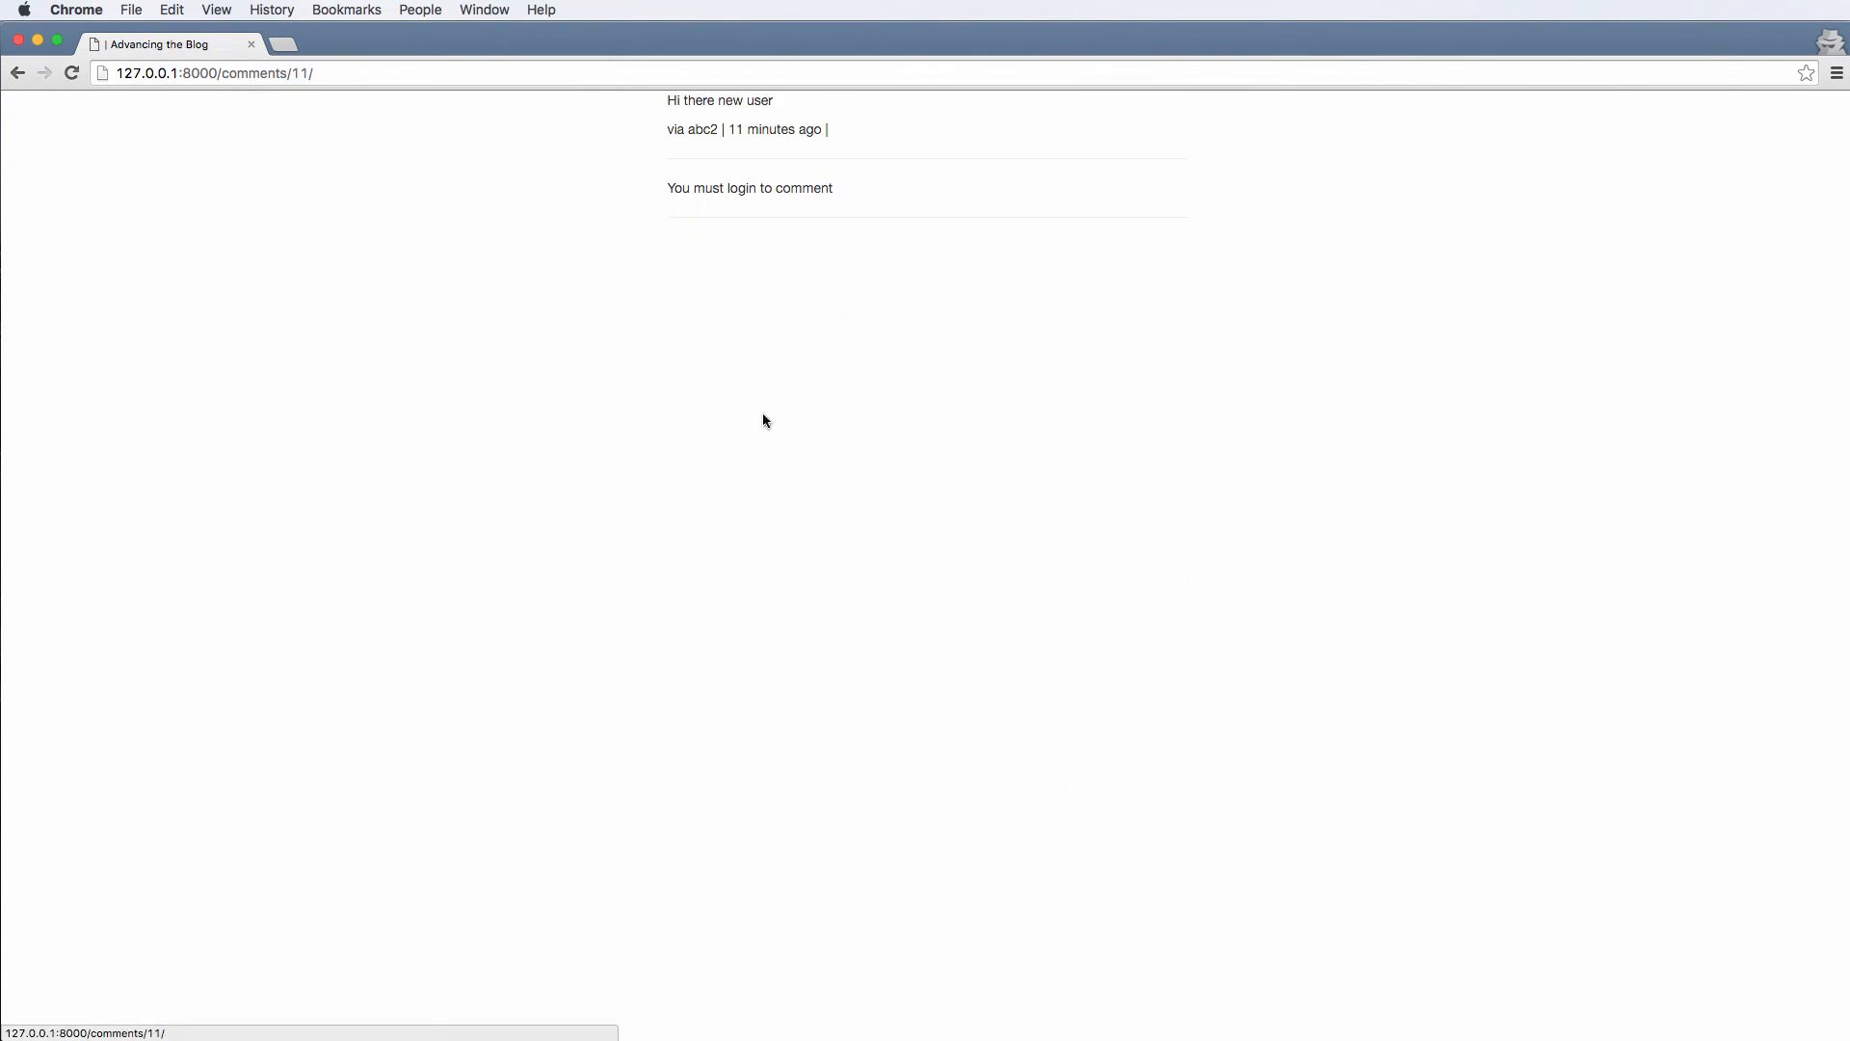
type("delete")
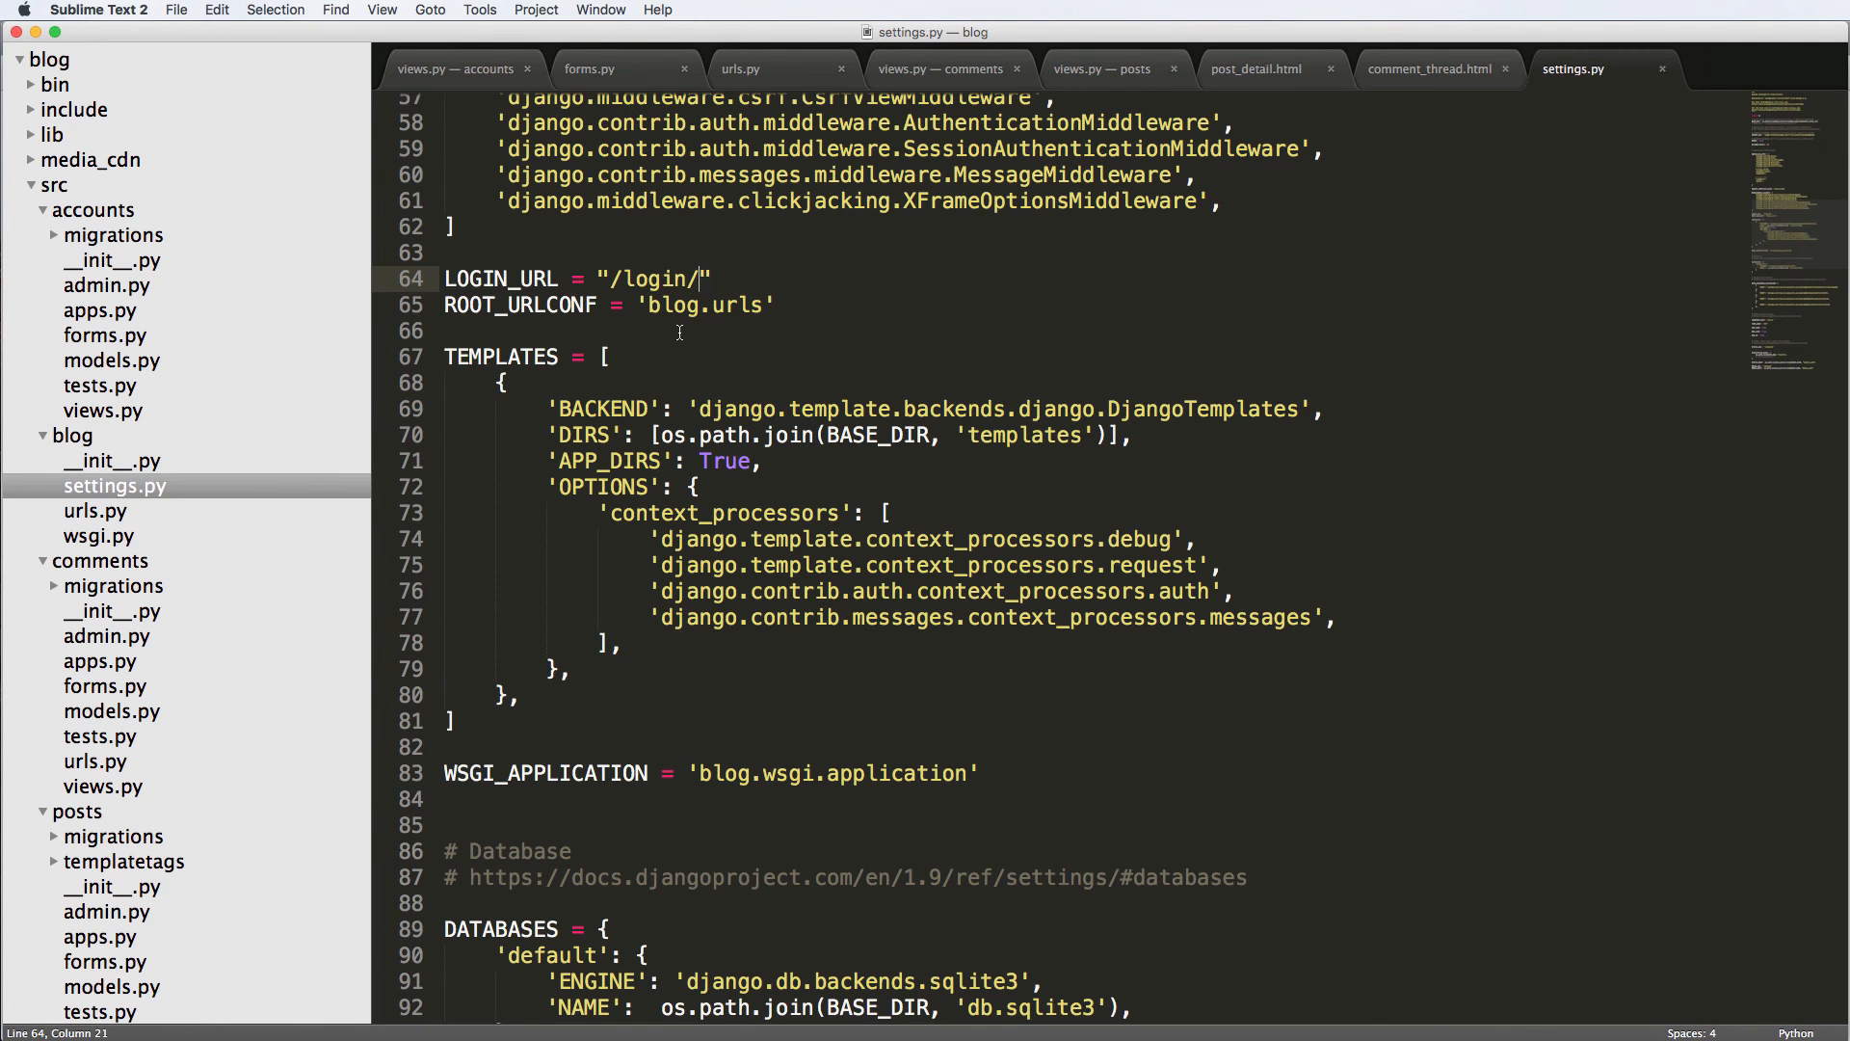
mouse_move(931, 79)
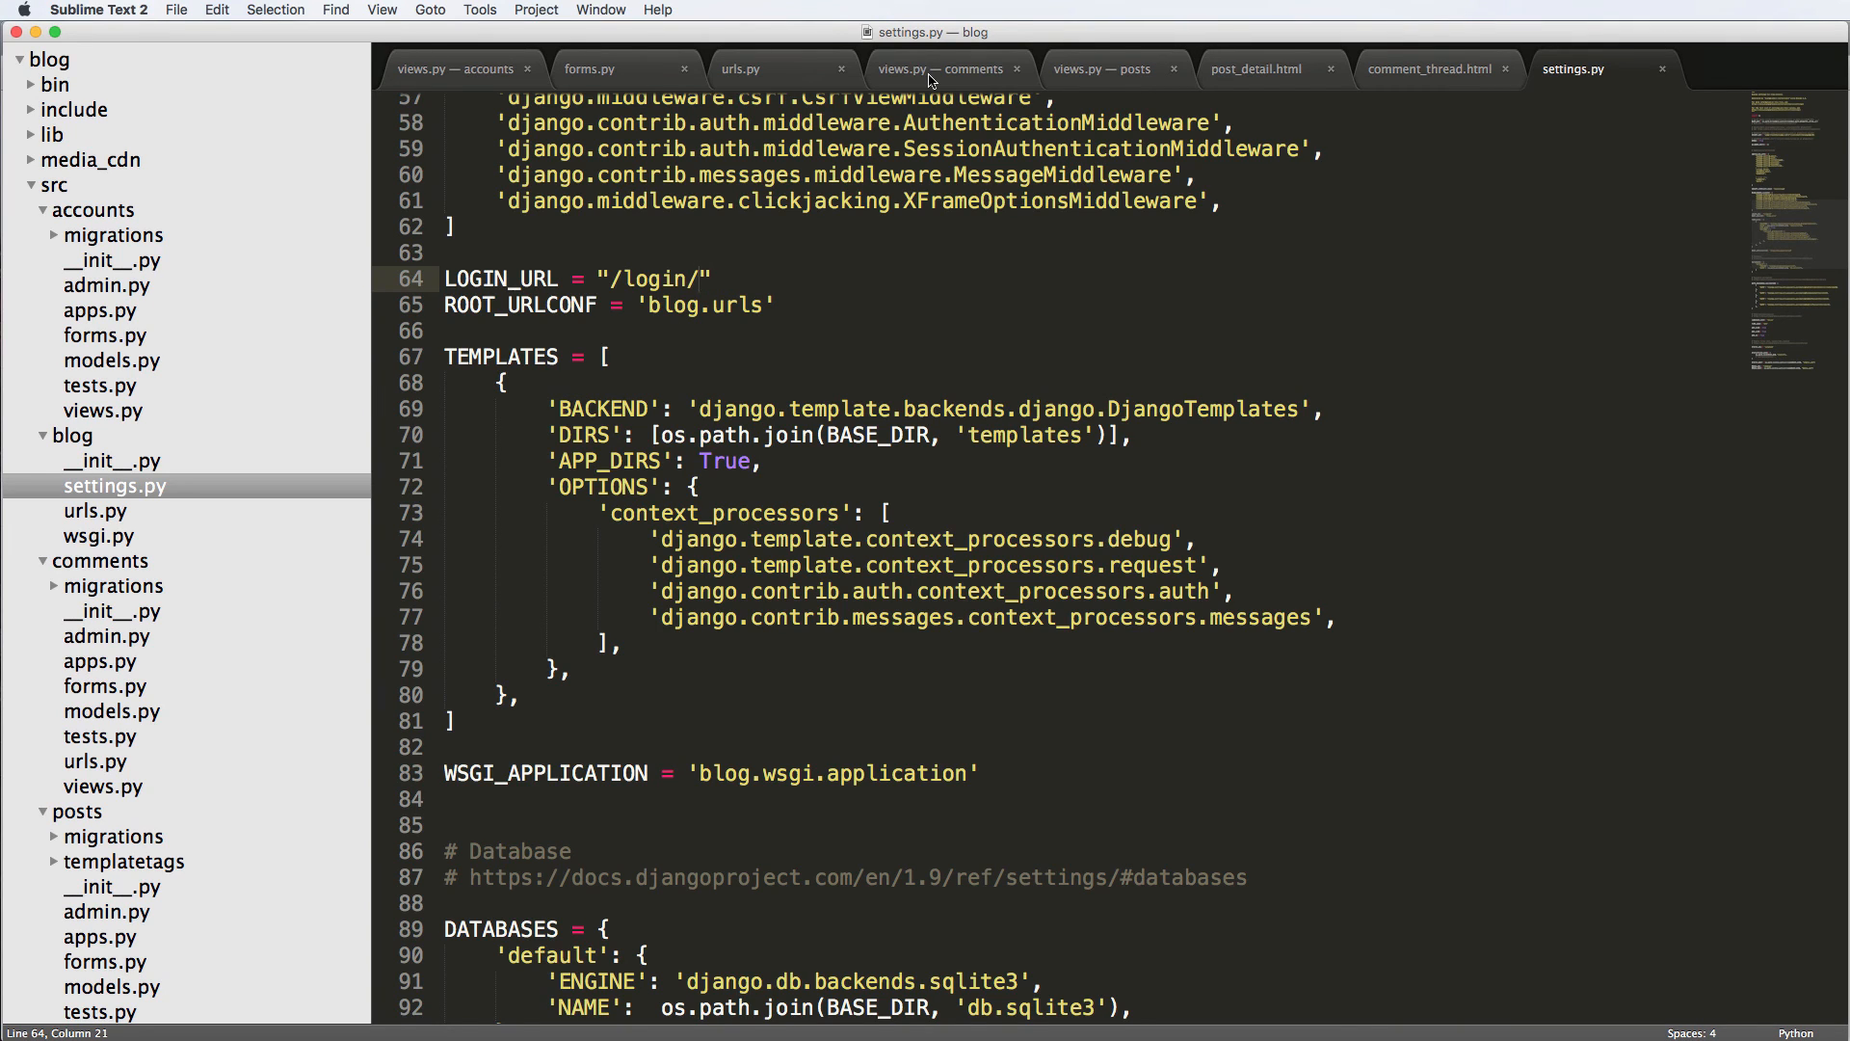
- Bring up comments/views.py to edit the comment_delete login_required decorator
left_click(944, 68)
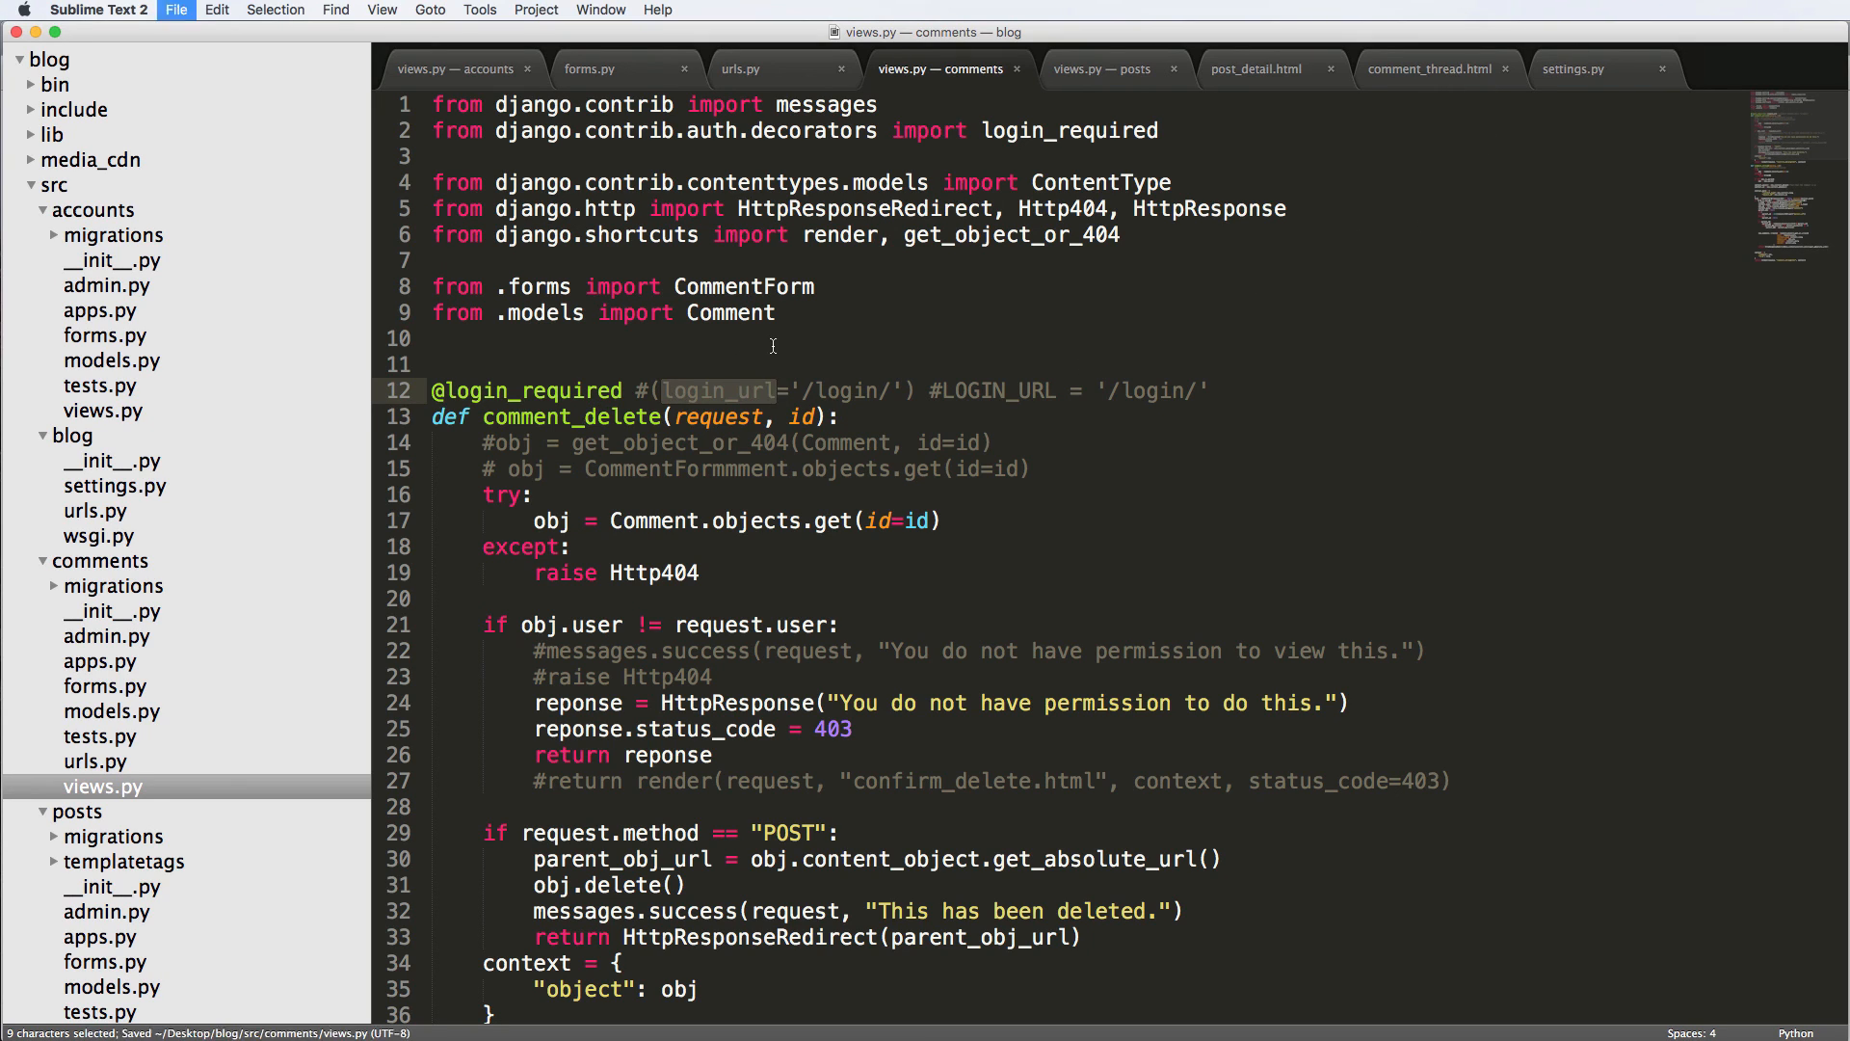
- Return to Chrome and open the New post detail page from the blog list
left_click(1100, 68)
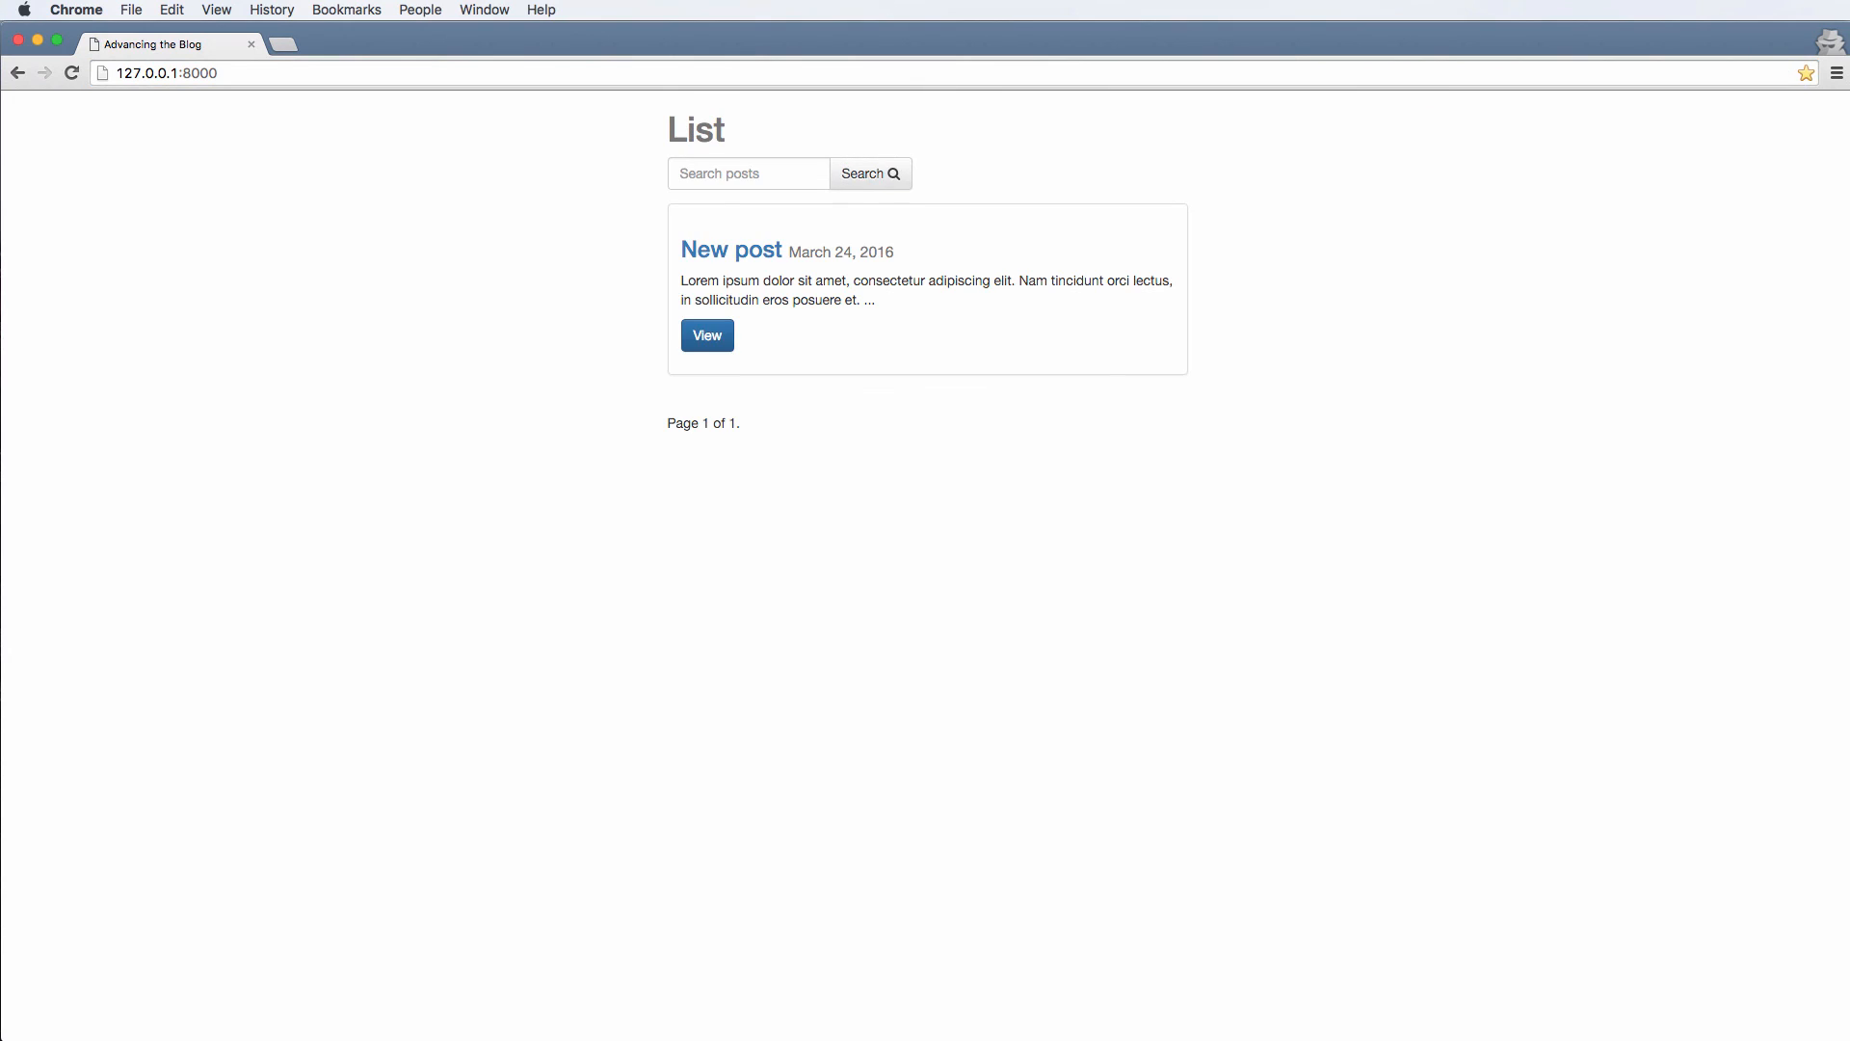
left_click(707, 335)
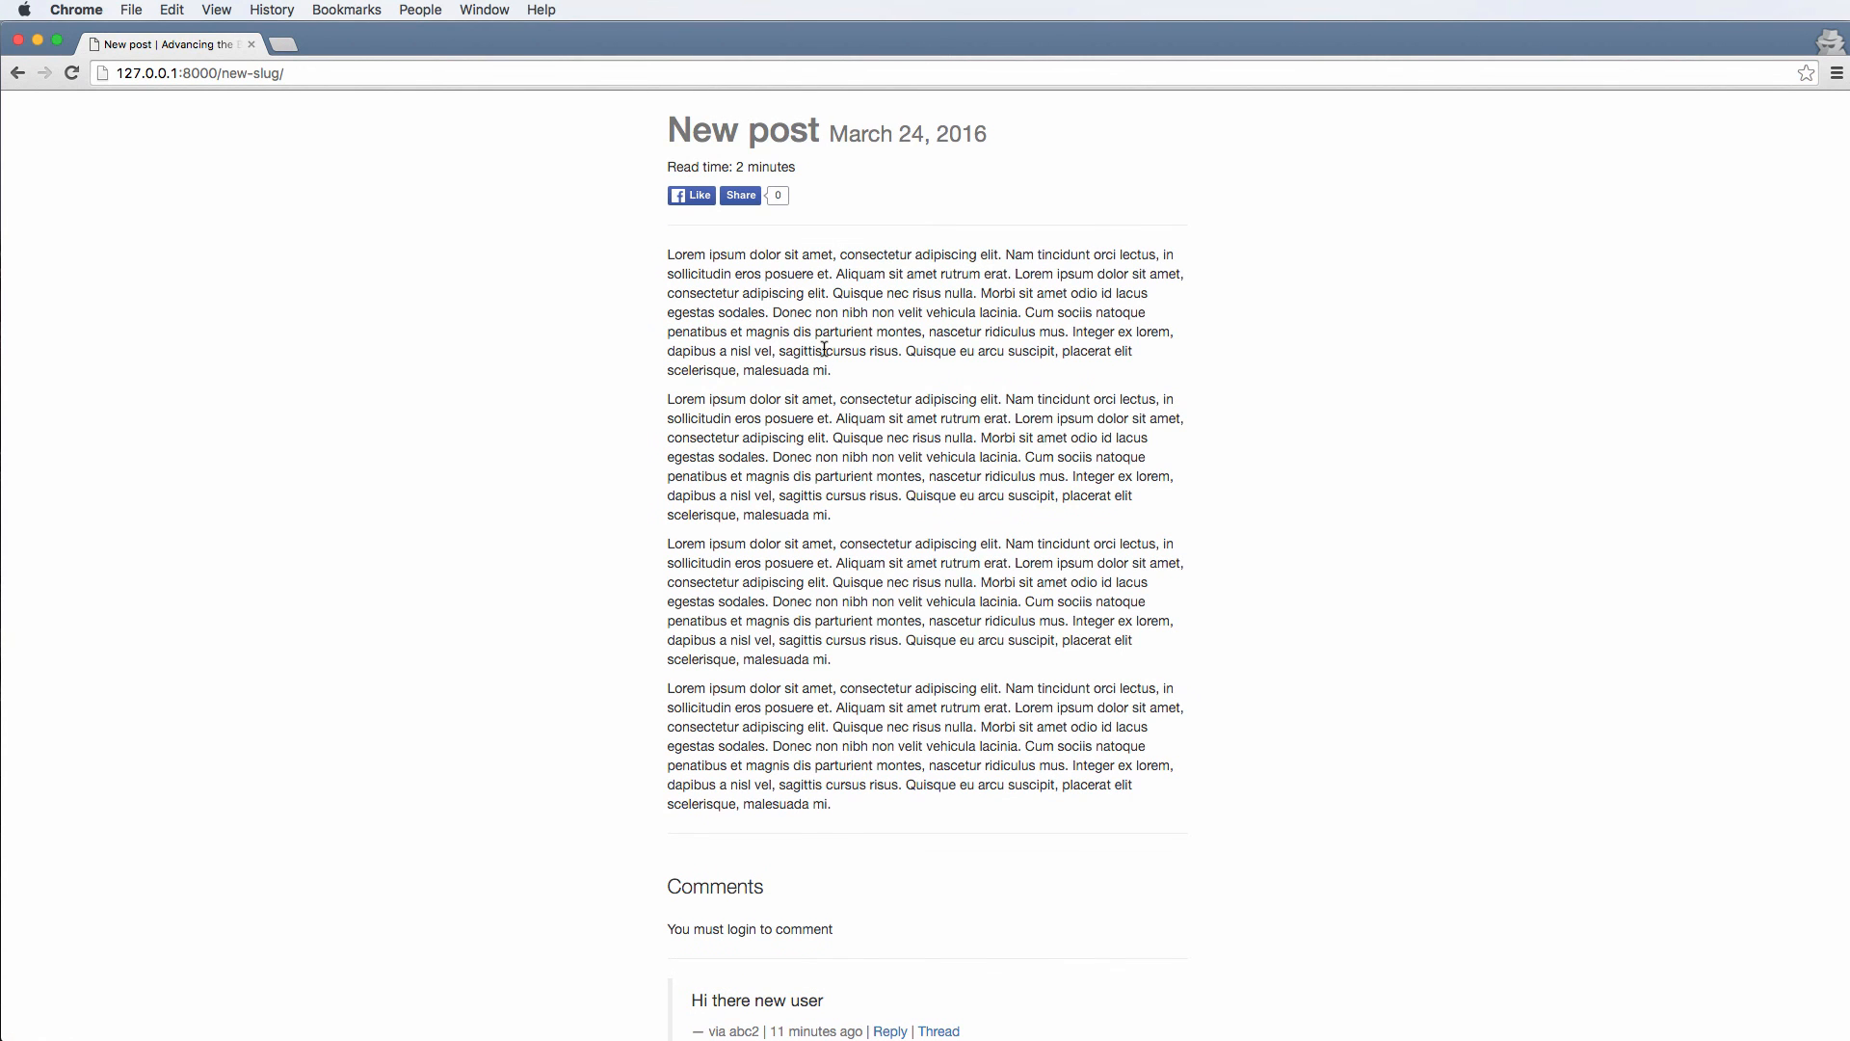